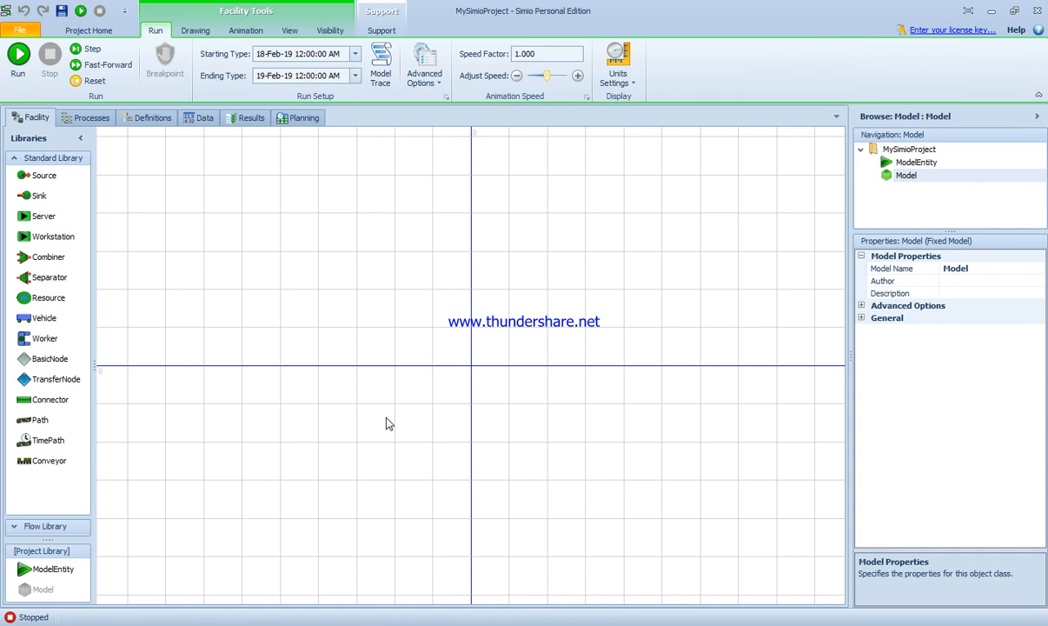
pyautogui.moveTo(415, 409)
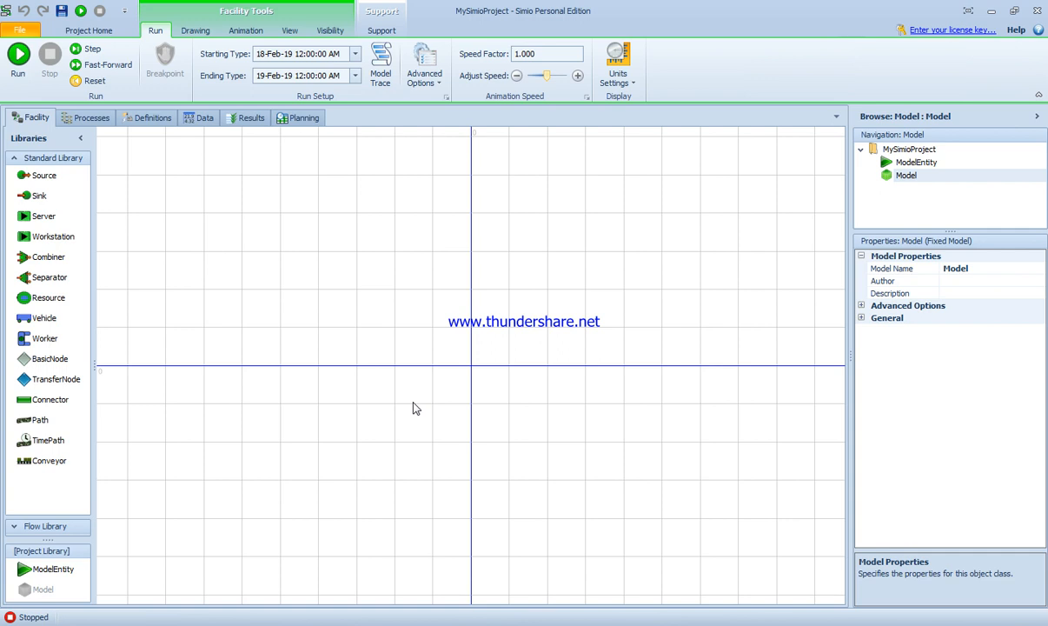
pyautogui.moveTo(507, 410)
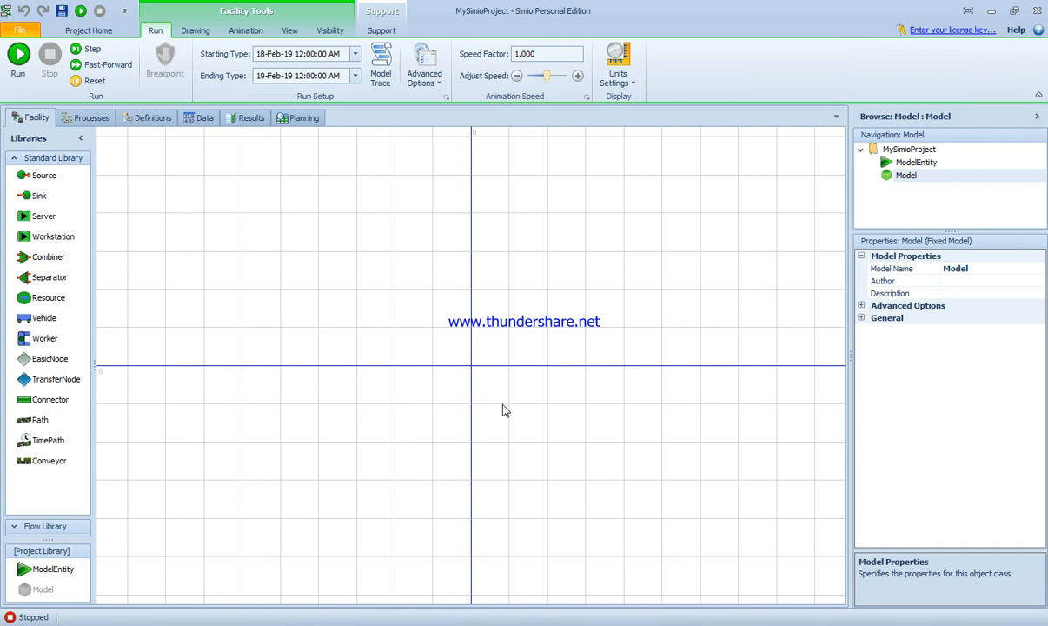
pyautogui.moveTo(262, 76)
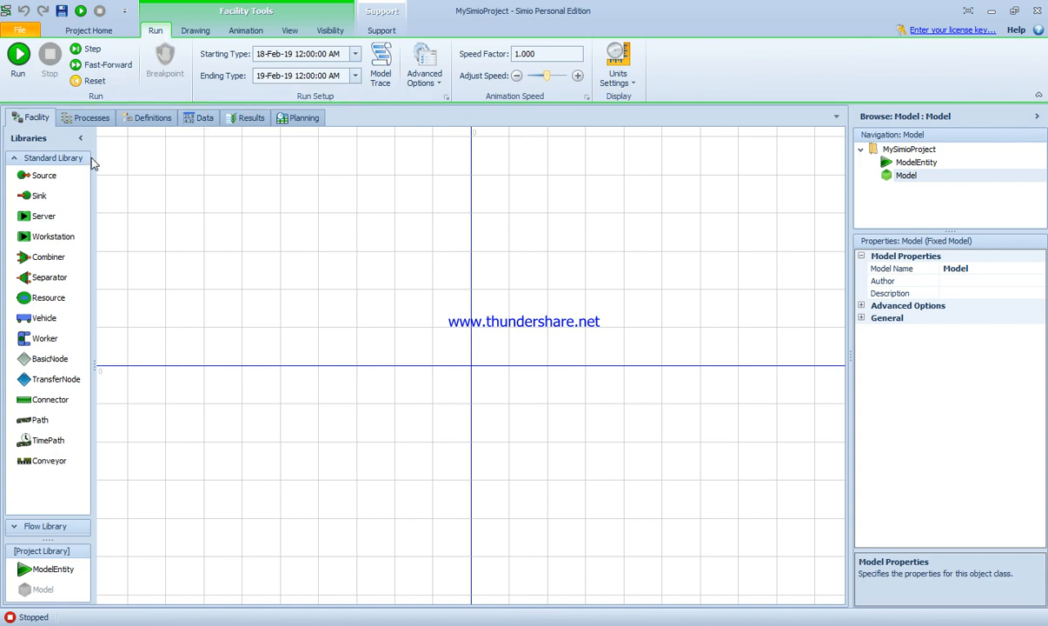
pyautogui.moveTo(43, 175)
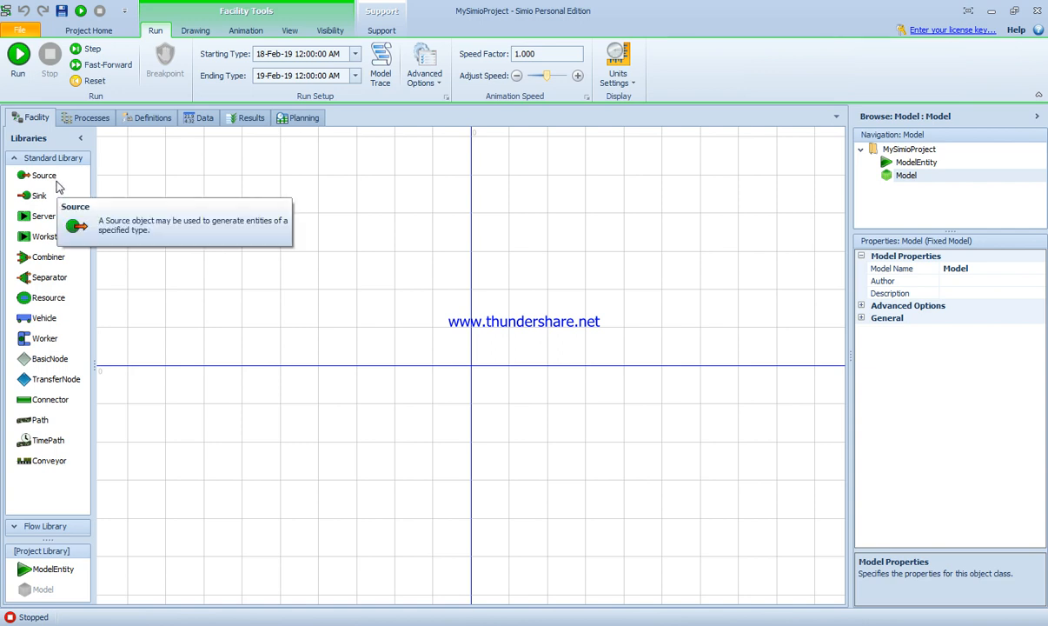
pyautogui.moveTo(180, 198)
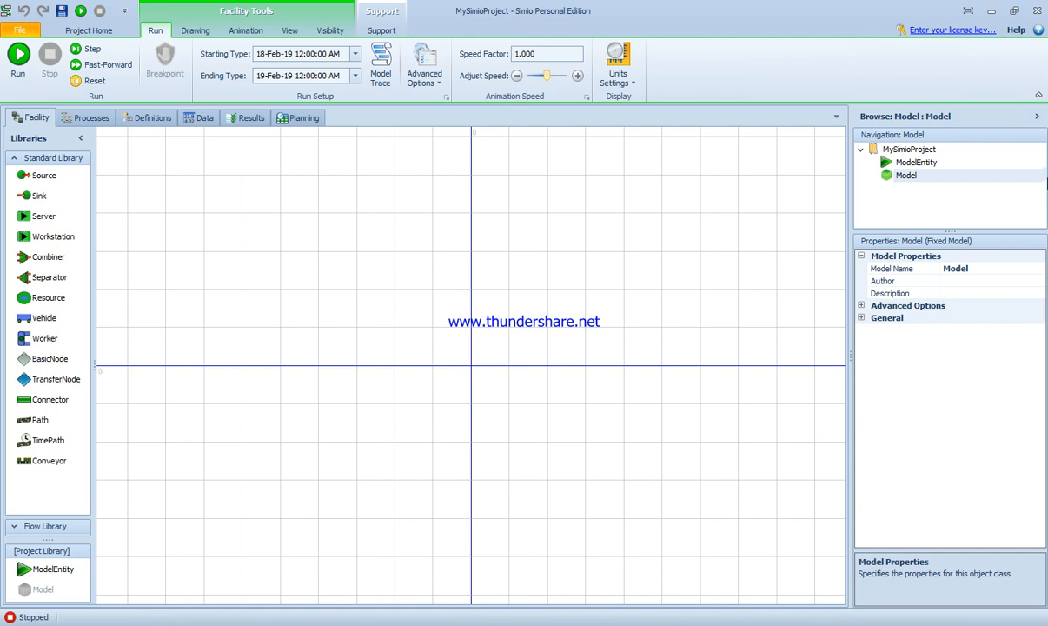
pyautogui.moveTo(920, 235)
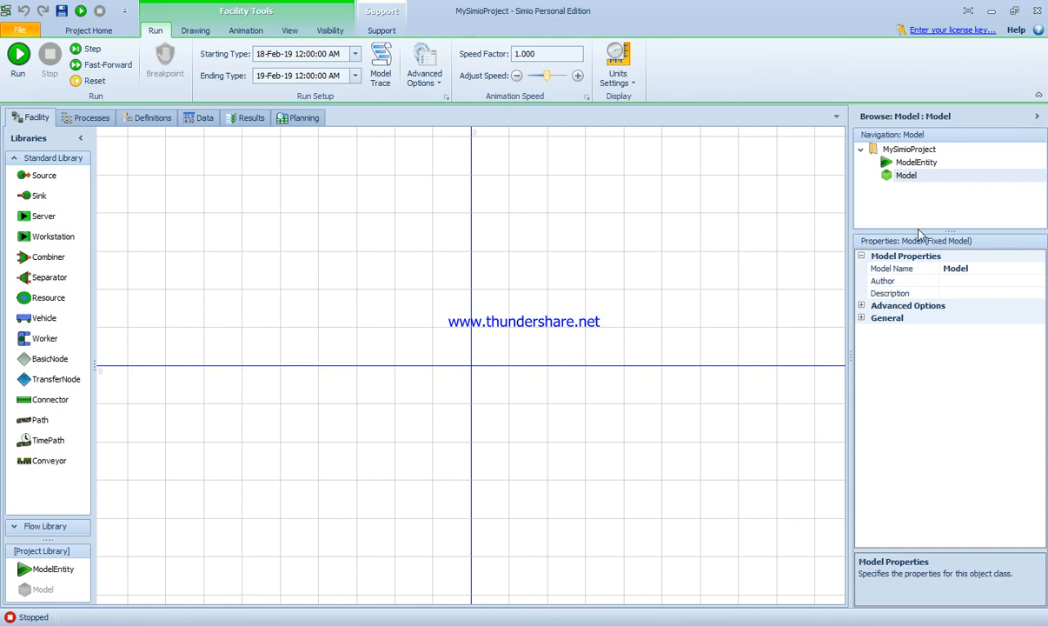
# - Lower the splitter above the Properties pane to enlarge the model navigation pane
pyautogui.click(907, 175)
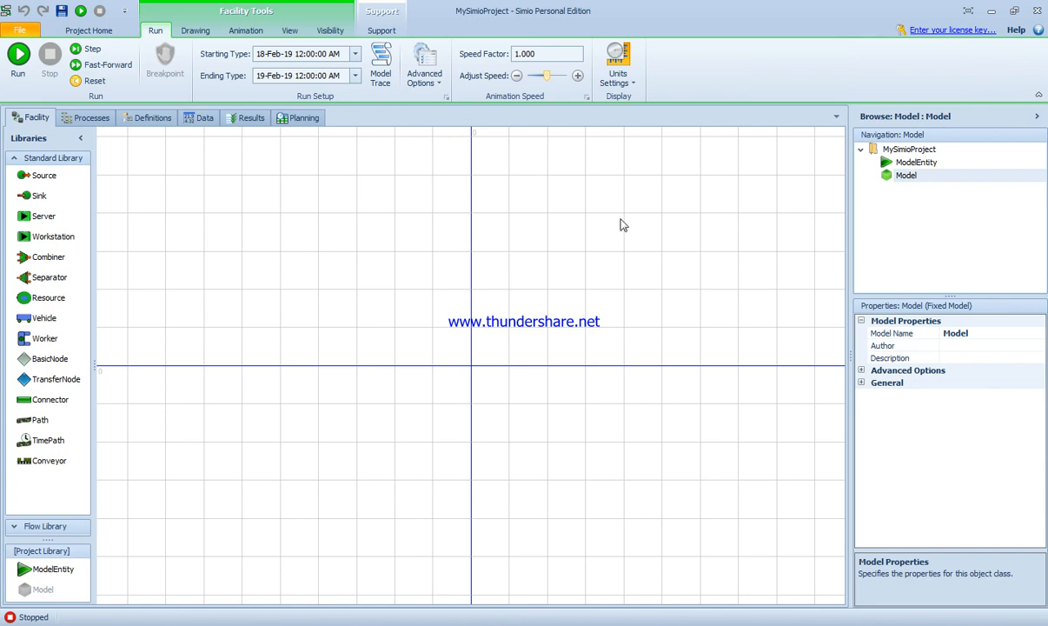
pyautogui.moveTo(476, 203)
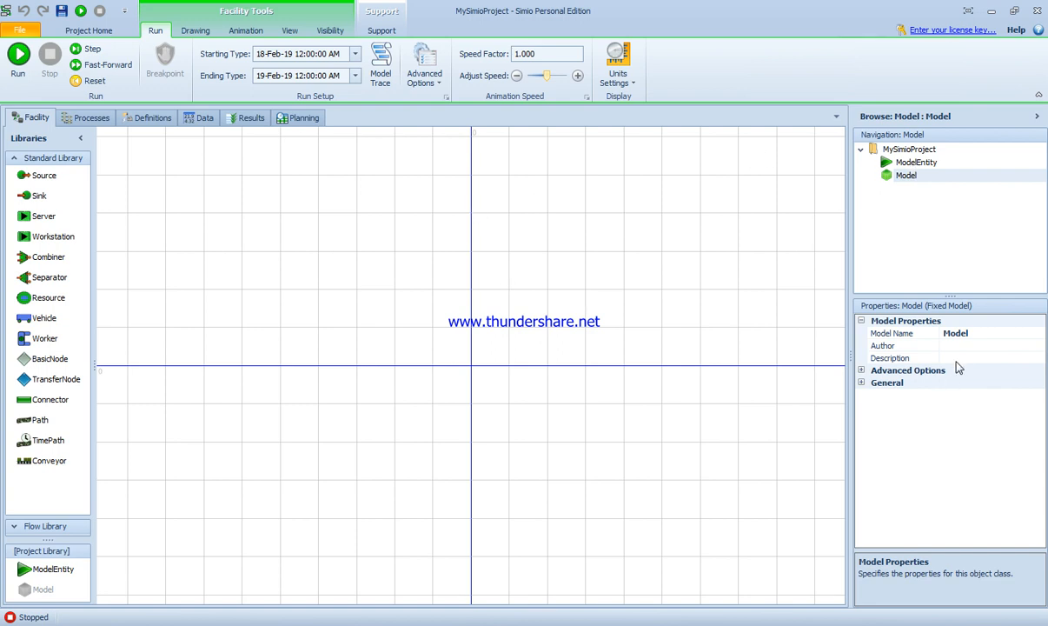
pyautogui.moveTo(952, 346)
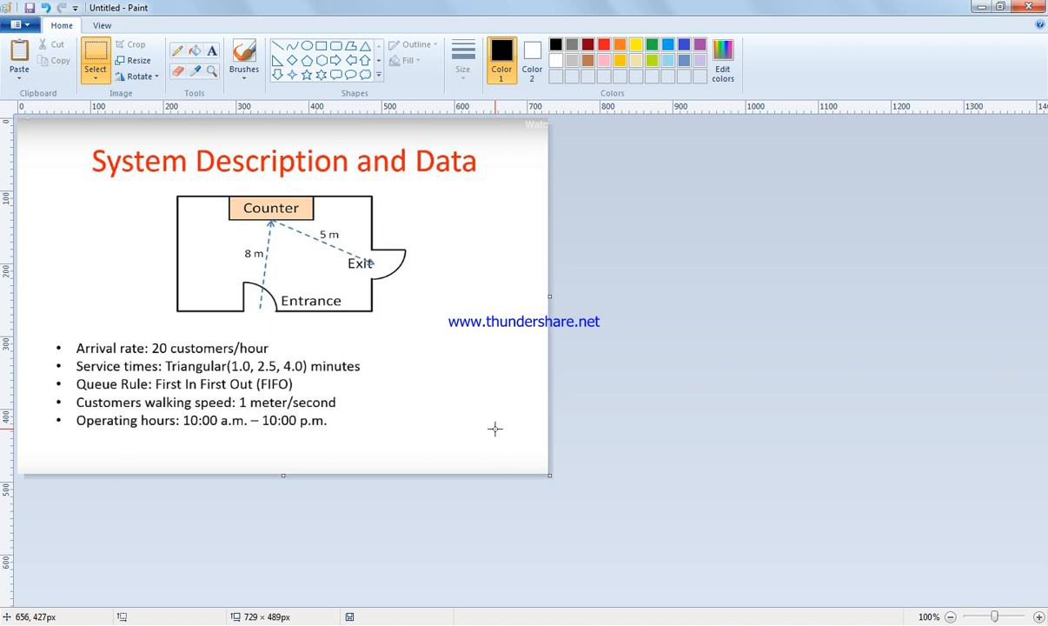
# - Crop the blank right margin off the system description image in Paint
pyautogui.moveTo(550, 298); pyautogui.dragTo(519, 298)
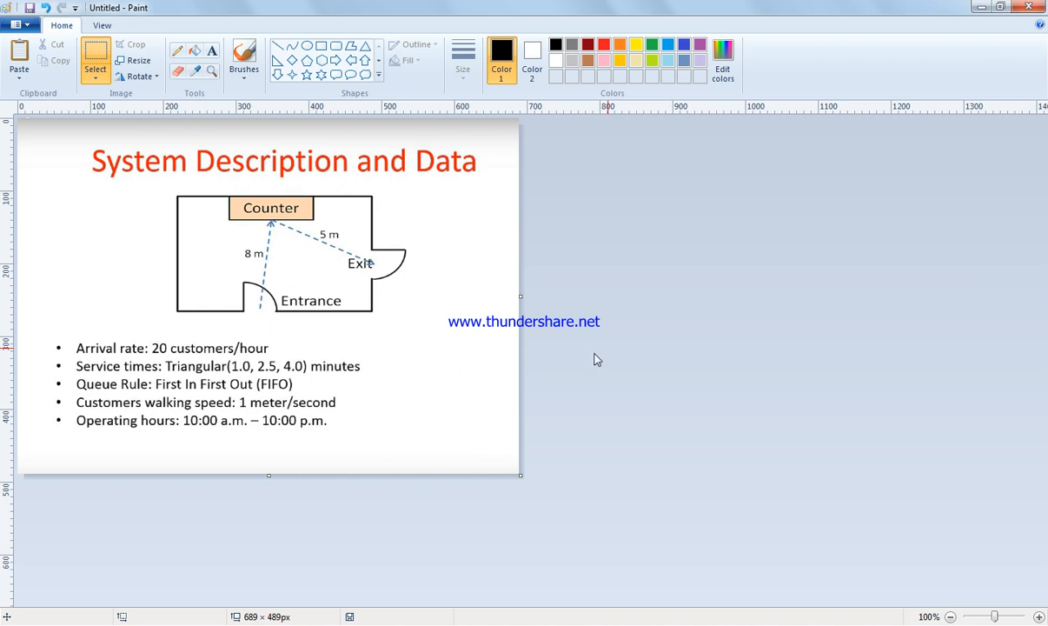
pyautogui.moveTo(256, 354)
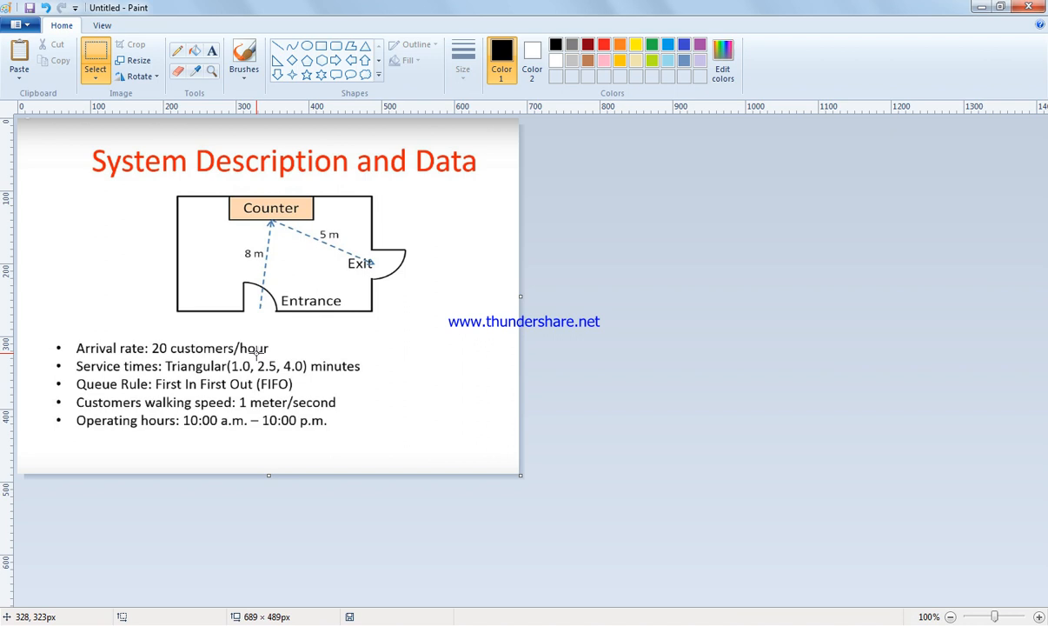
pyautogui.moveTo(366, 346)
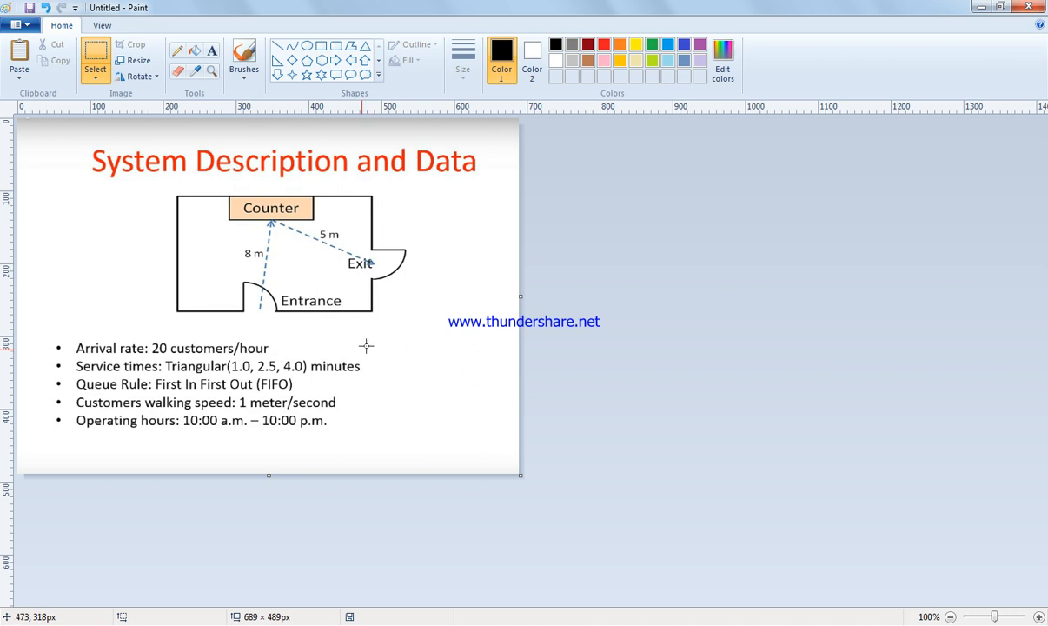
pyautogui.moveTo(420, 401)
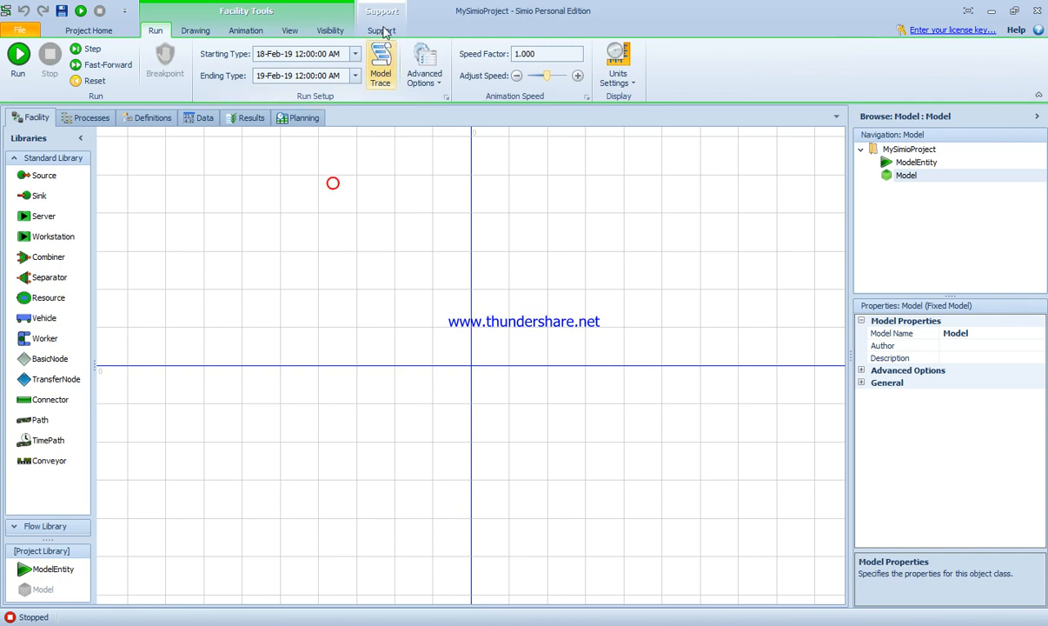
# - Look over the Support tab's Examples and Videos, then return to Project Home
pyautogui.click(381, 29)
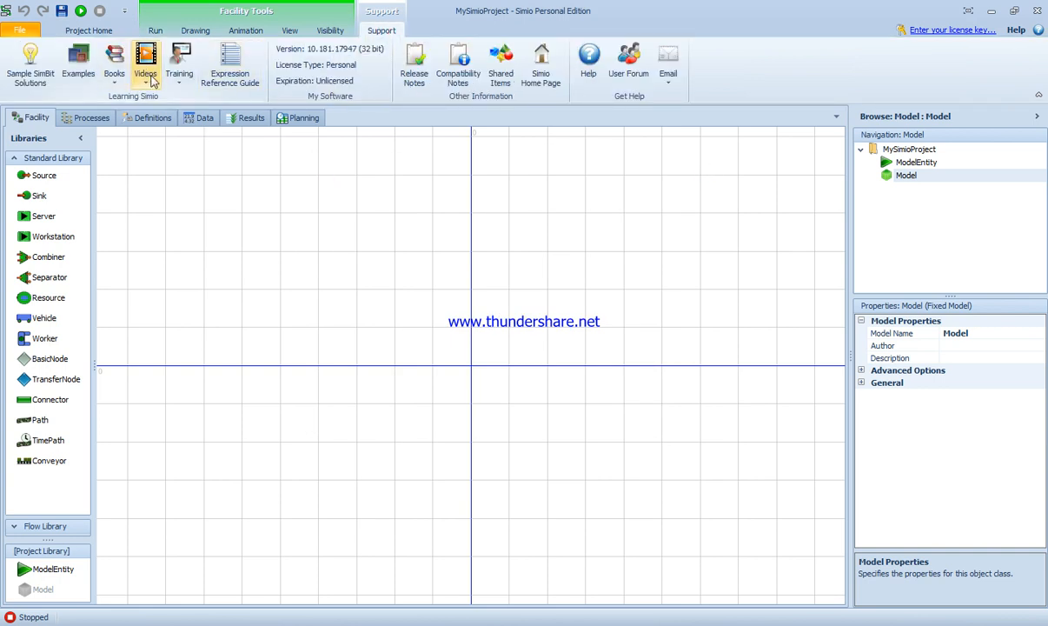
pyautogui.moveTo(31, 65)
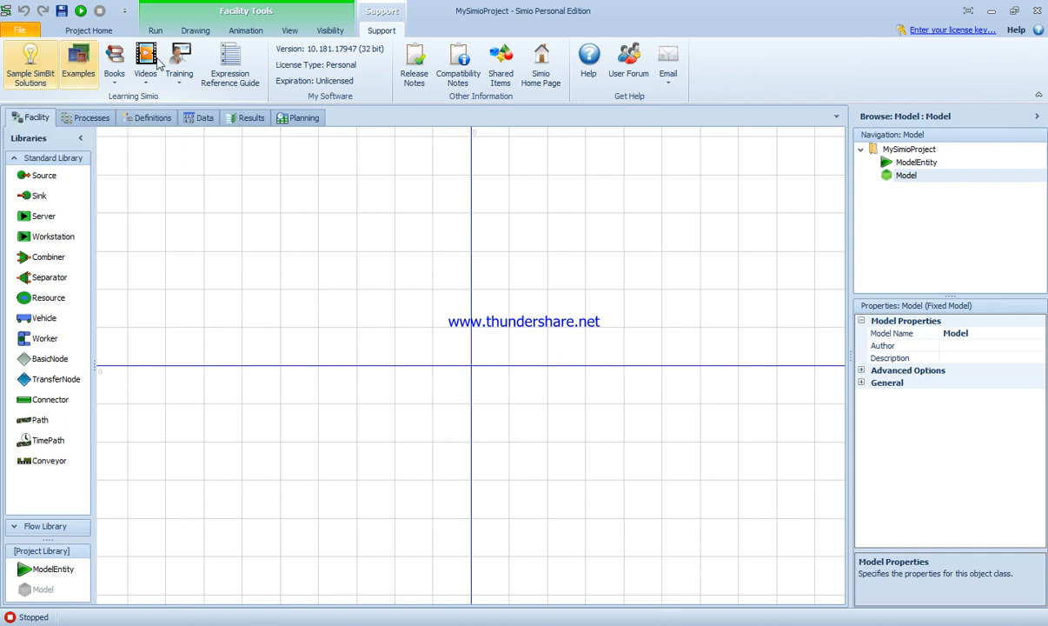
pyautogui.click(89, 31)
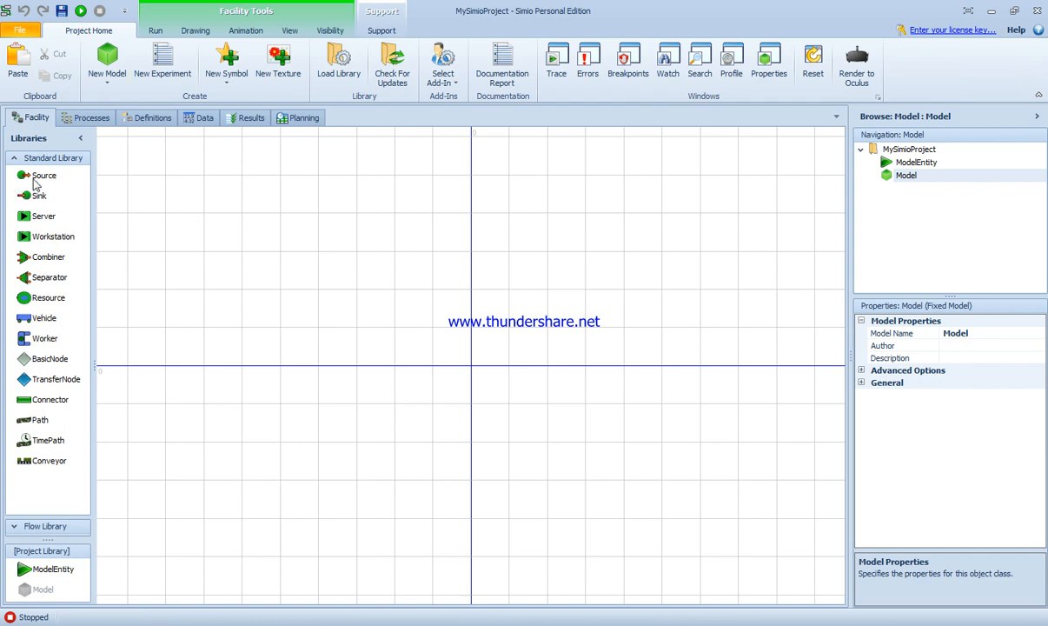
# - Drop Source1 onto the facility canvas and delete the duplicate Source copies
pyautogui.moveTo(43, 175); pyautogui.dragTo(193, 204)
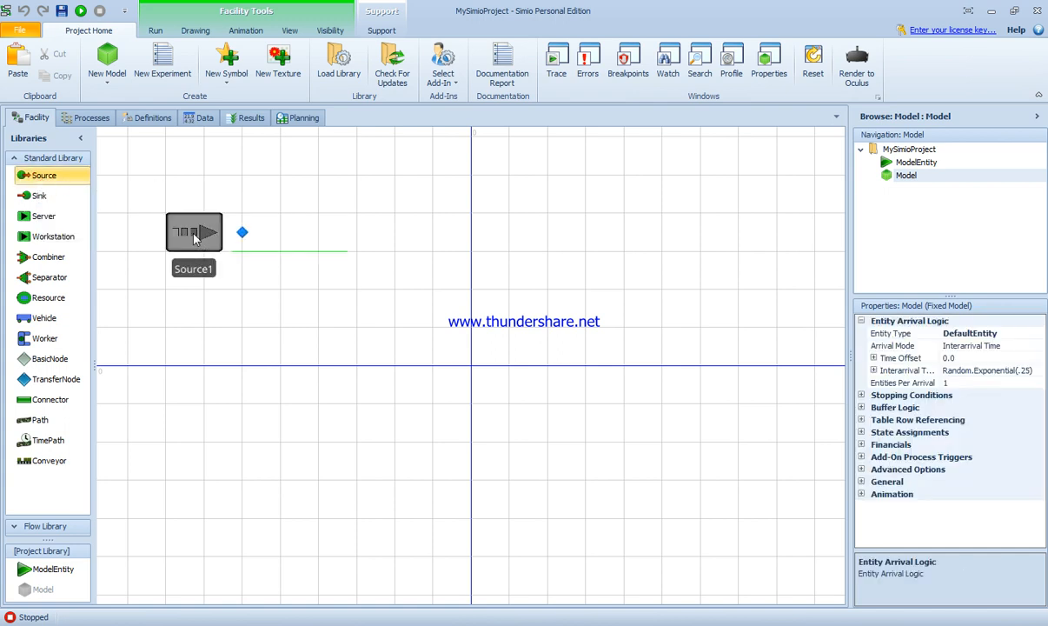
pyautogui.click(193, 232)
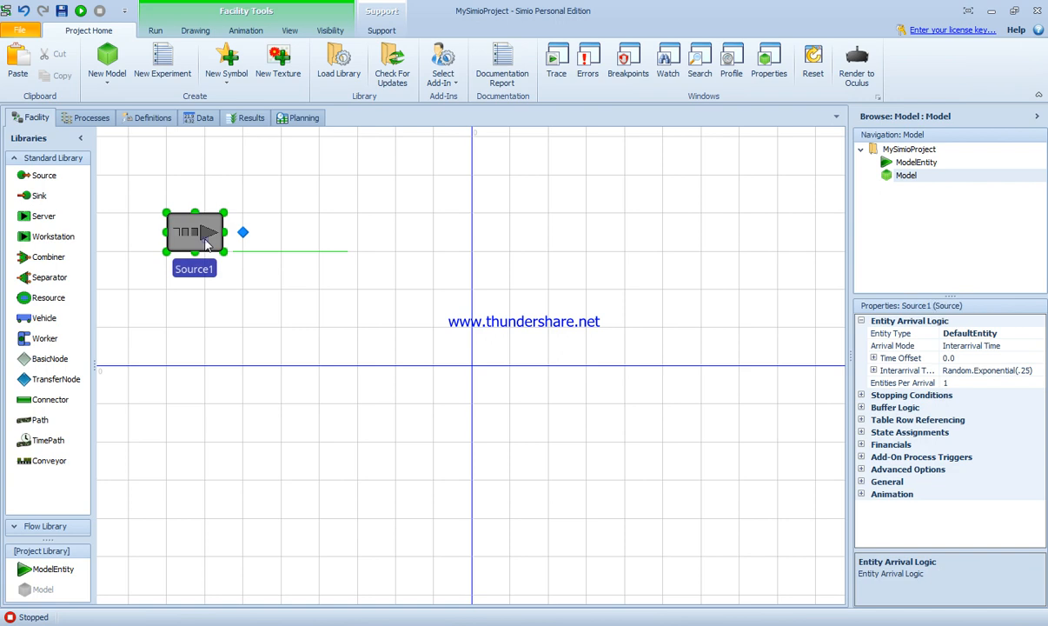
pyautogui.moveTo(44, 174); pyautogui.dragTo(146, 209)
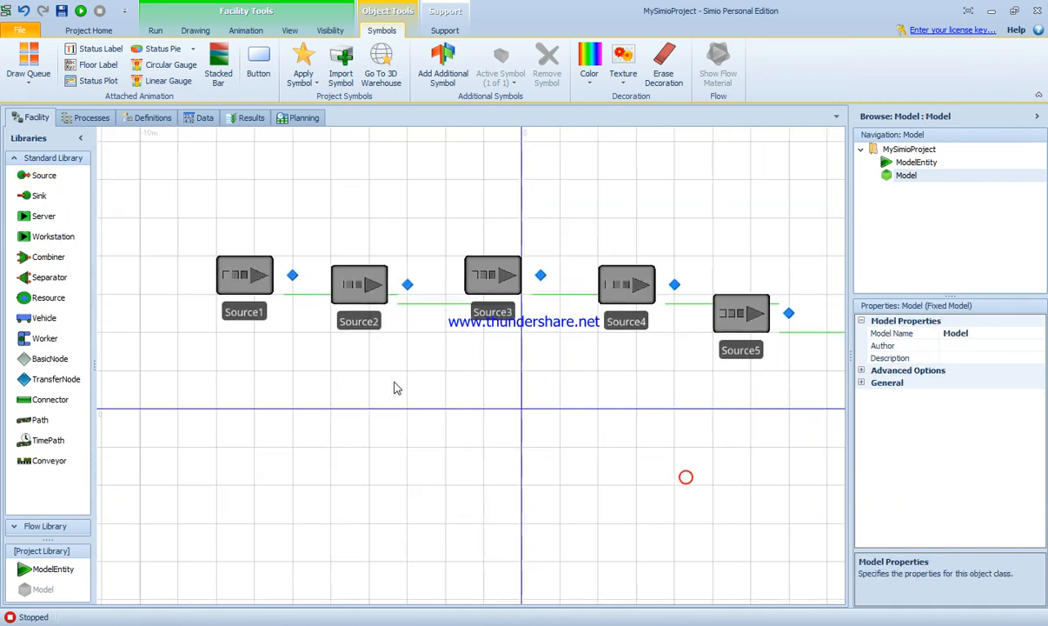
pyautogui.click(340, 274)
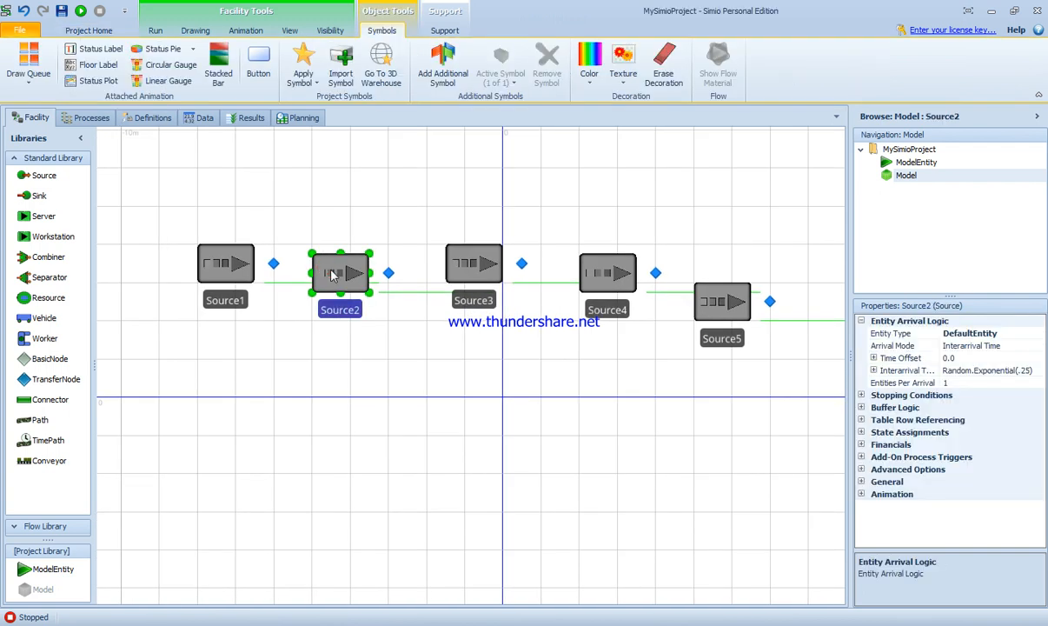
pyautogui.press('Delete')
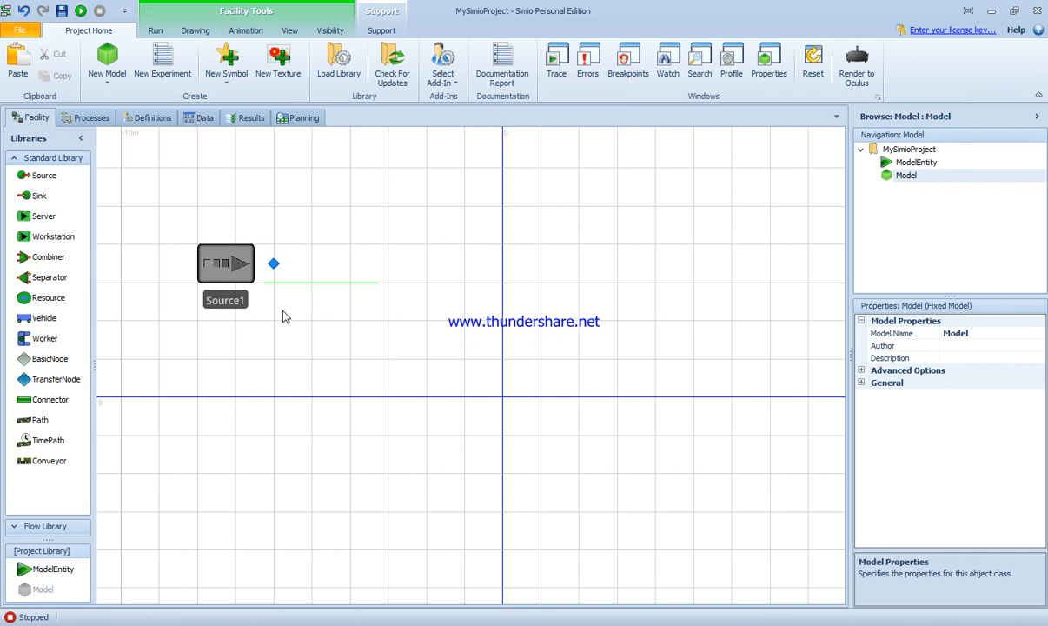
pyautogui.moveTo(250, 278)
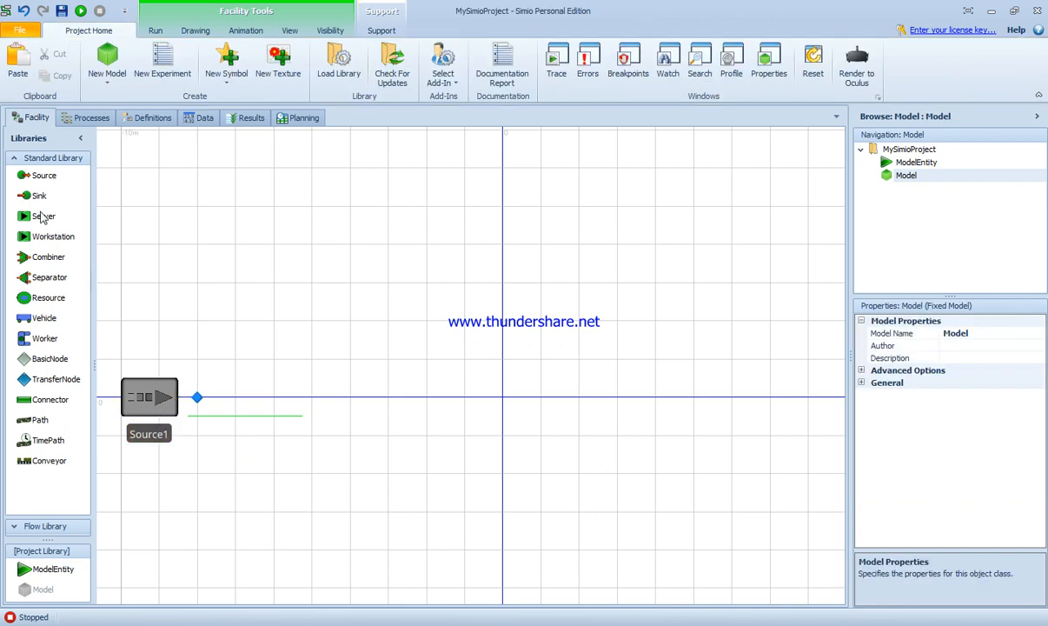
pyautogui.moveTo(38, 195); pyautogui.dragTo(750, 398)
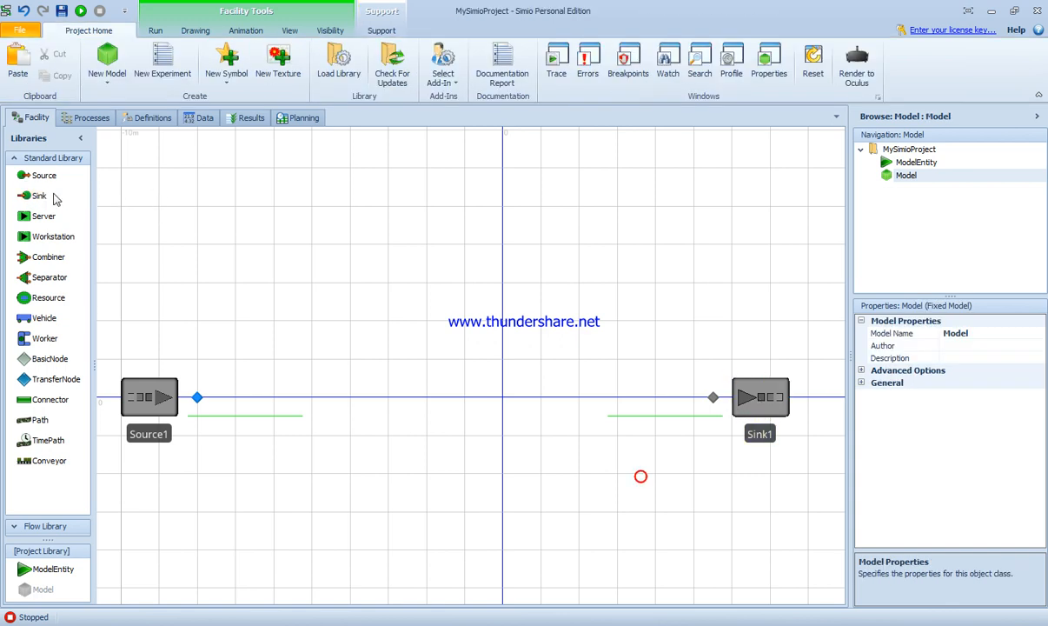
pyautogui.moveTo(43, 216); pyautogui.dragTo(503, 397)
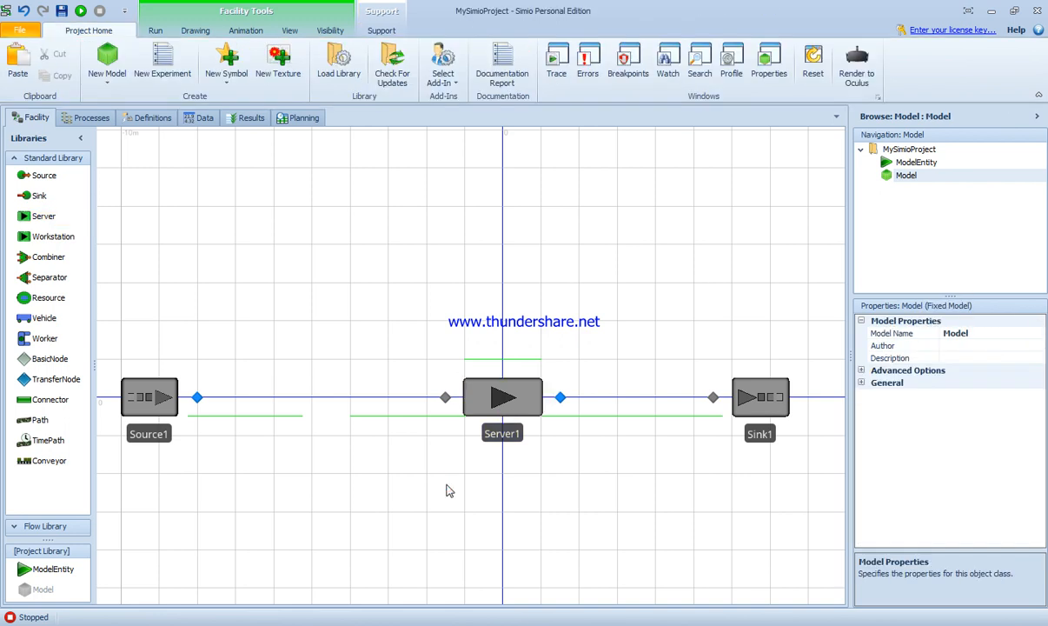
pyautogui.moveTo(305, 434)
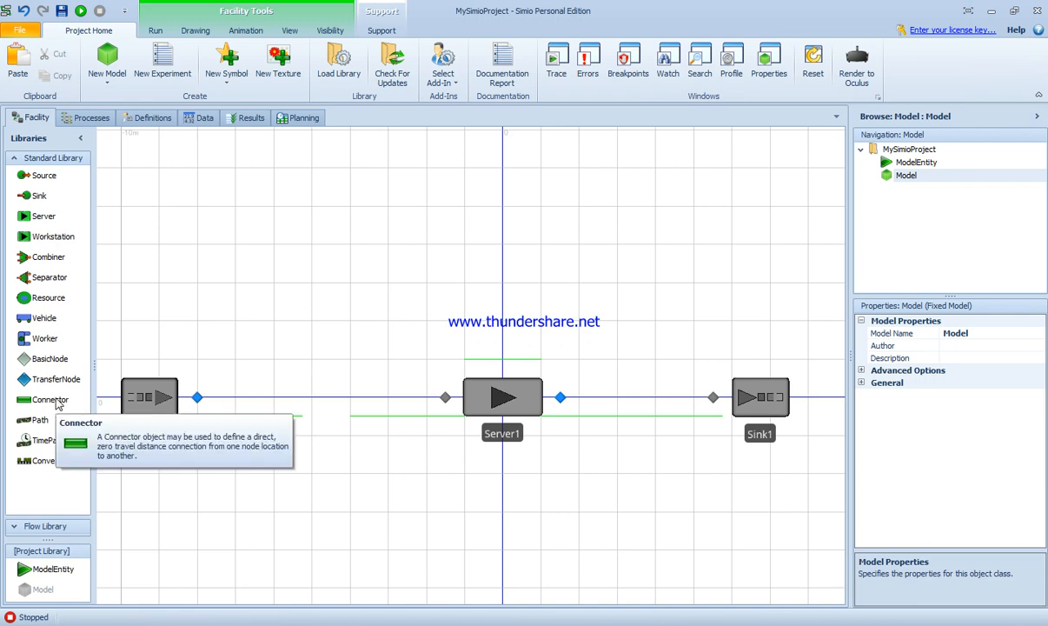
pyautogui.moveTo(40, 420)
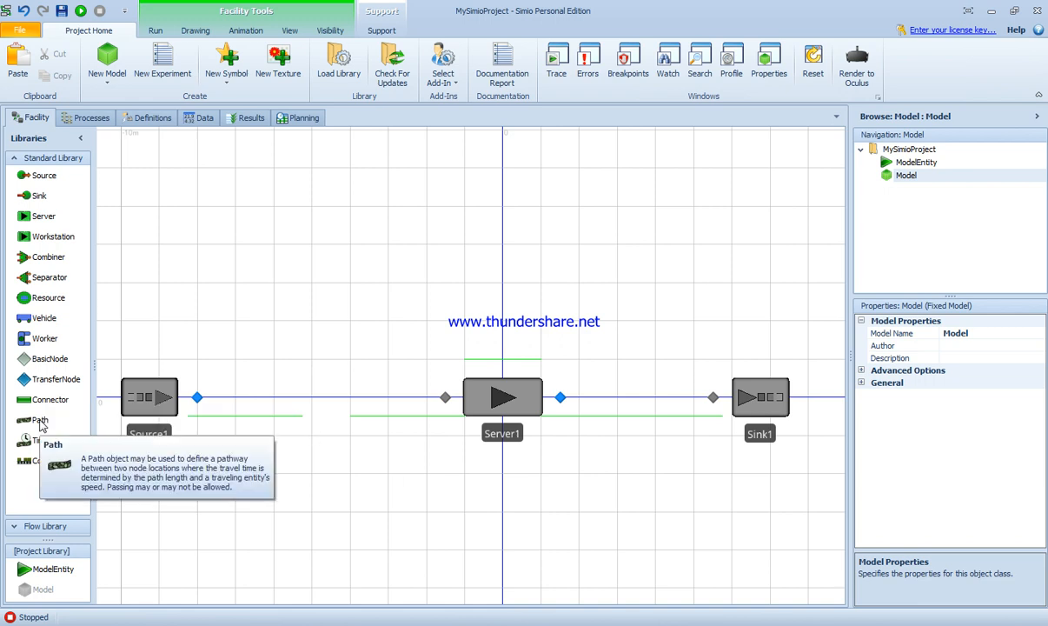
pyautogui.moveTo(321, 476)
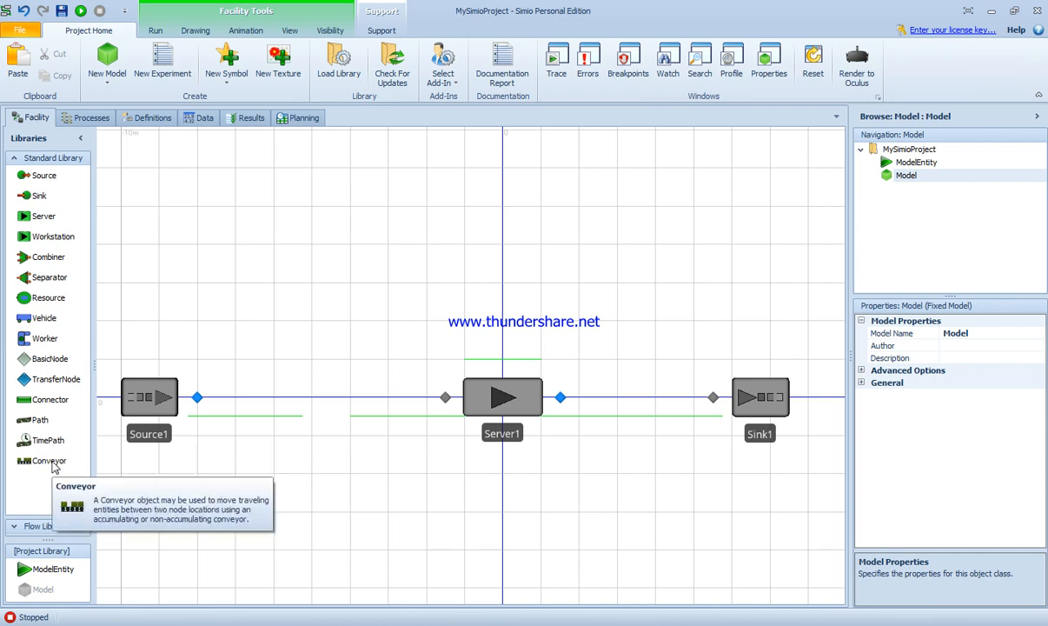
pyautogui.moveTo(50, 399)
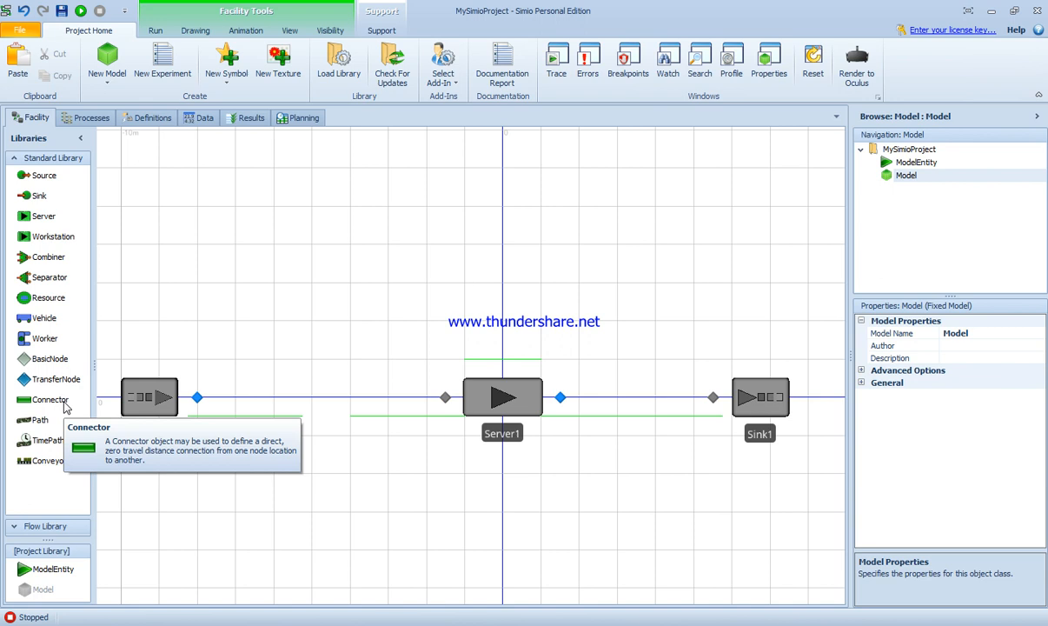
pyautogui.moveTo(40, 420)
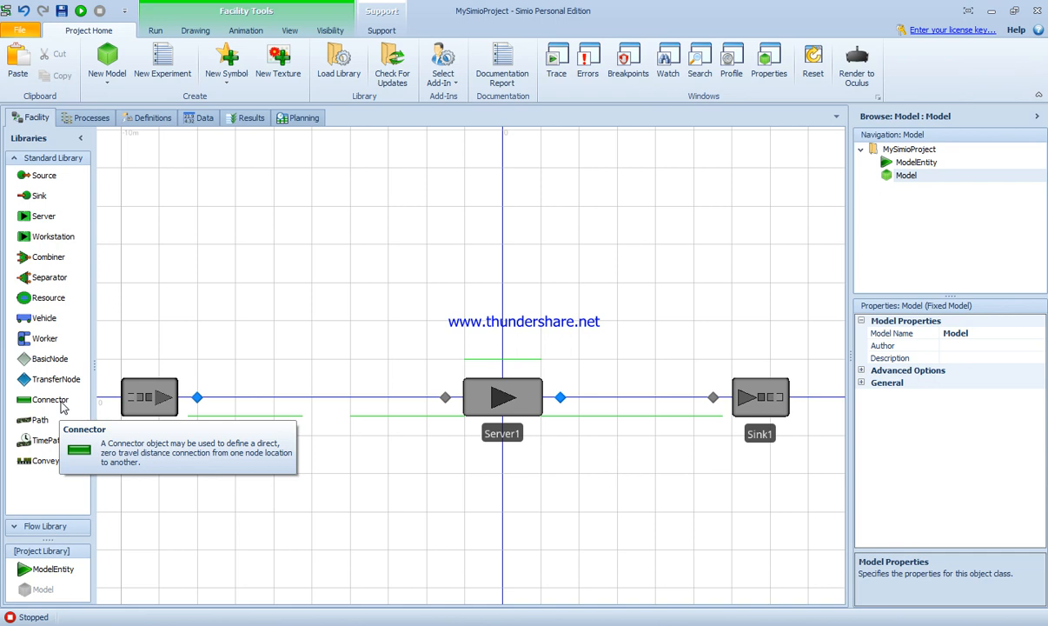
pyautogui.moveTo(143, 404)
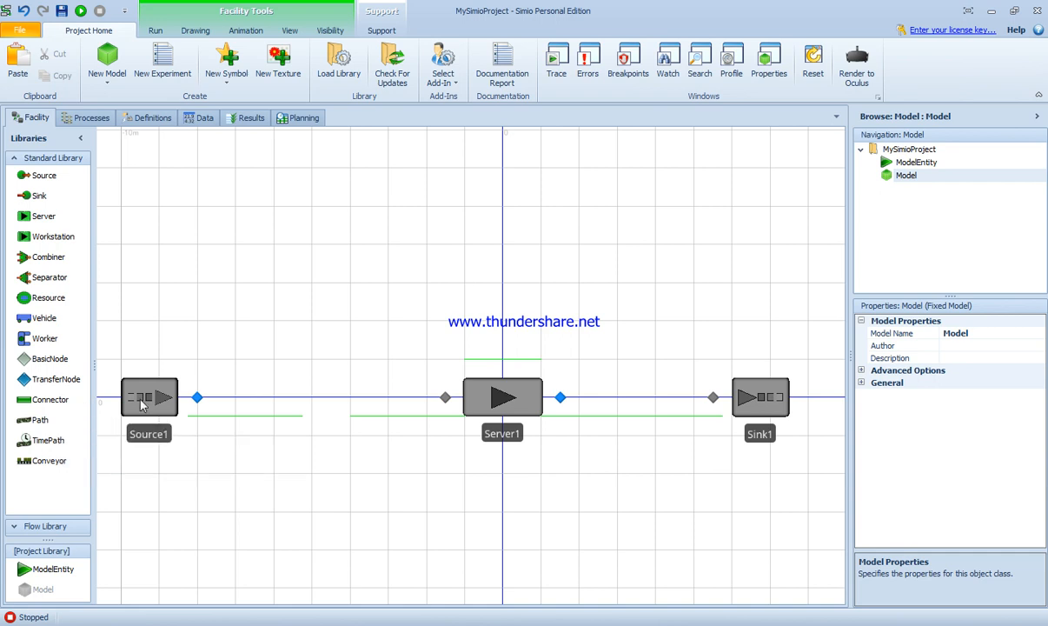
pyautogui.moveTo(408, 407)
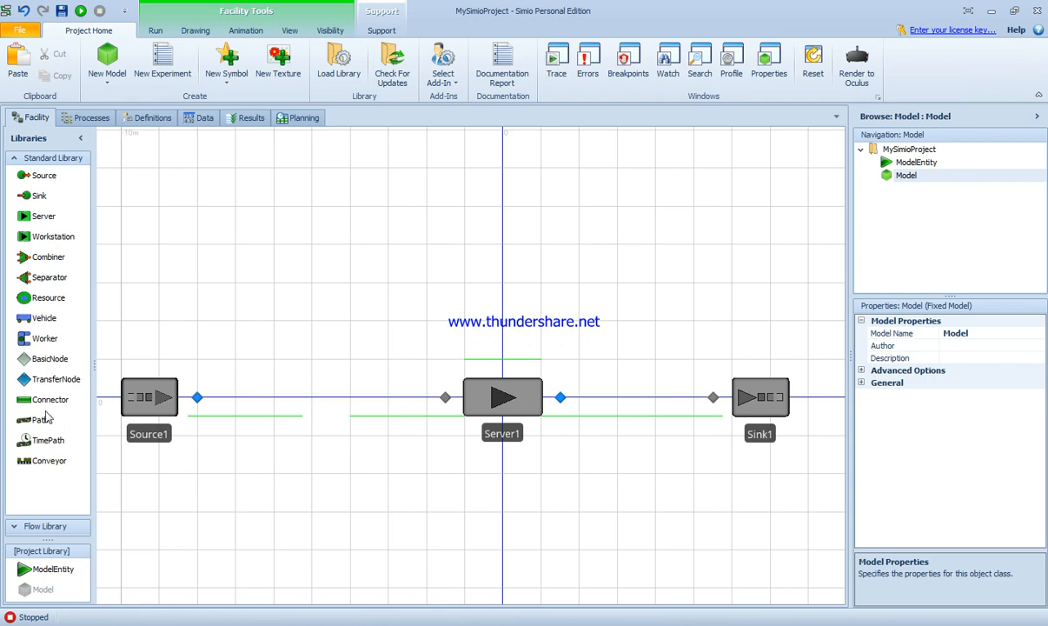
pyautogui.moveTo(172, 445)
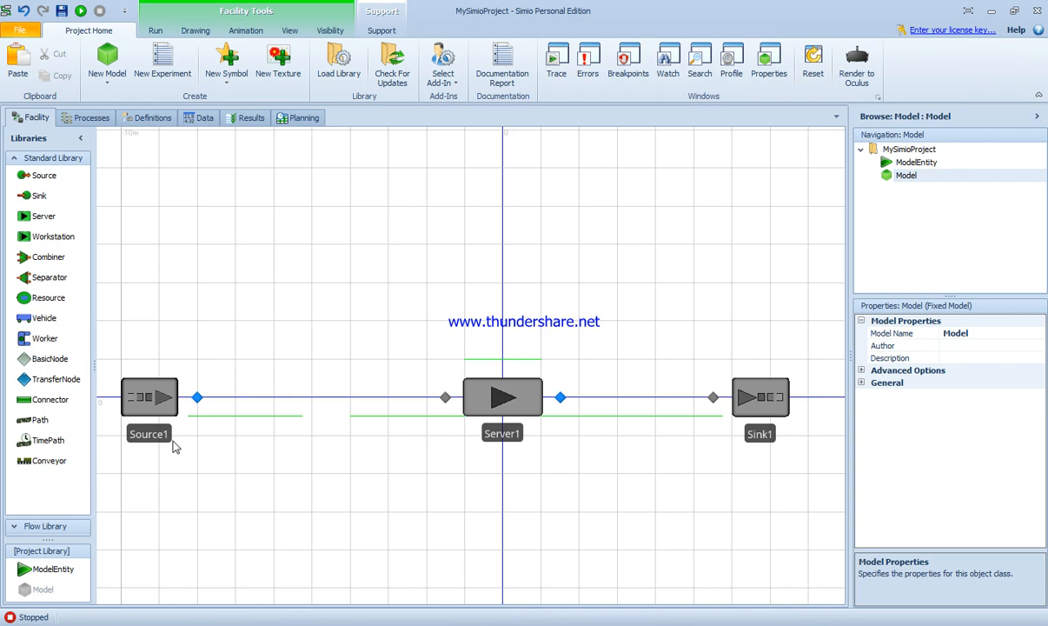
pyautogui.moveTo(672, 447)
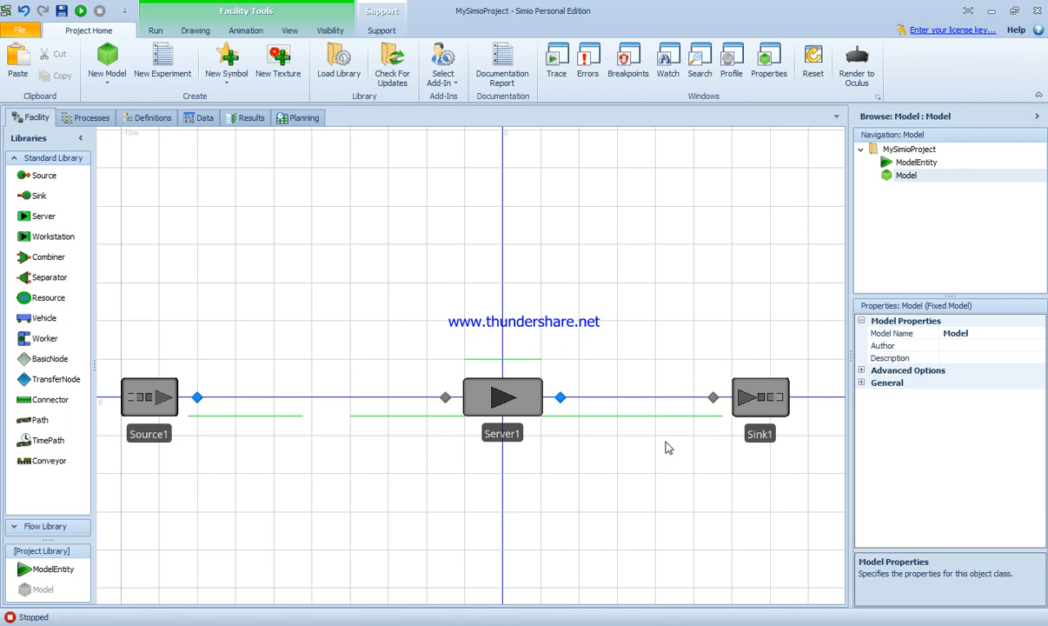
pyautogui.moveTo(65, 421)
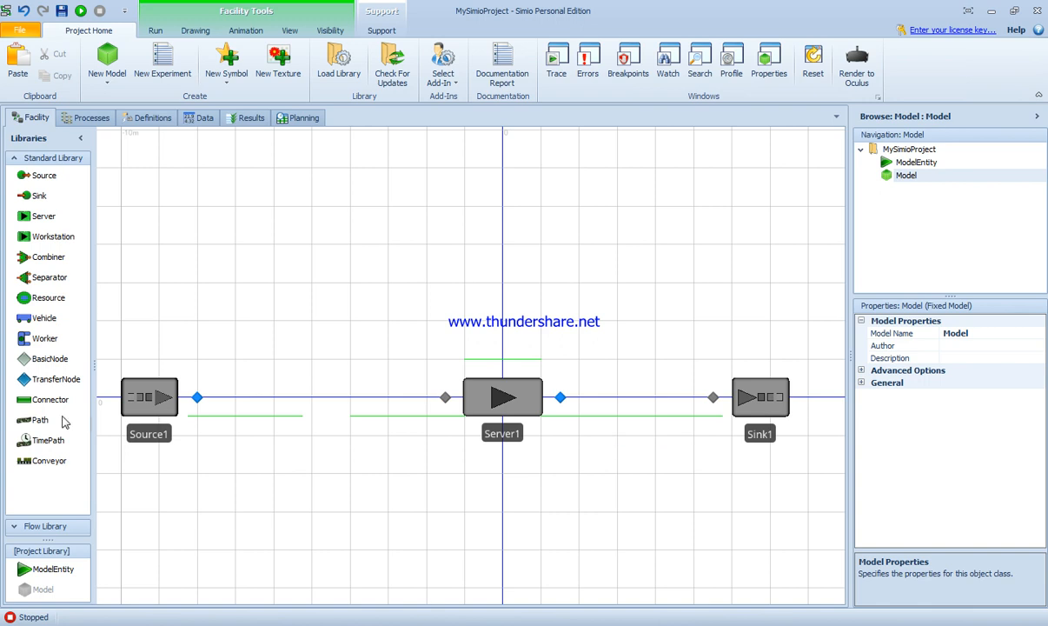
# - Draw a path from Server1's output node to Sink1's input, then select the Source1 path
pyautogui.click(39, 419)
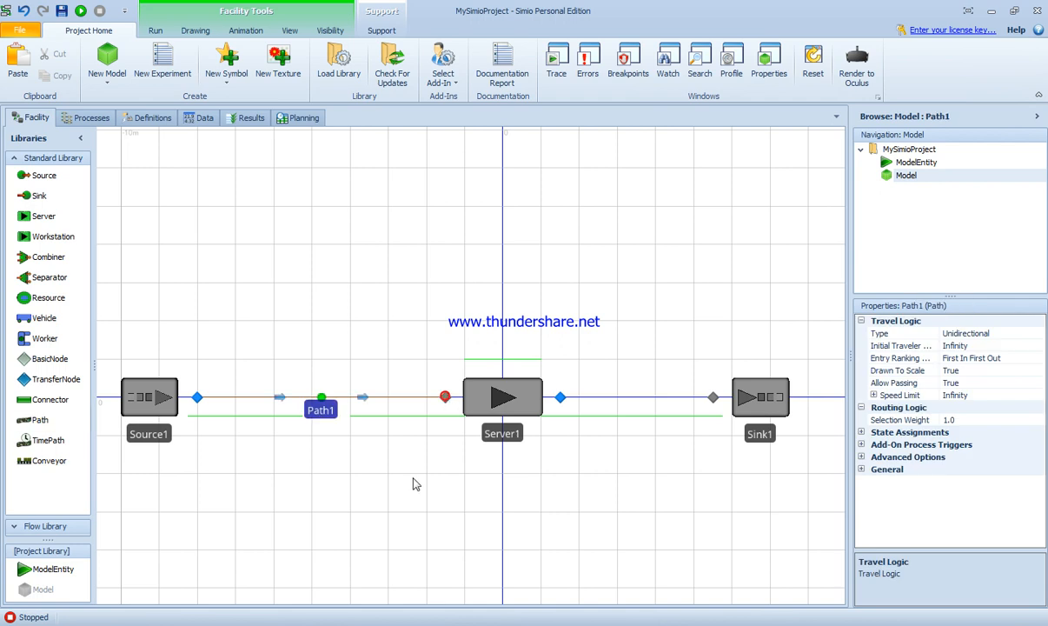
pyautogui.click(445, 397)
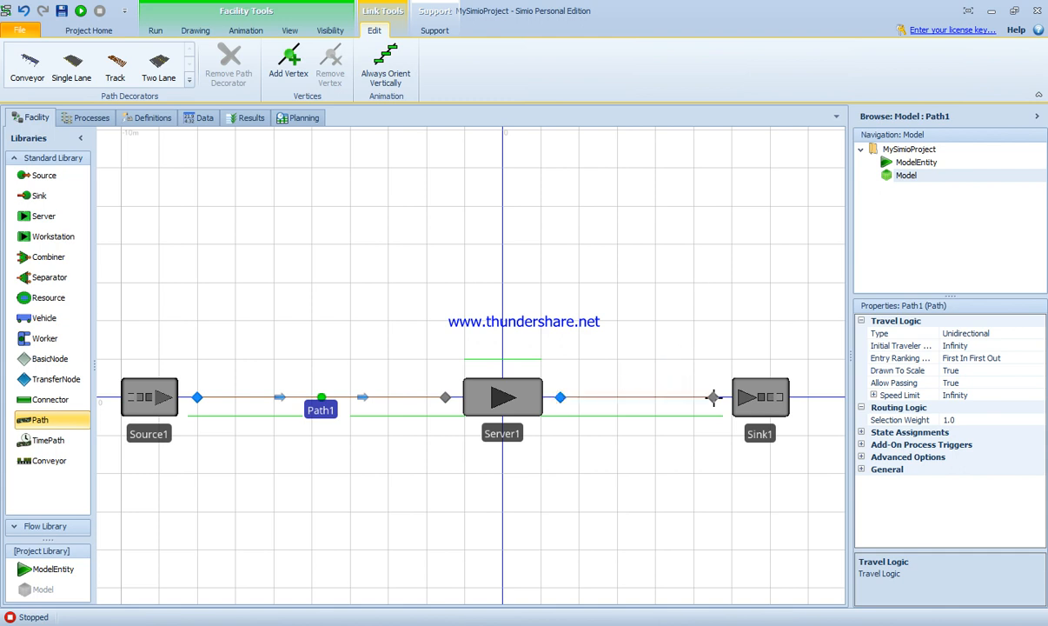
pyautogui.click(370, 469)
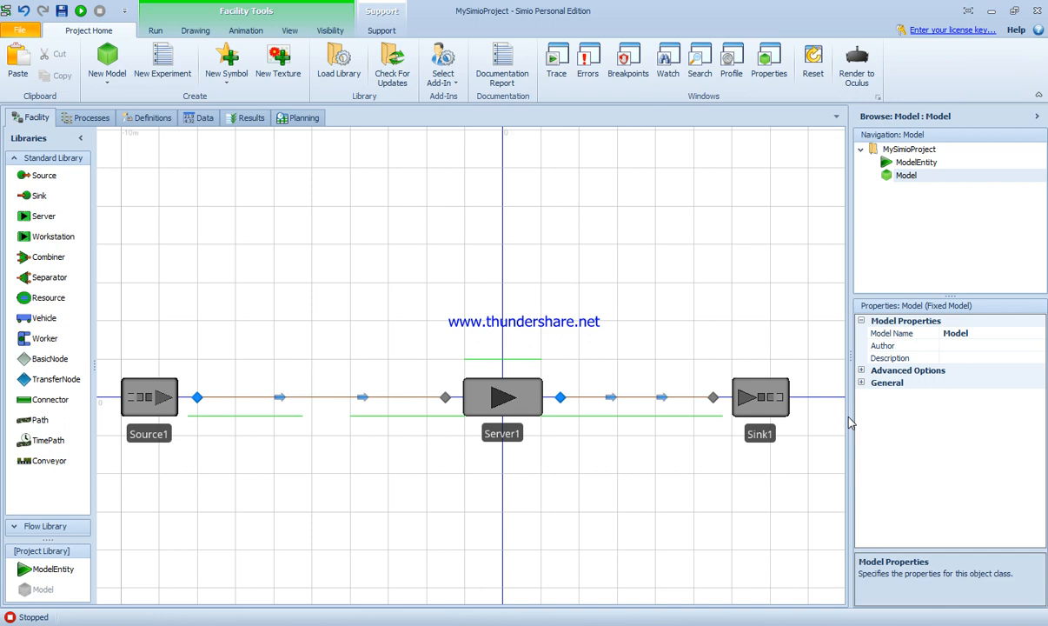
pyautogui.moveTo(339, 406)
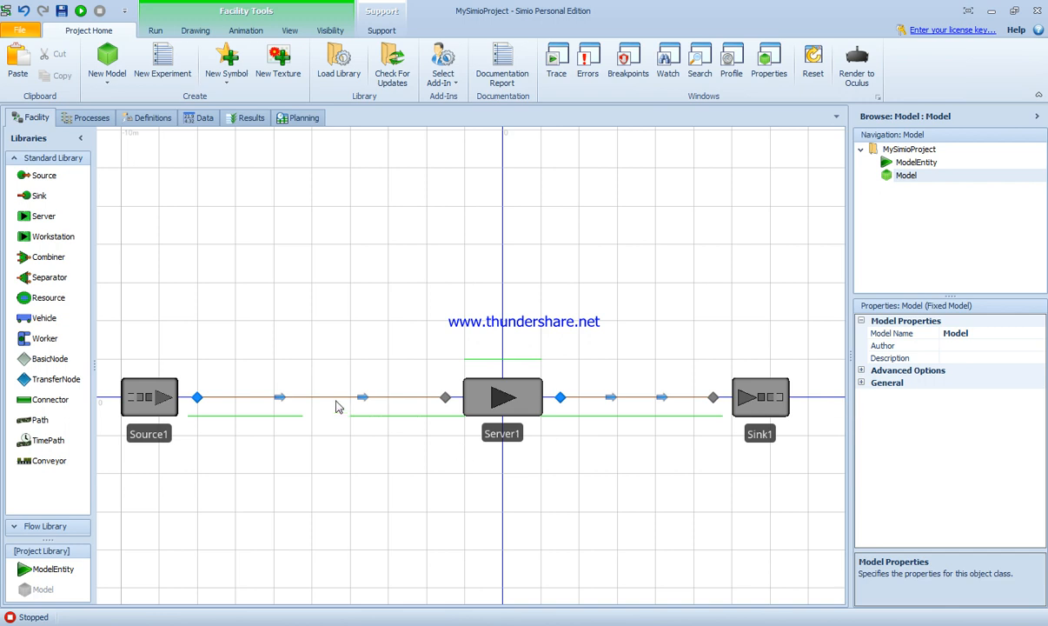
pyautogui.click(321, 404)
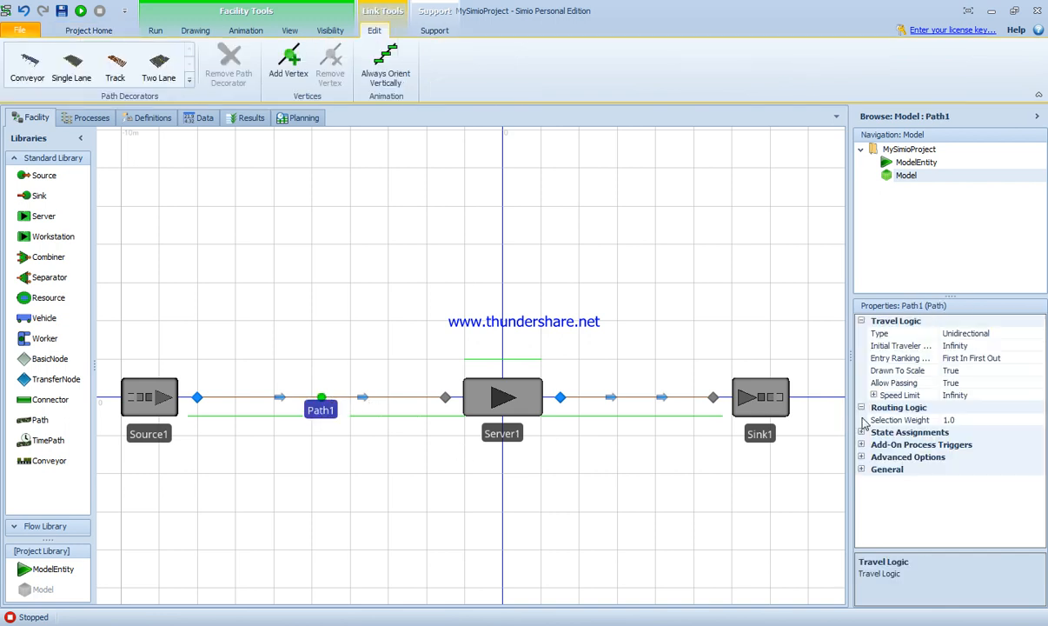
pyautogui.moveTo(1001, 384)
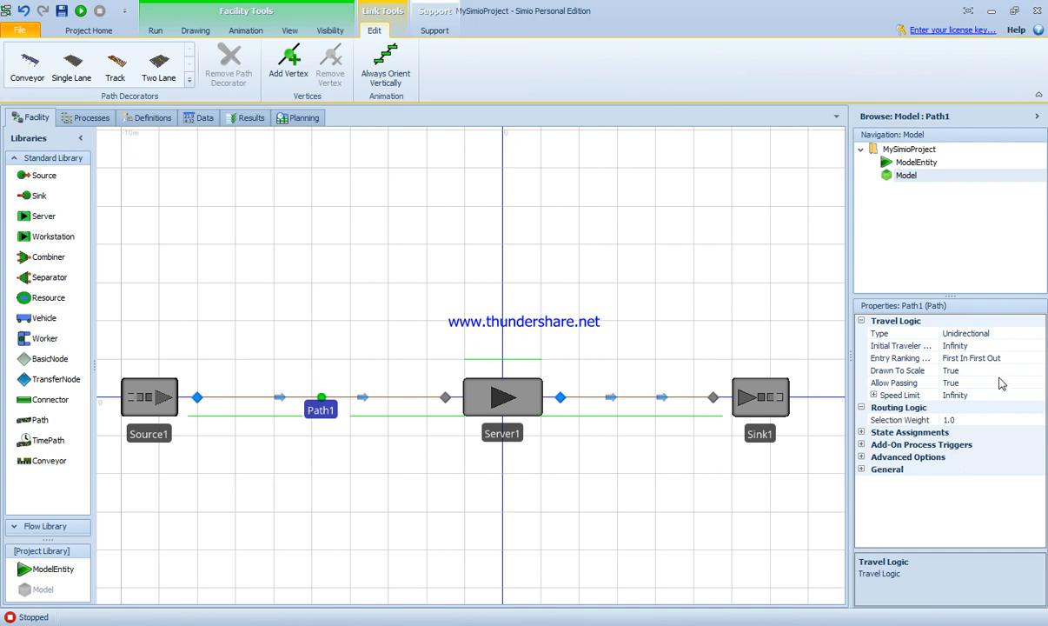
pyautogui.moveTo(976, 378)
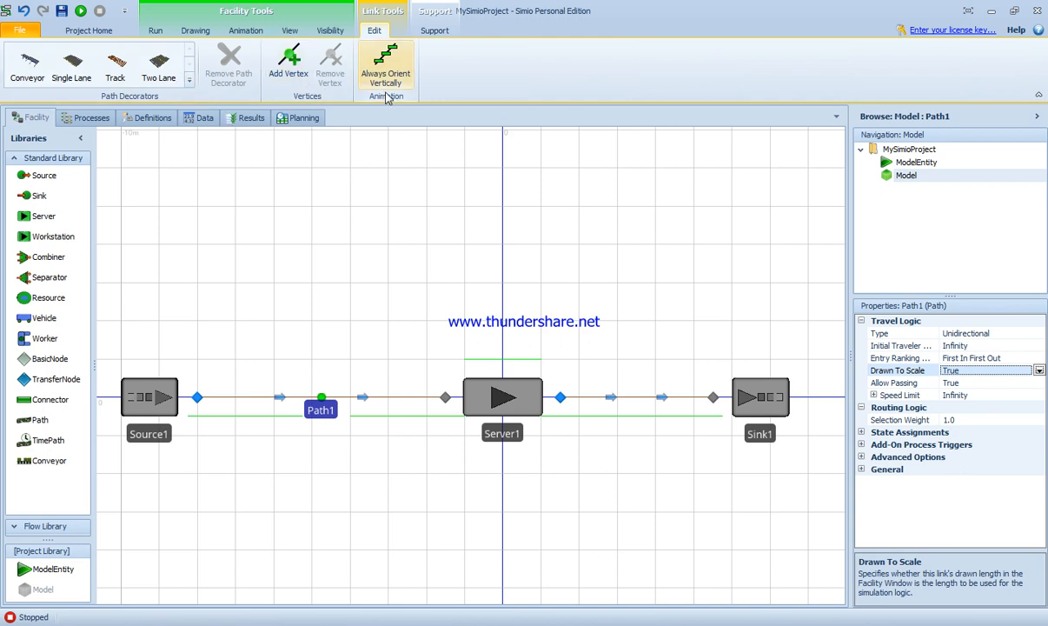
# - Browse the View, Drawing, Run and Project Home ribbon tabs
pyautogui.click(290, 31)
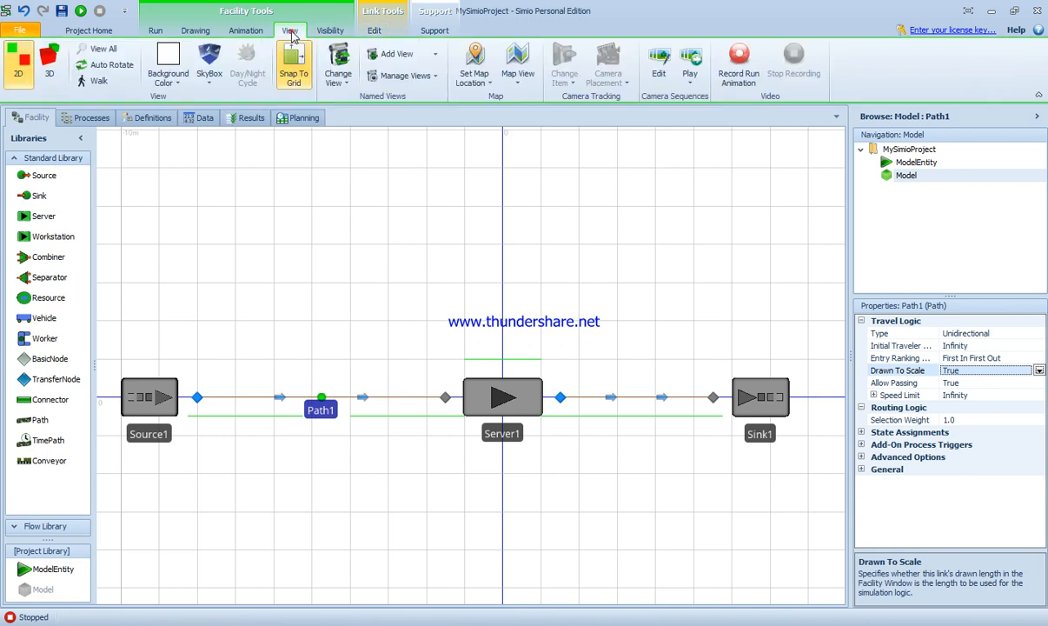
pyautogui.click(195, 31)
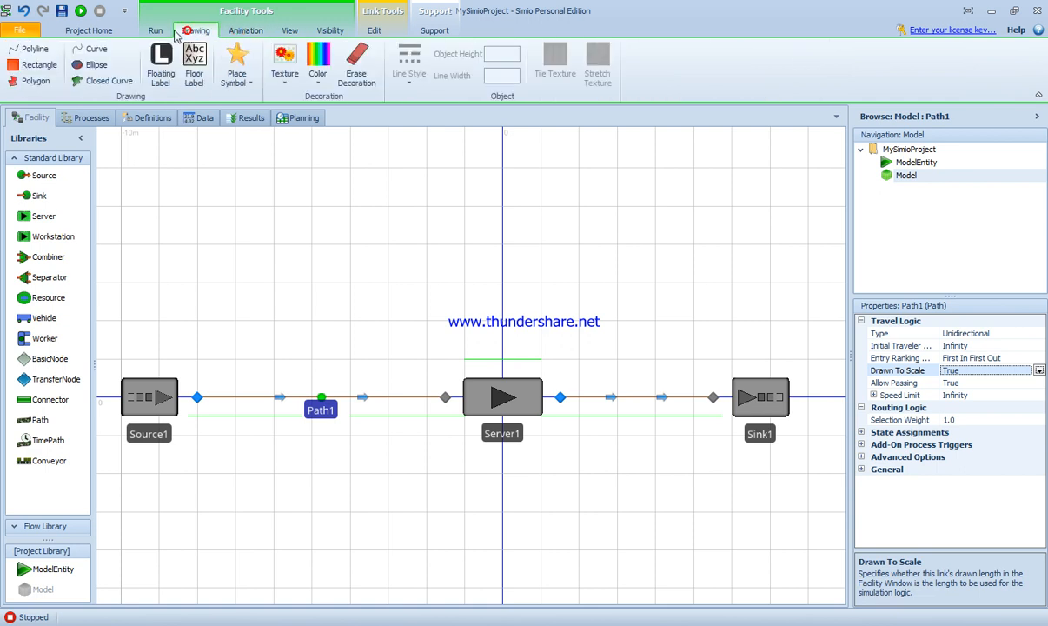
pyautogui.click(155, 31)
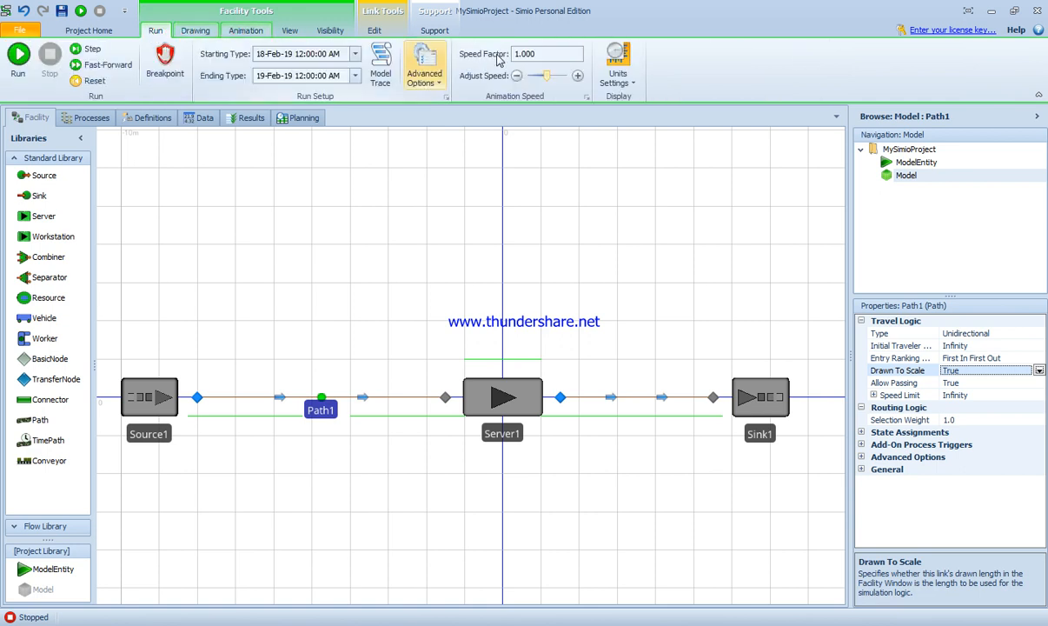
pyautogui.click(88, 30)
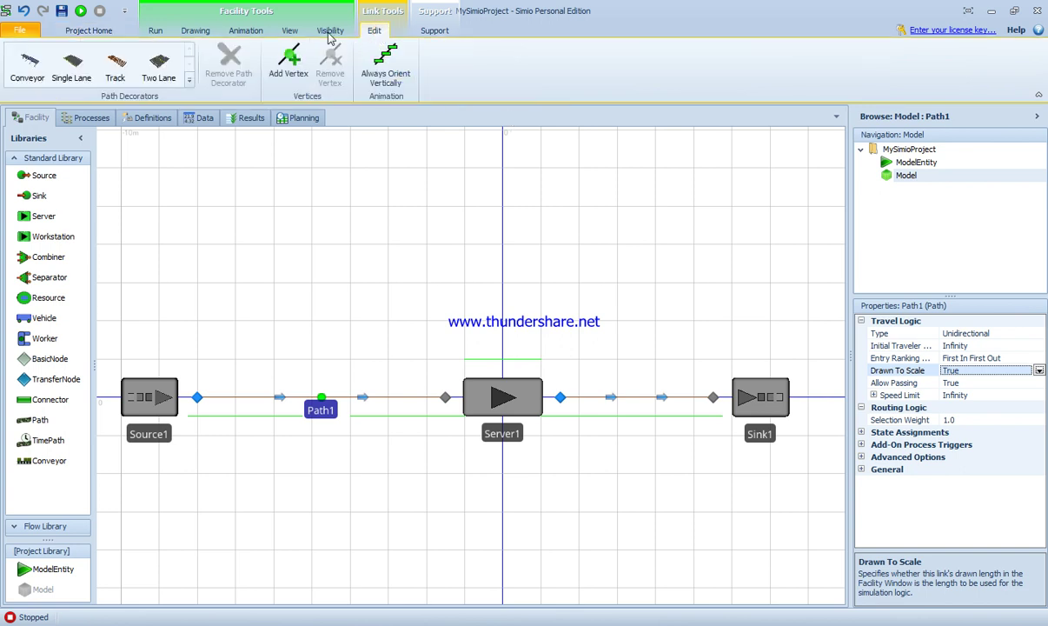
pyautogui.click(289, 30)
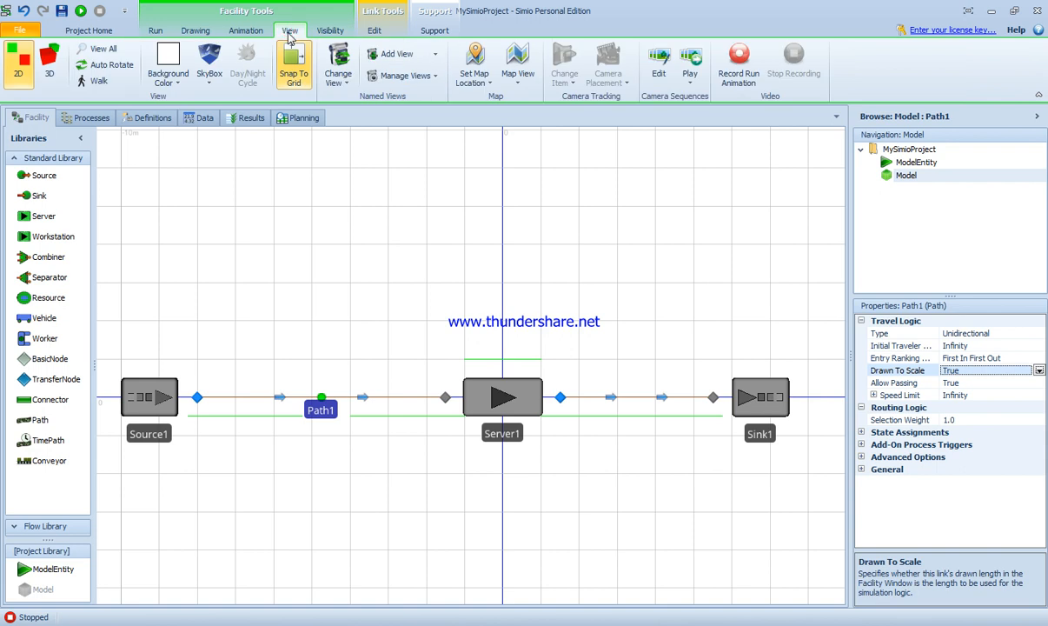
pyautogui.click(195, 31)
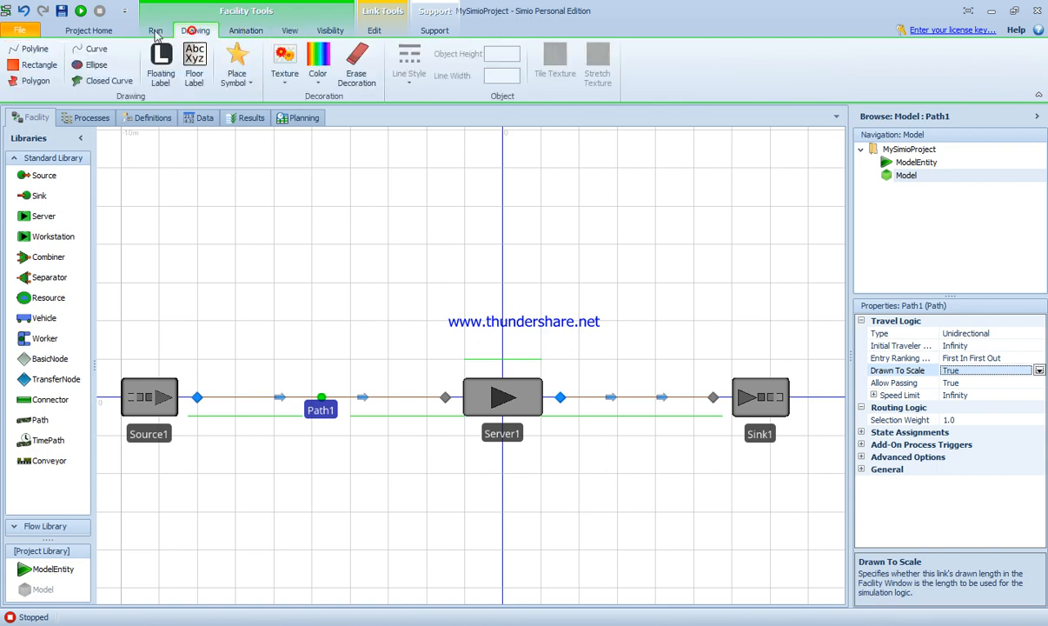
pyautogui.click(155, 30)
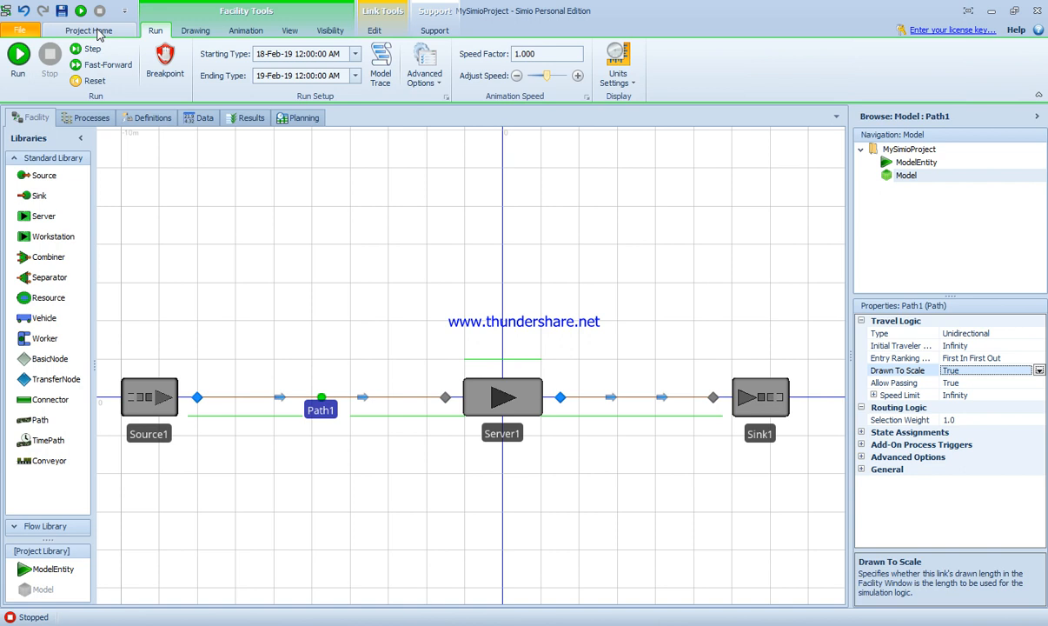
pyautogui.click(89, 30)
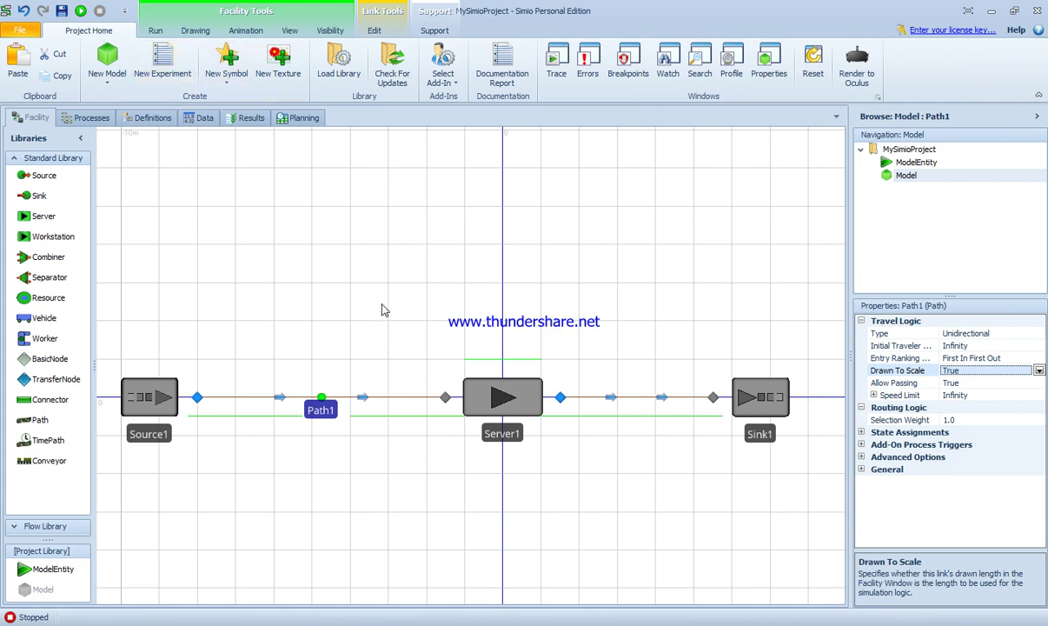
pyautogui.click(155, 31)
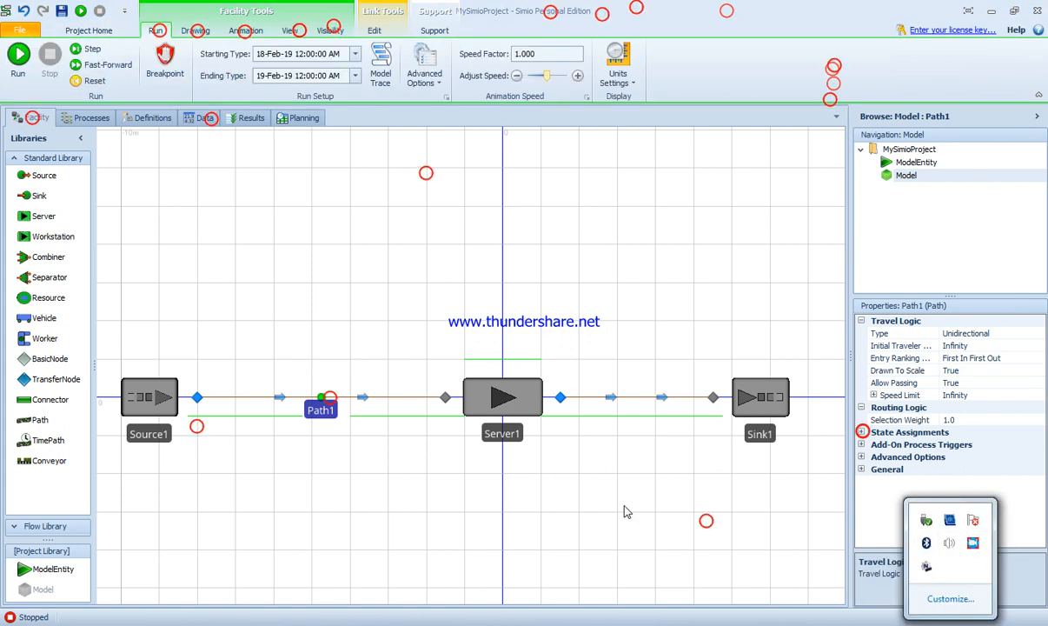
# - Reselect Path1 to show its travel properties, then browse the Visibility and Animation tabs
pyautogui.click(363, 398)
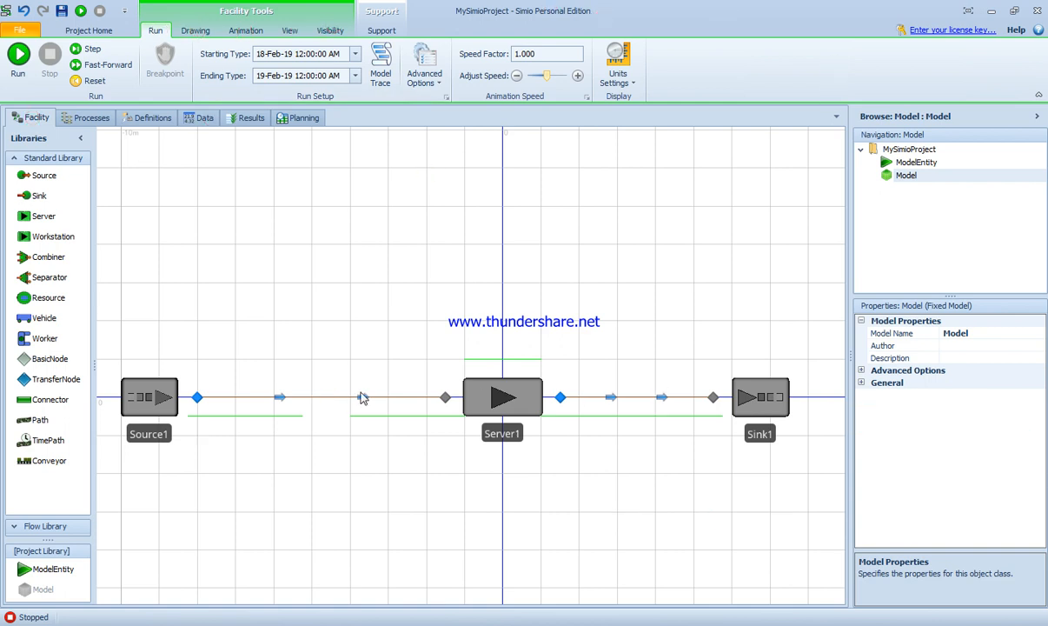
pyautogui.click(280, 397)
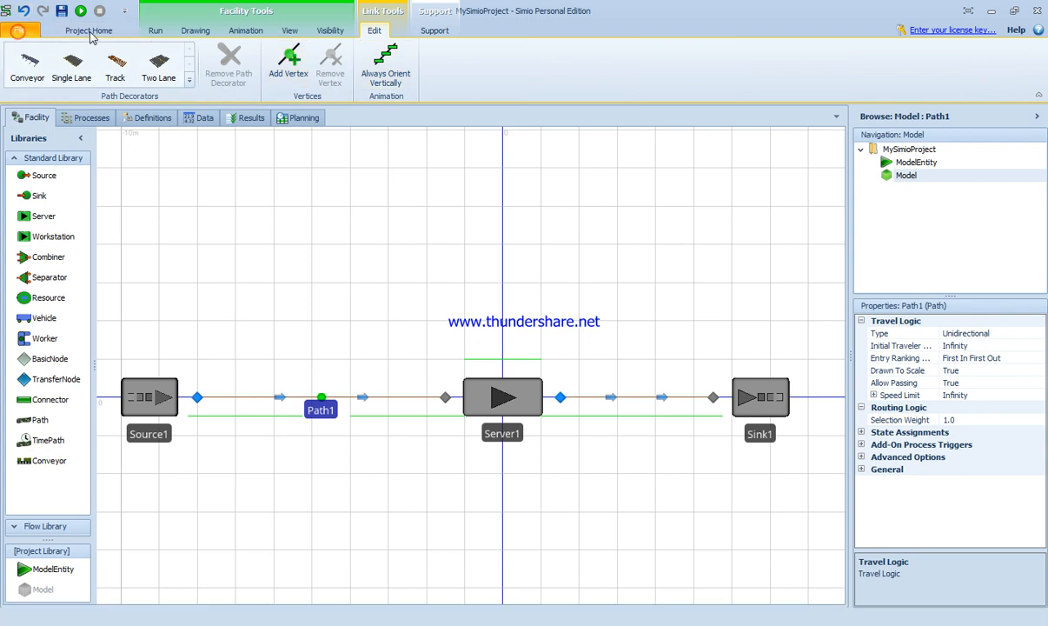
pyautogui.click(19, 20)
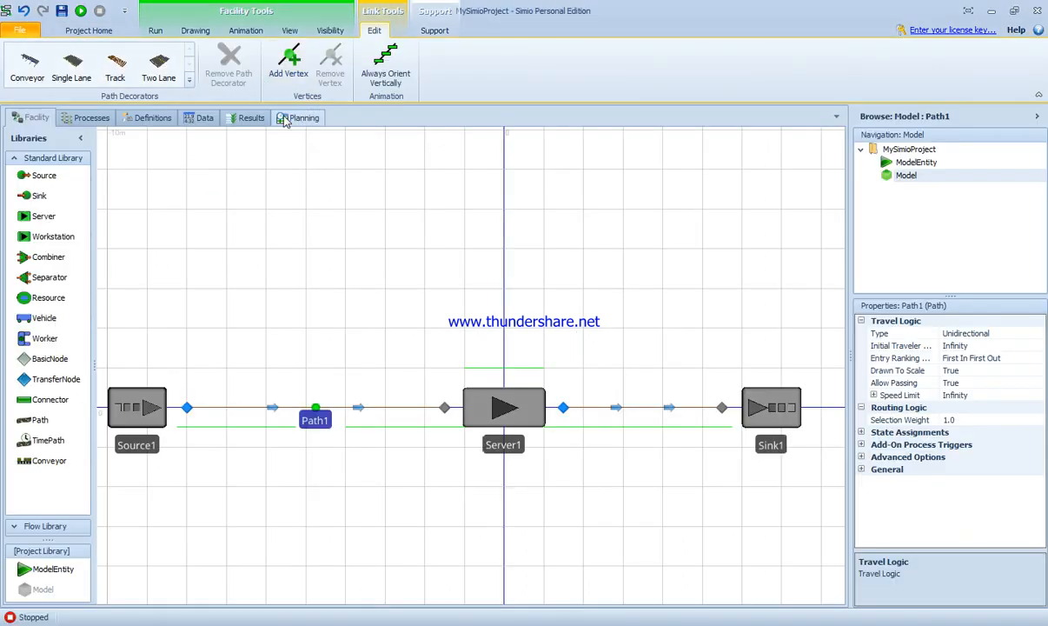
pyautogui.click(330, 30)
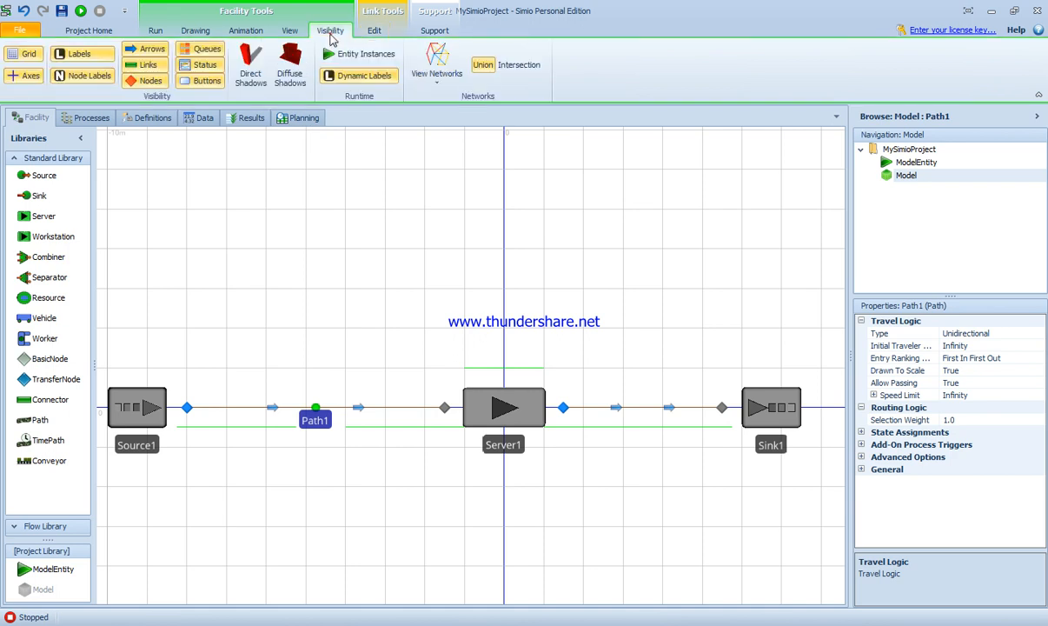
pyautogui.click(246, 31)
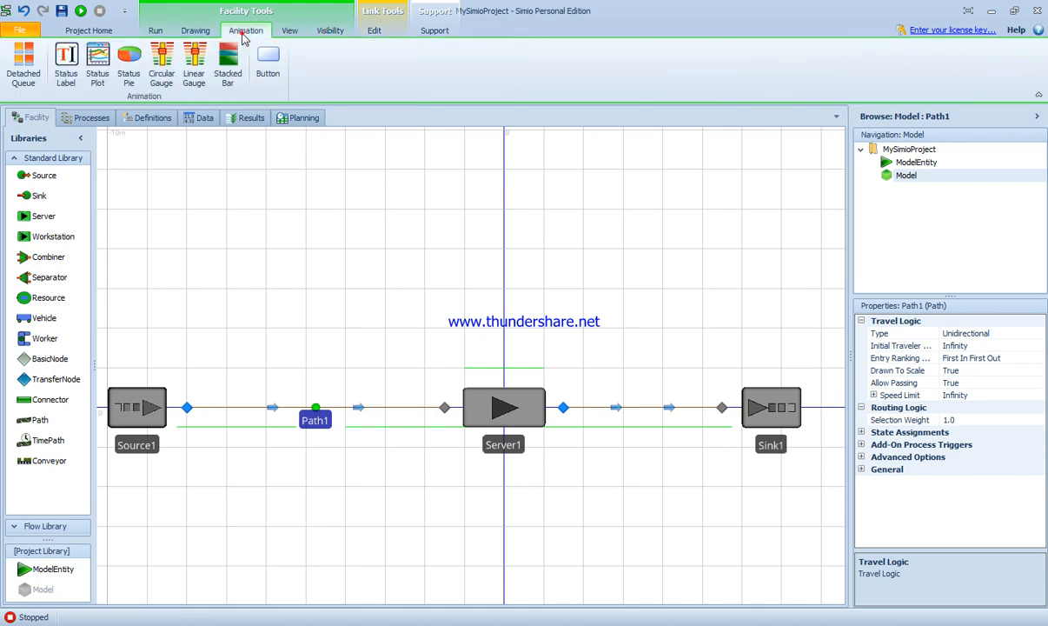
pyautogui.click(156, 31)
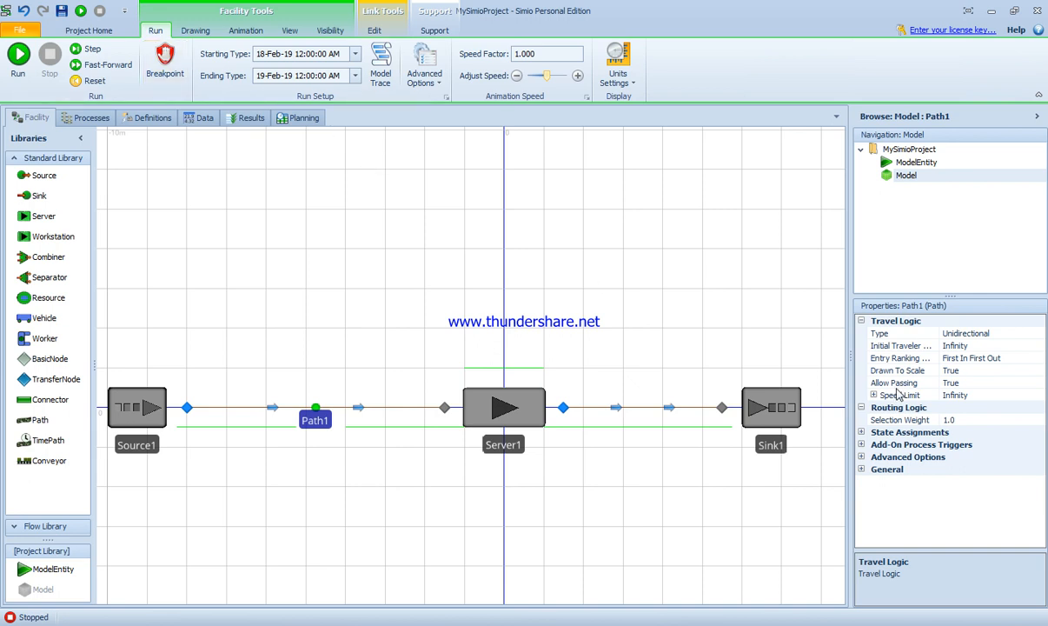
# - Set travel rate units to meters per second, area to square centimeters, time to hours
pyautogui.click(618, 61)
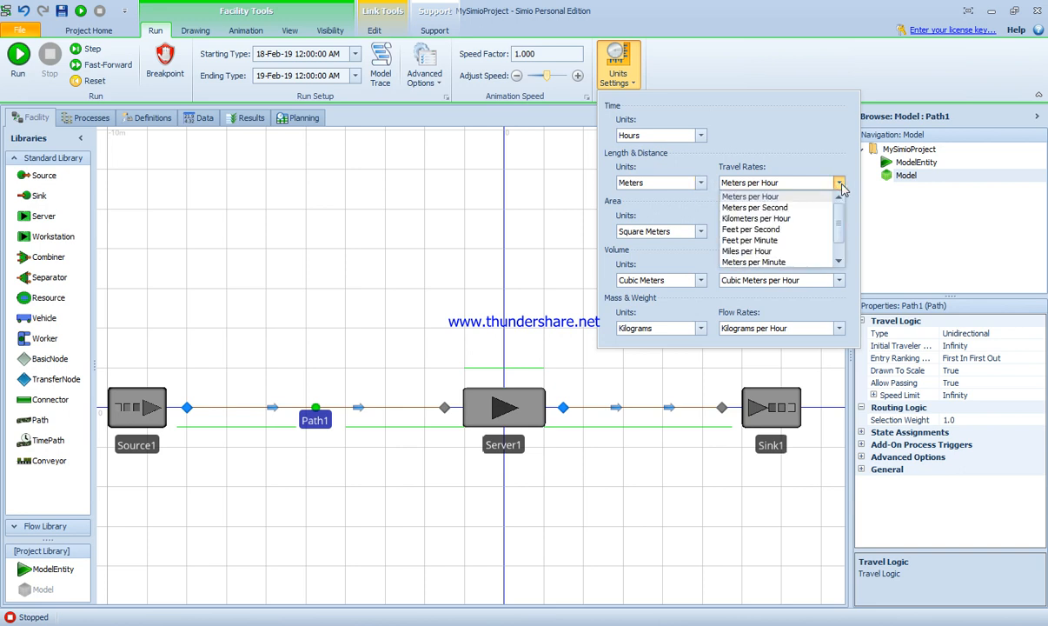
pyautogui.click(755, 206)
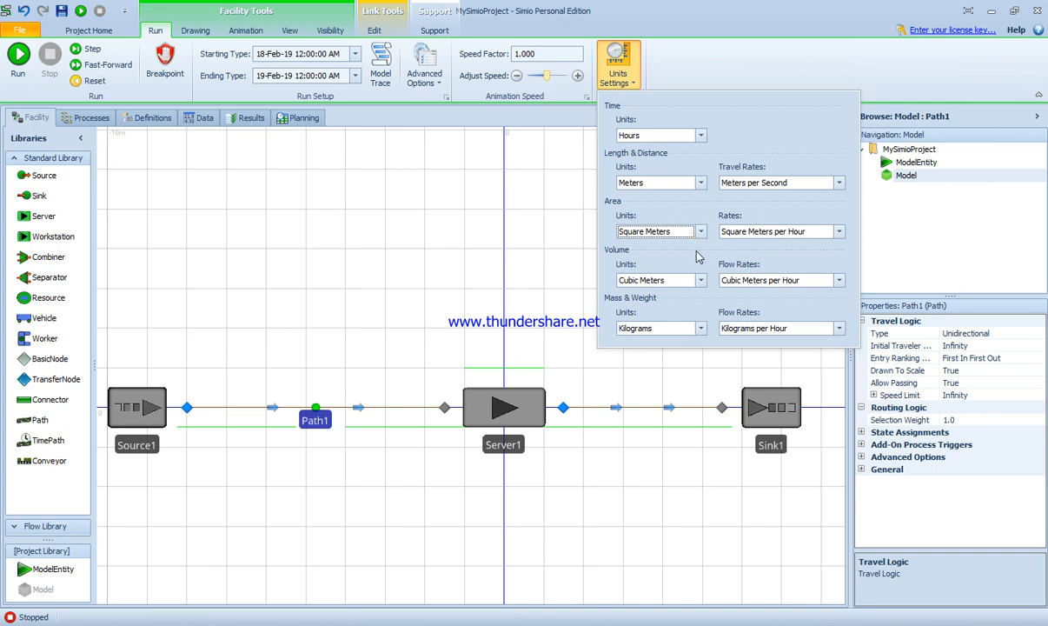
pyautogui.click(700, 135)
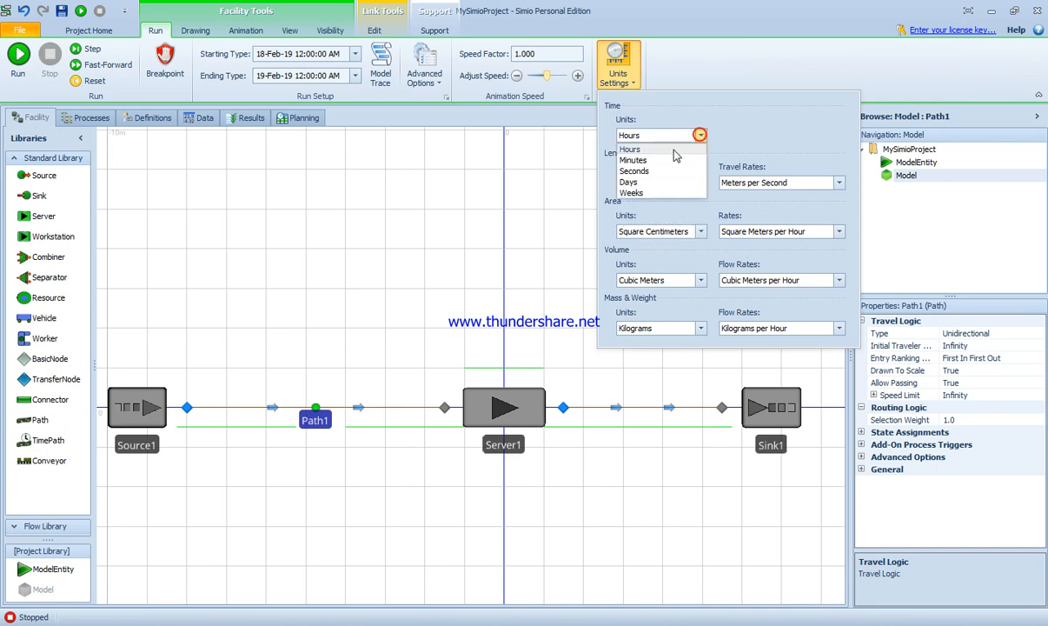
pyautogui.click(629, 149)
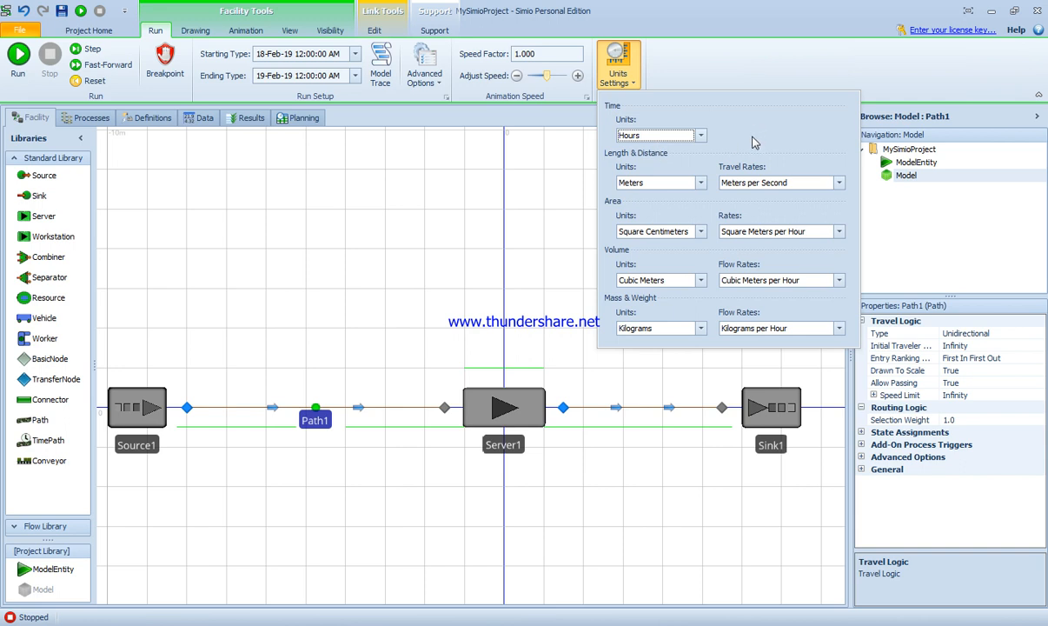
pyautogui.moveTo(723, 269)
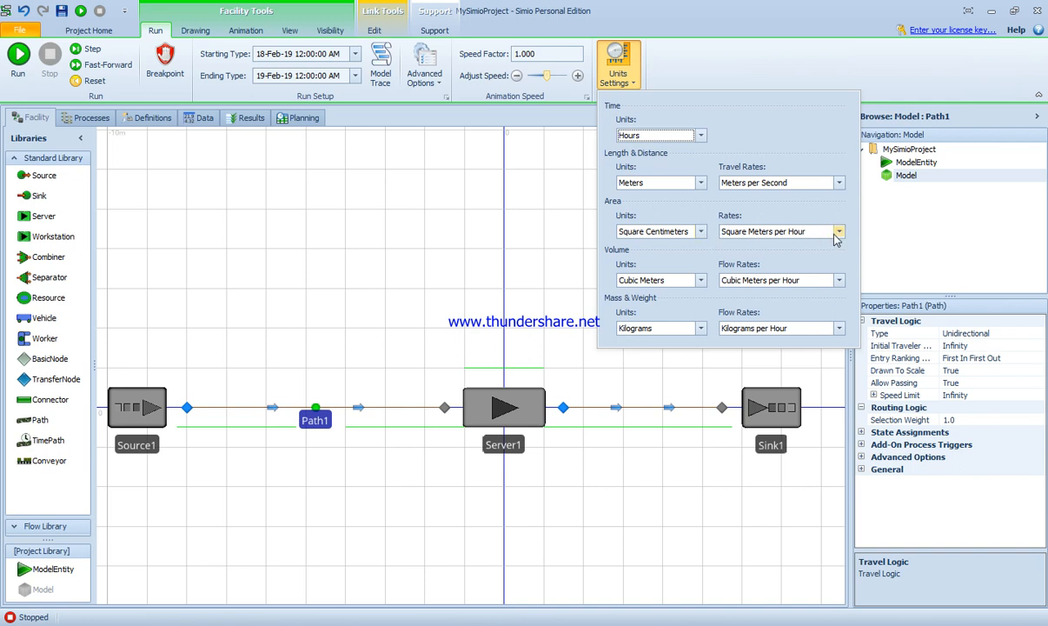
pyautogui.click(700, 231)
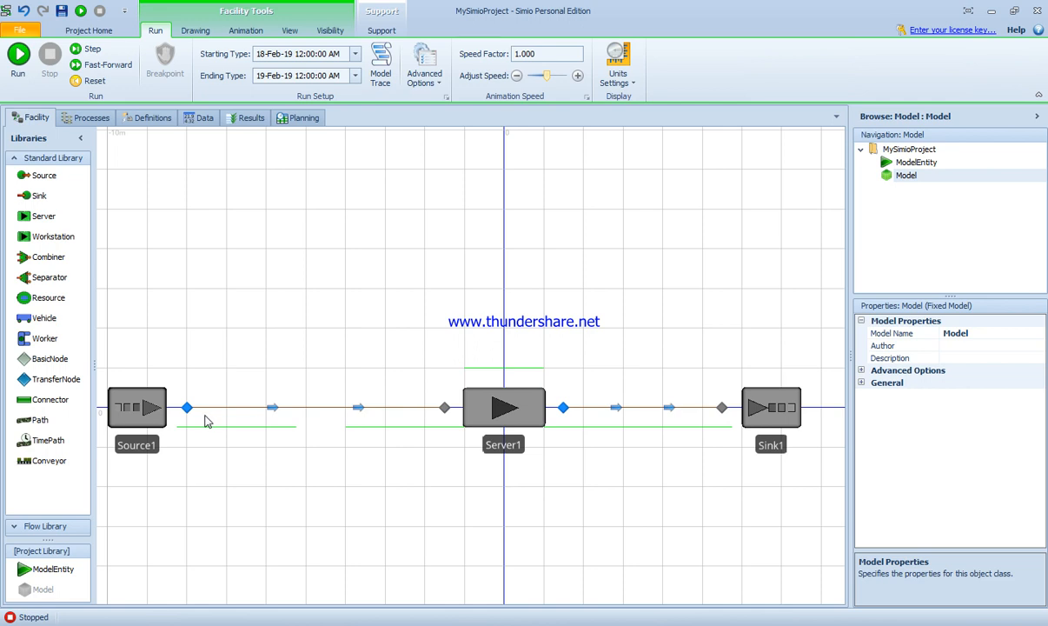
pyautogui.moveTo(414, 432)
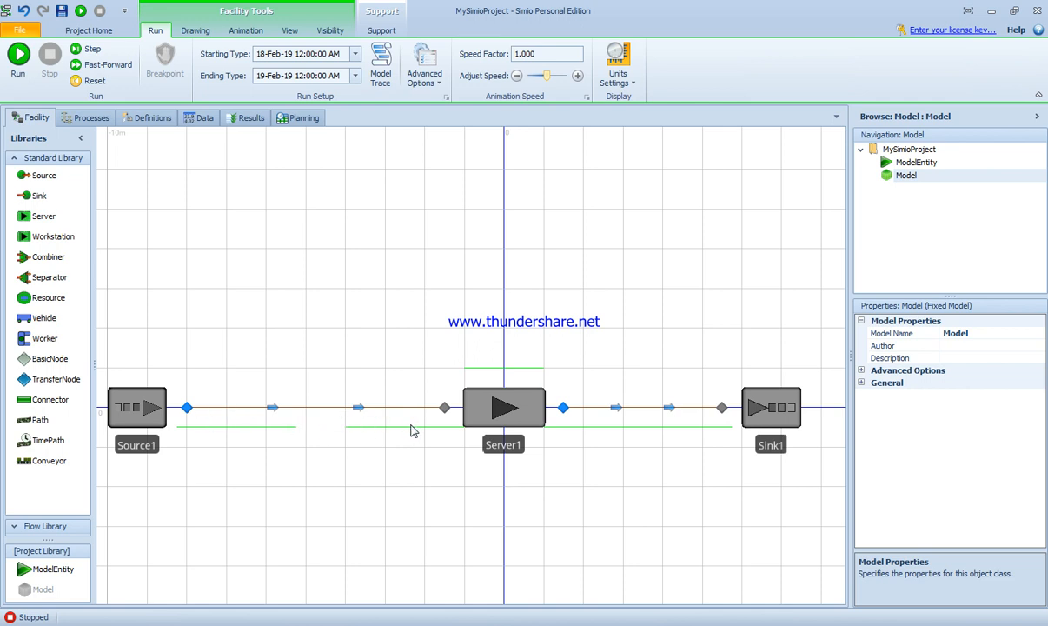
# - Change Path1's Drawn To Scale setting in the Properties panel
pyautogui.click(505, 407)
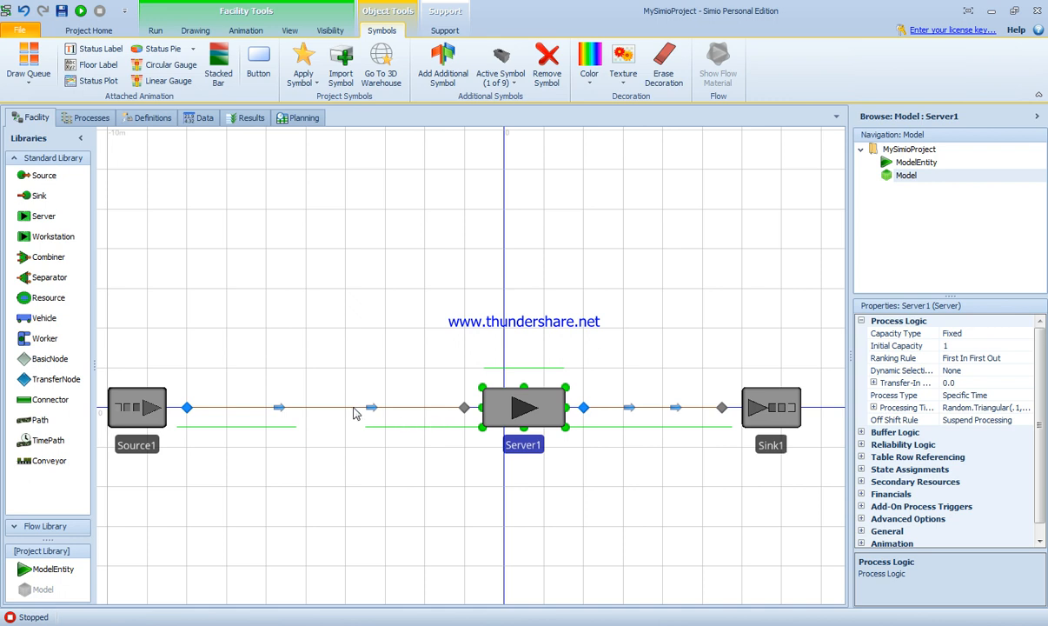
pyautogui.moveTo(759, 432)
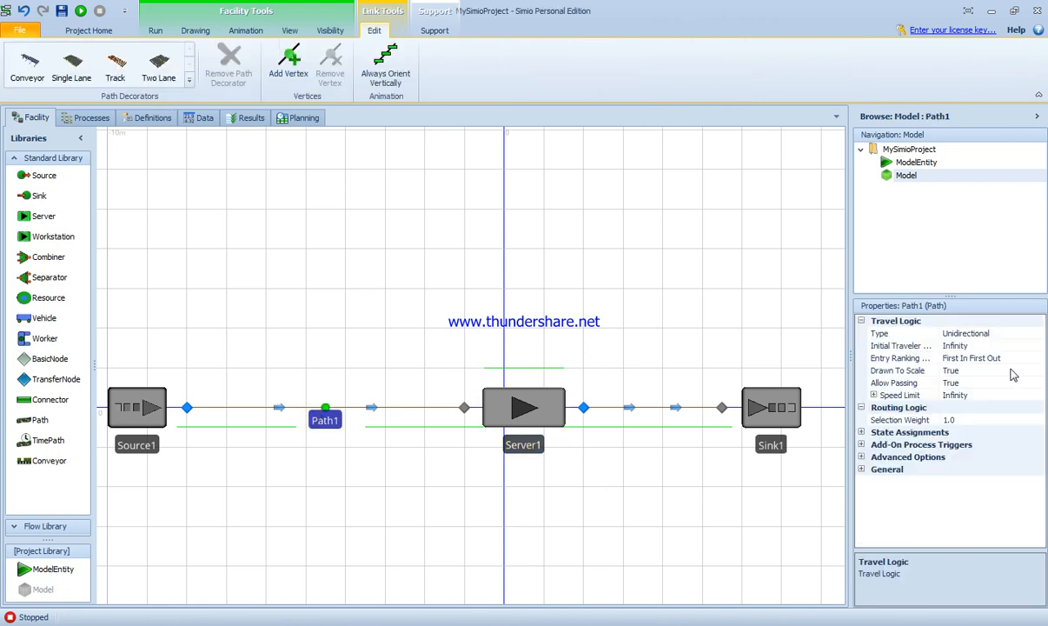
pyautogui.click(1038, 370)
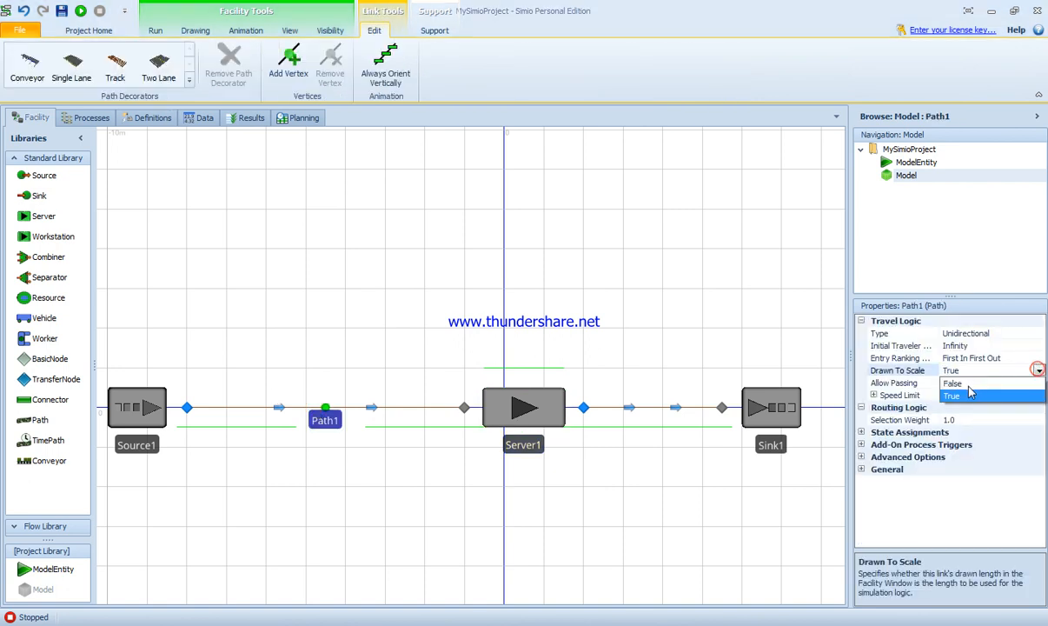
pyautogui.click(953, 383)
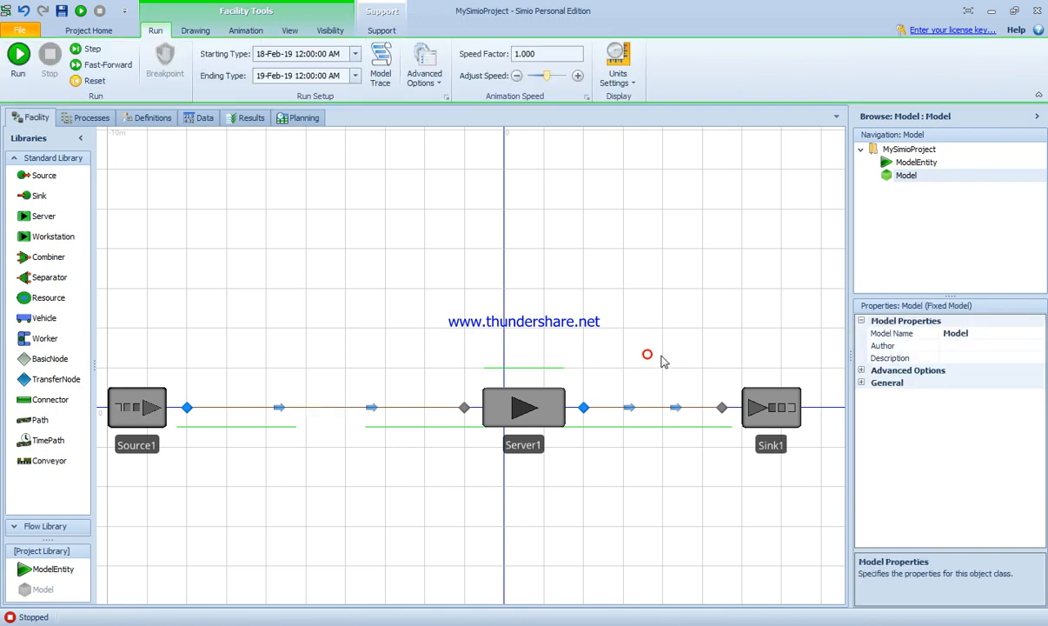
# - Set Path2 to not drawn to scale with a logical length of 5
pyautogui.click(608, 406)
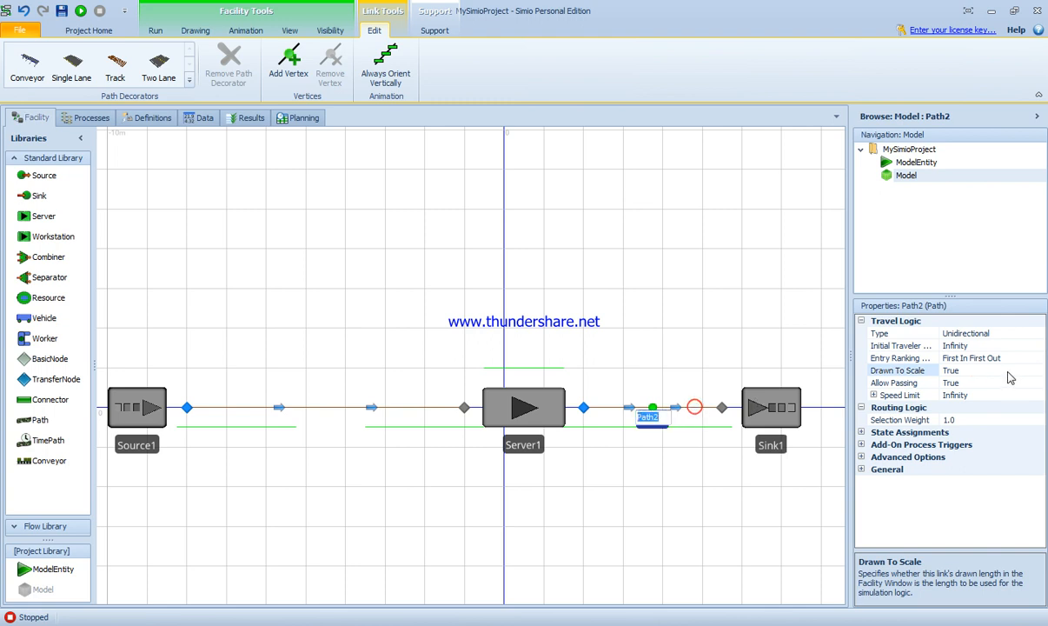
pyautogui.click(1040, 371)
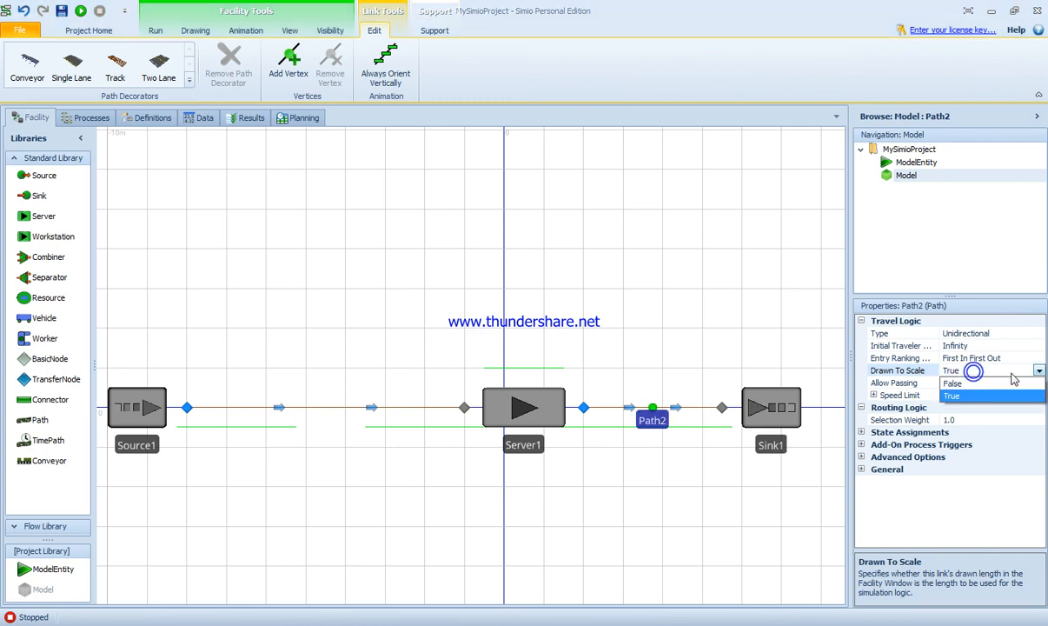
pyautogui.click(952, 384)
pyautogui.write('5')
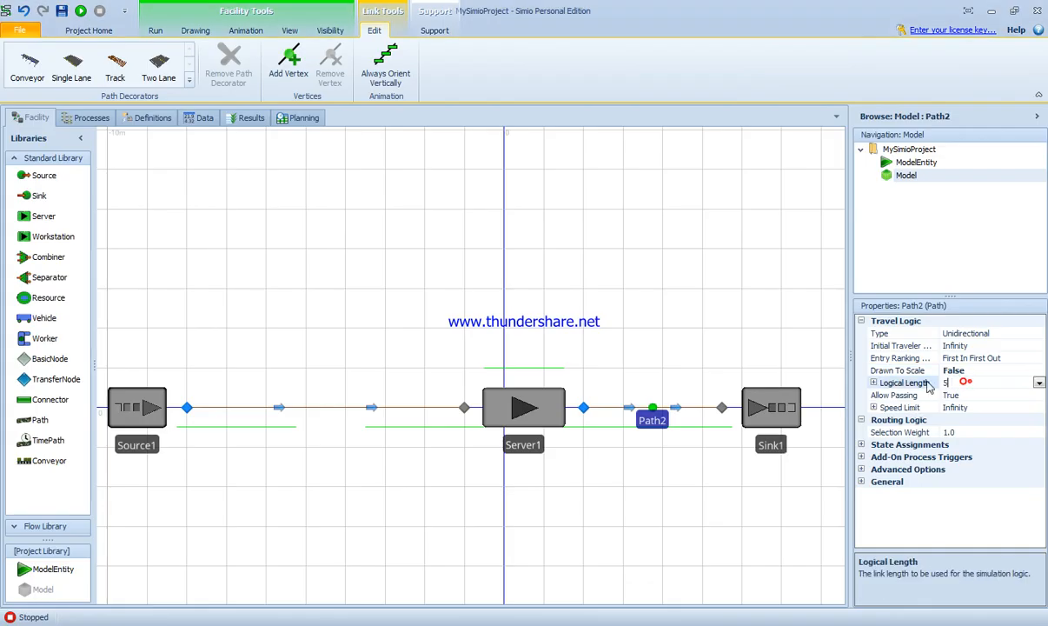
pyautogui.click(155, 31)
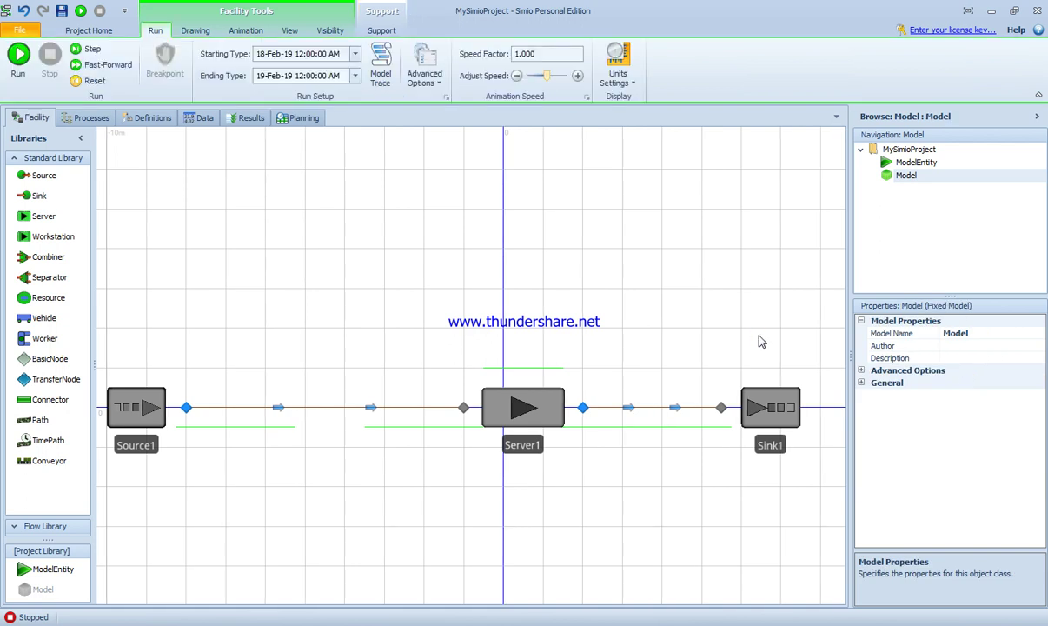
pyautogui.moveTo(136, 415)
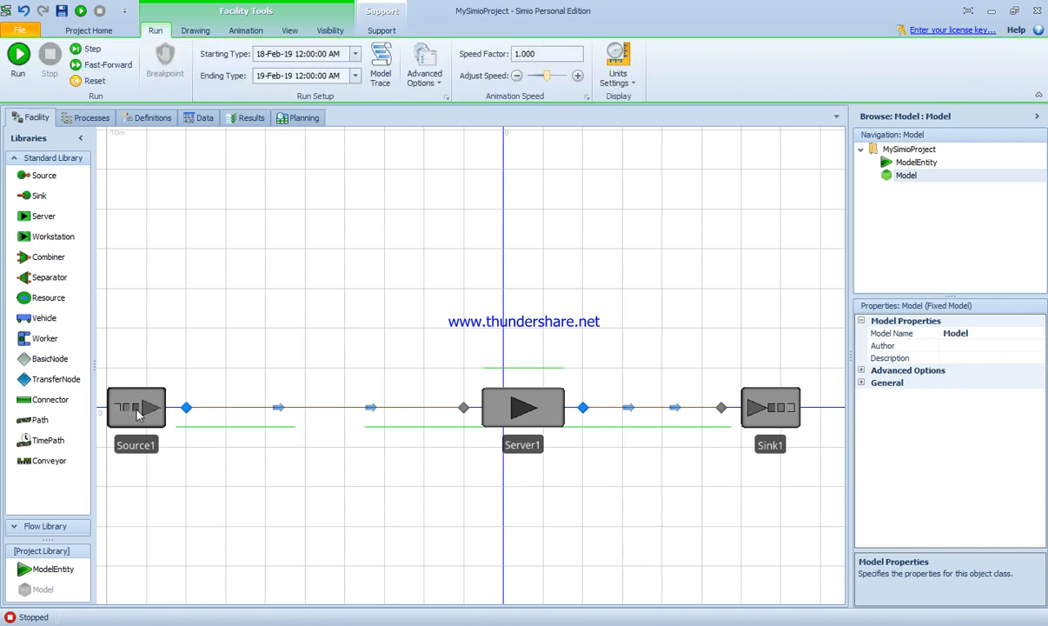
# - Set Source1's interarrival time to Random.Exponential(3) with units in minutes
pyautogui.click(136, 406)
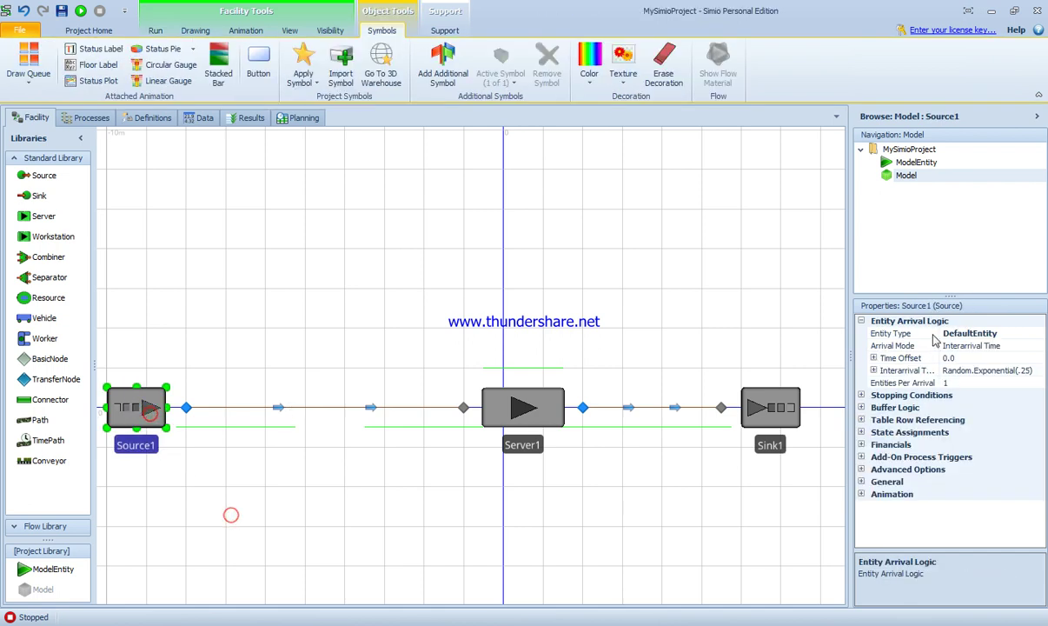
pyautogui.moveTo(997, 378)
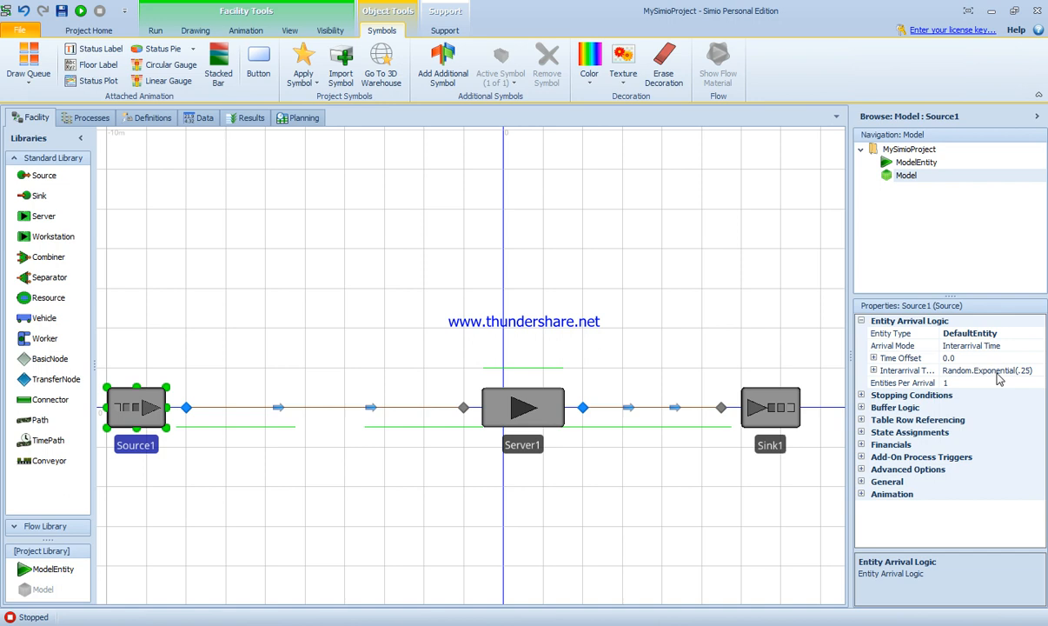
pyautogui.click(987, 370)
pyautogui.write('3')
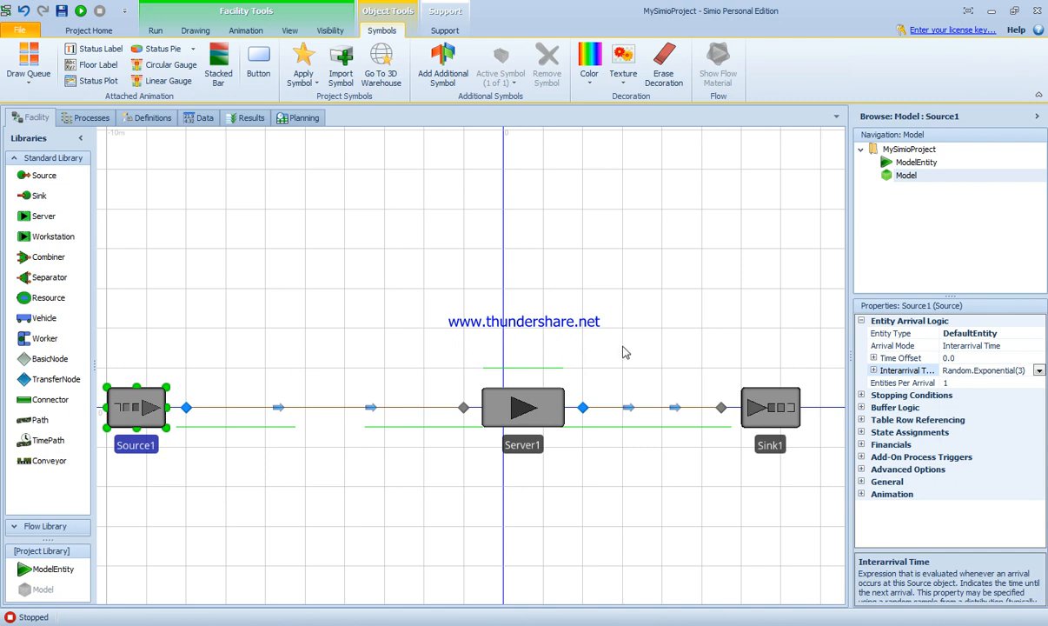
pyautogui.moveTo(704, 371)
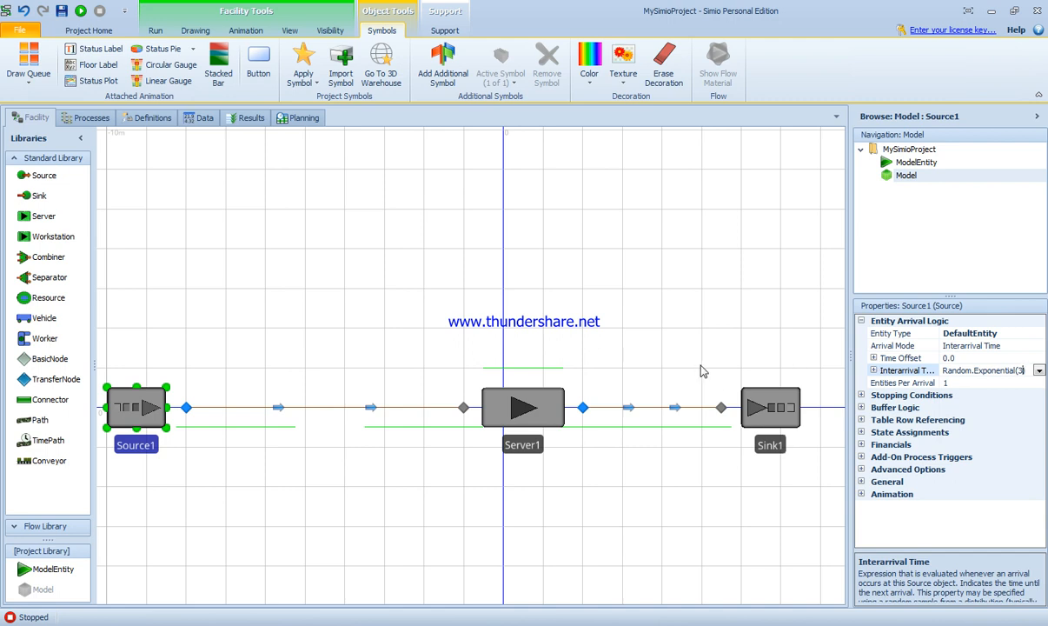
pyautogui.moveTo(726, 339)
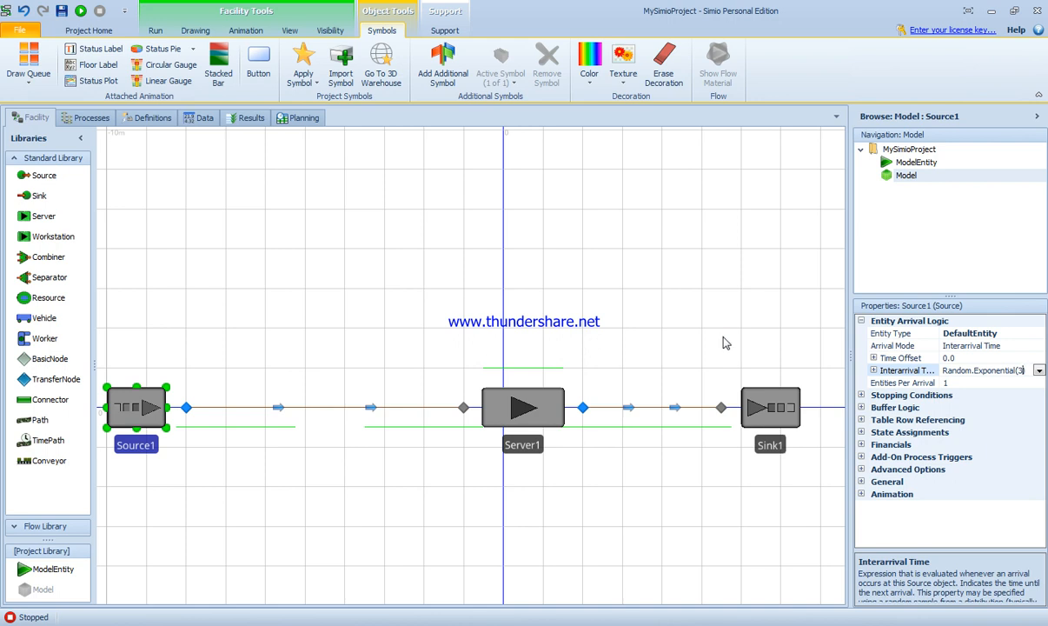
pyautogui.click(874, 371)
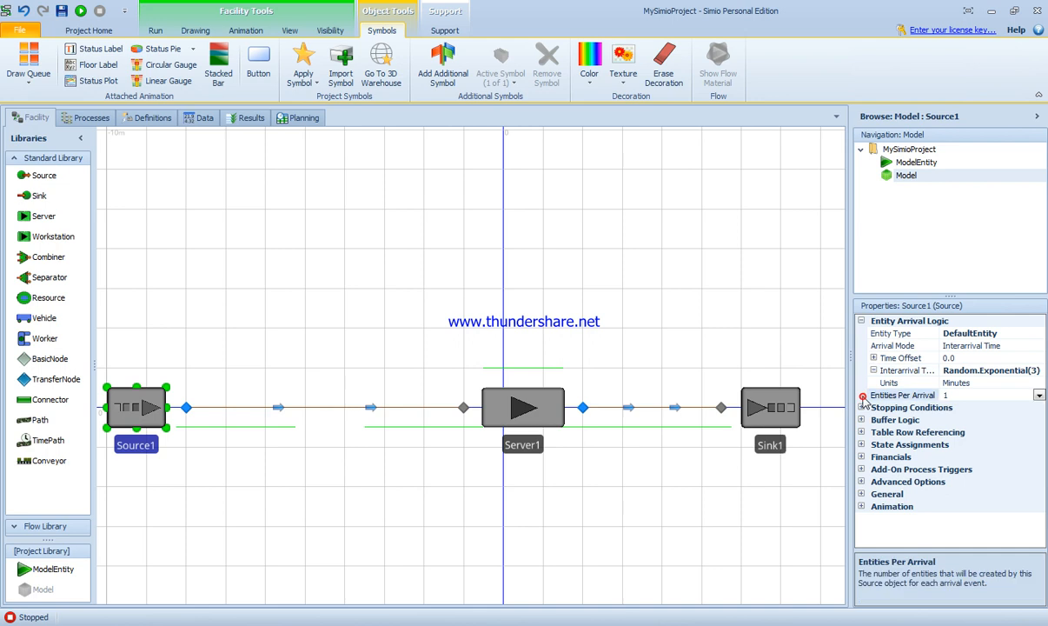
pyautogui.moveTo(965, 389)
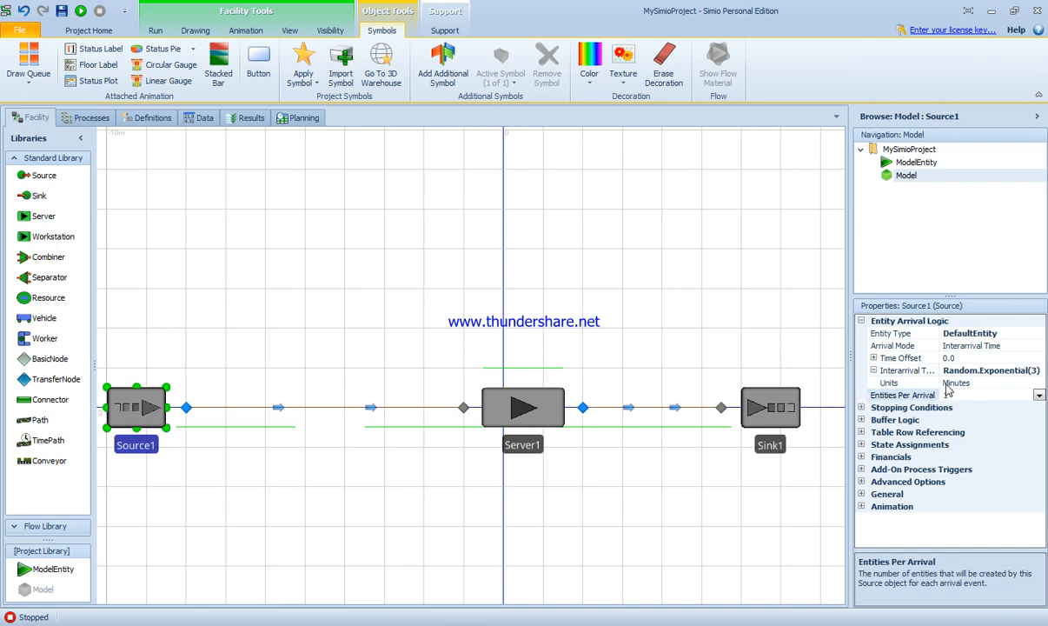
pyautogui.click(522, 407)
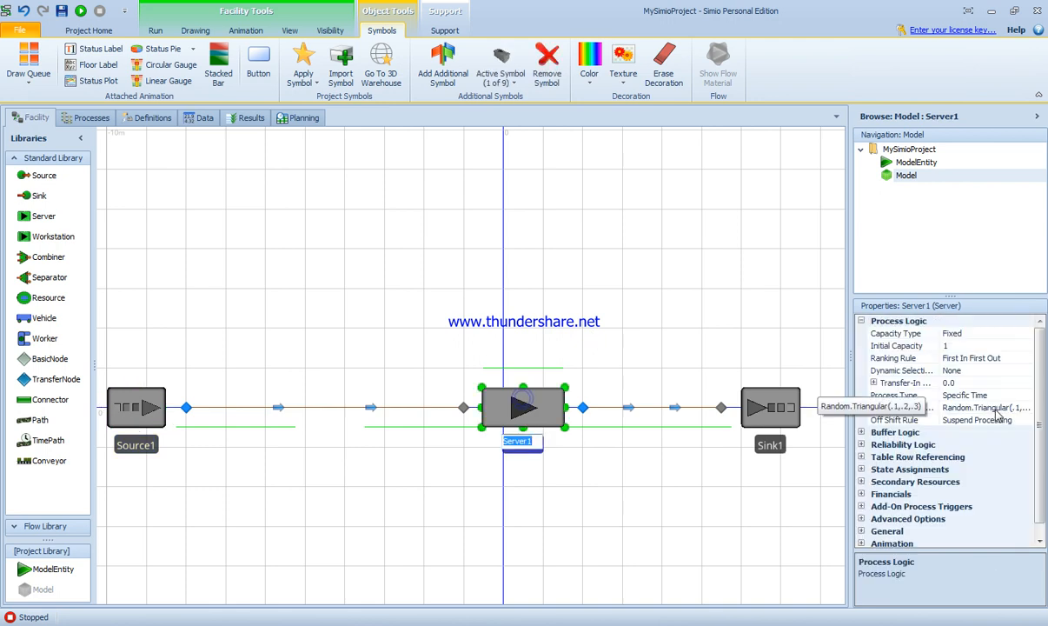
# - Enter Random.Triangular(1, 2.5, 4) as Server1's processing time and accept it
pyautogui.click(907, 407)
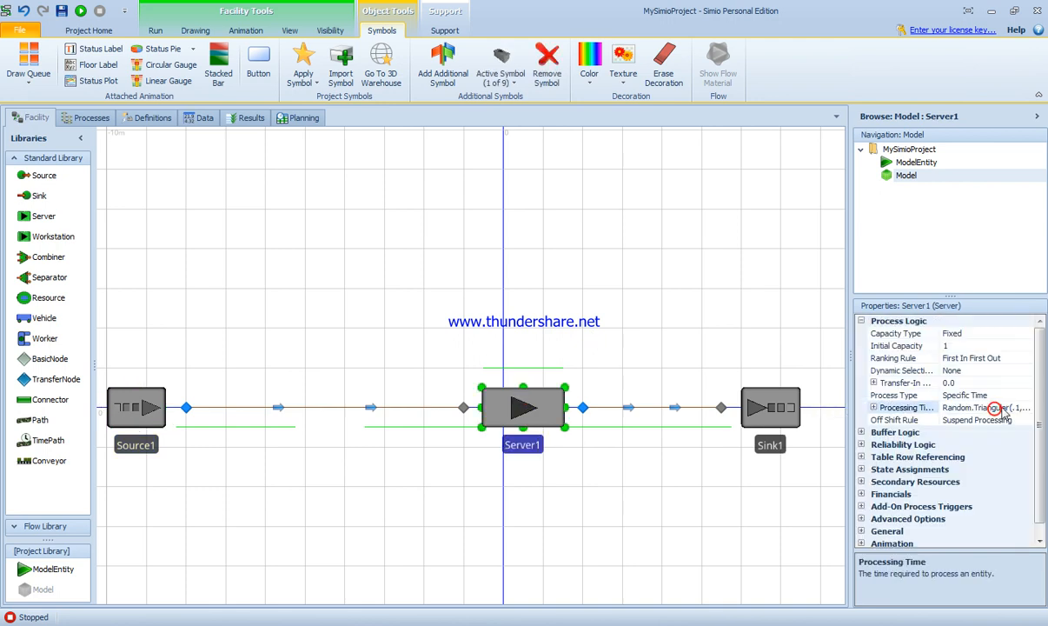
pyautogui.click(987, 407)
pyautogui.write('Random.tr')
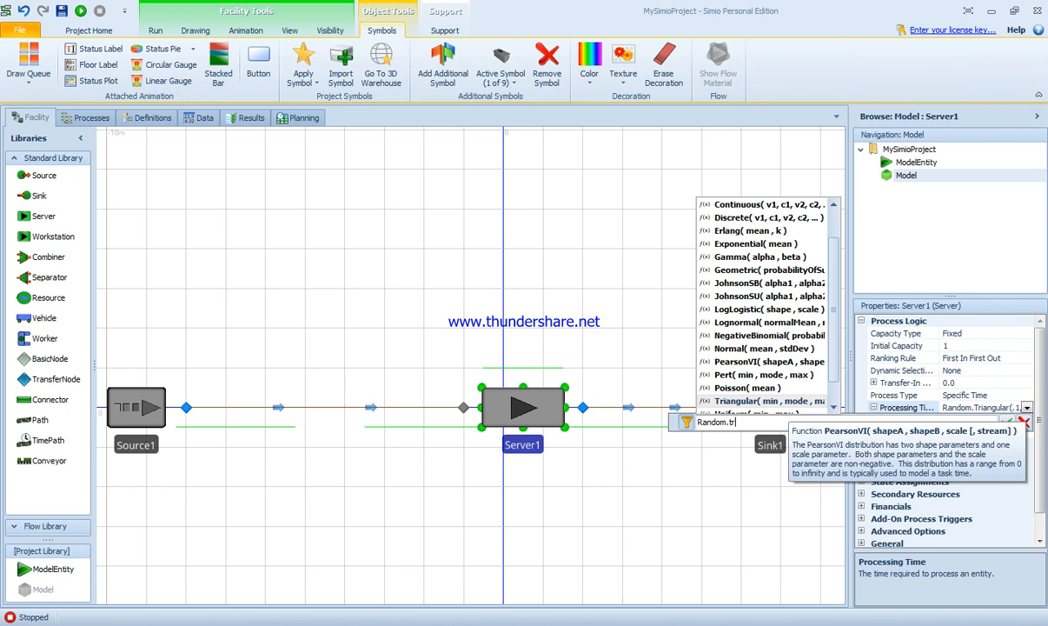
pyautogui.write('ian')
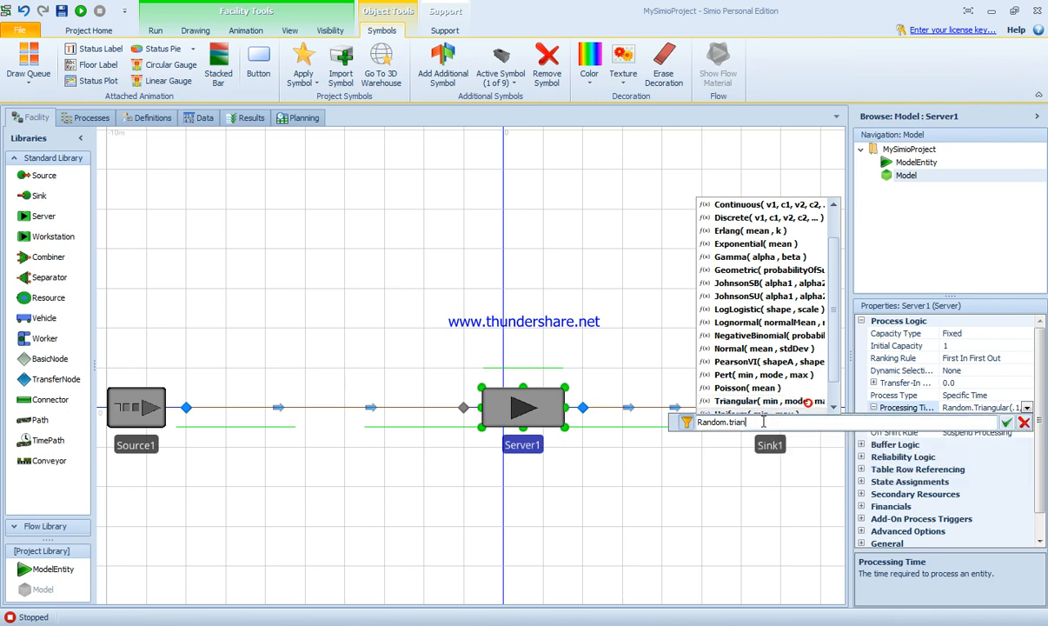
pyautogui.click(756, 400)
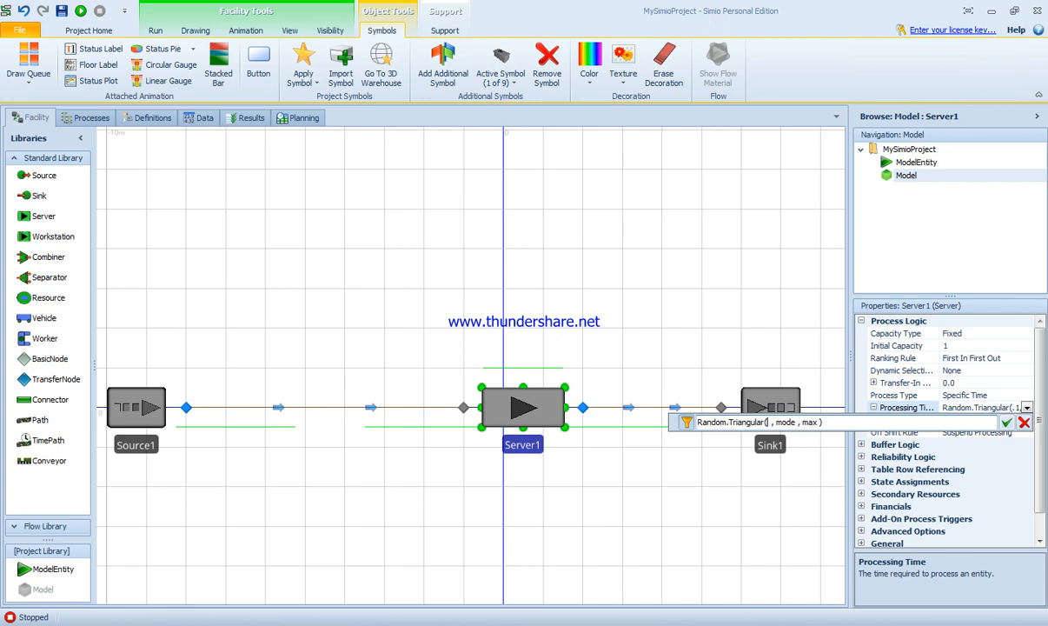
pyautogui.write('1')
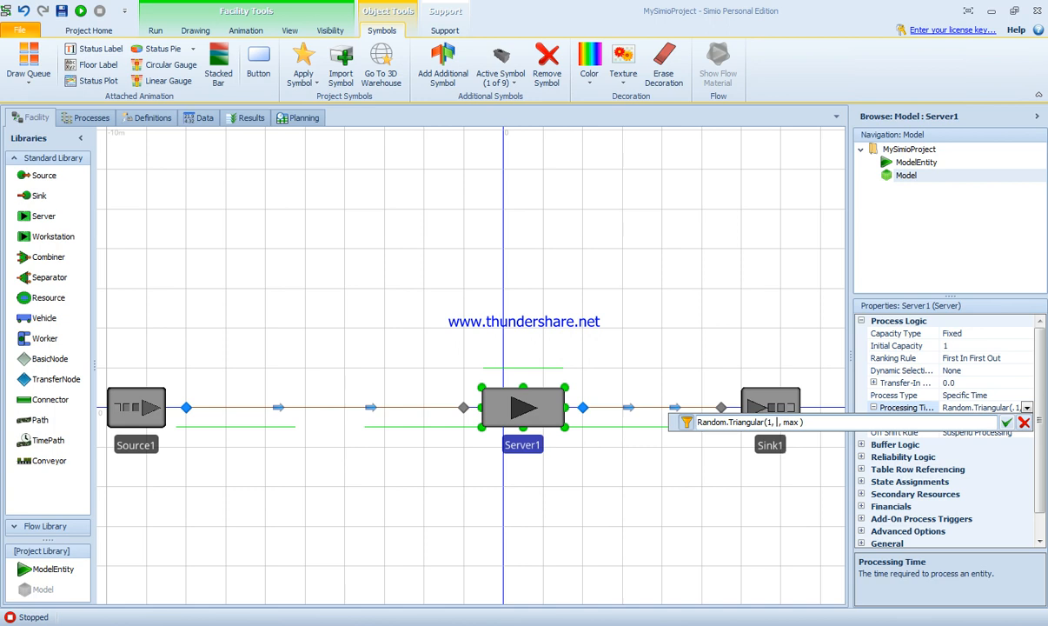
pyautogui.write('2.5')
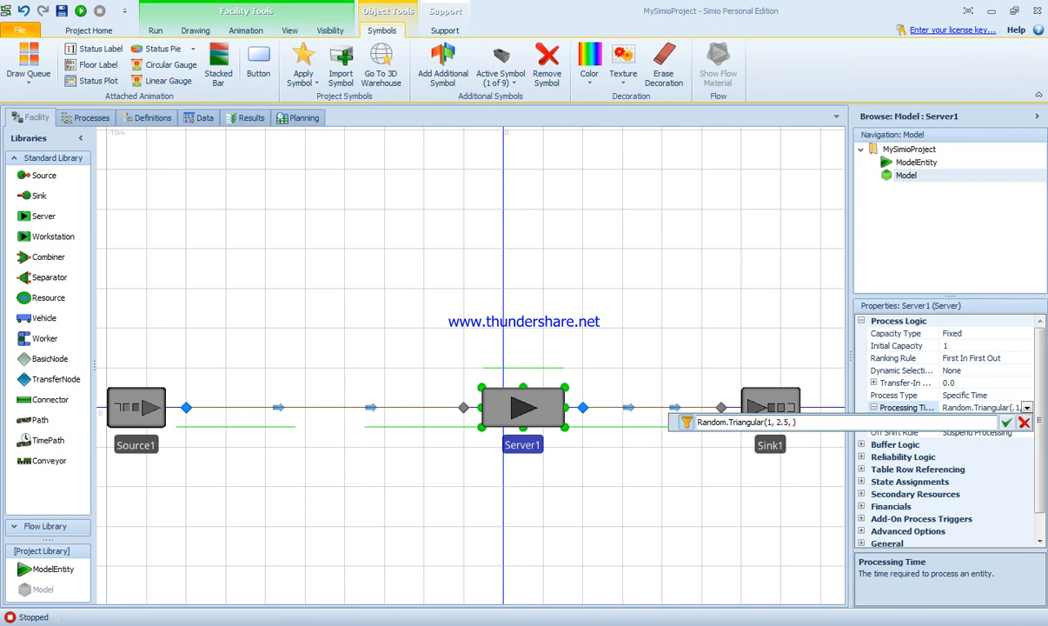
pyautogui.write('4')
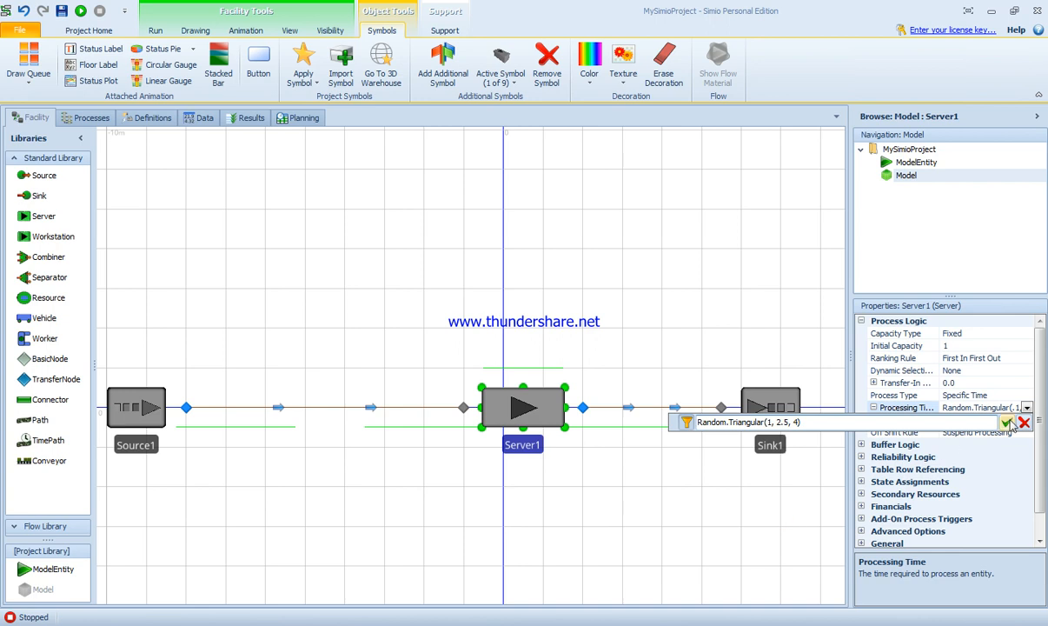
pyautogui.click(1007, 421)
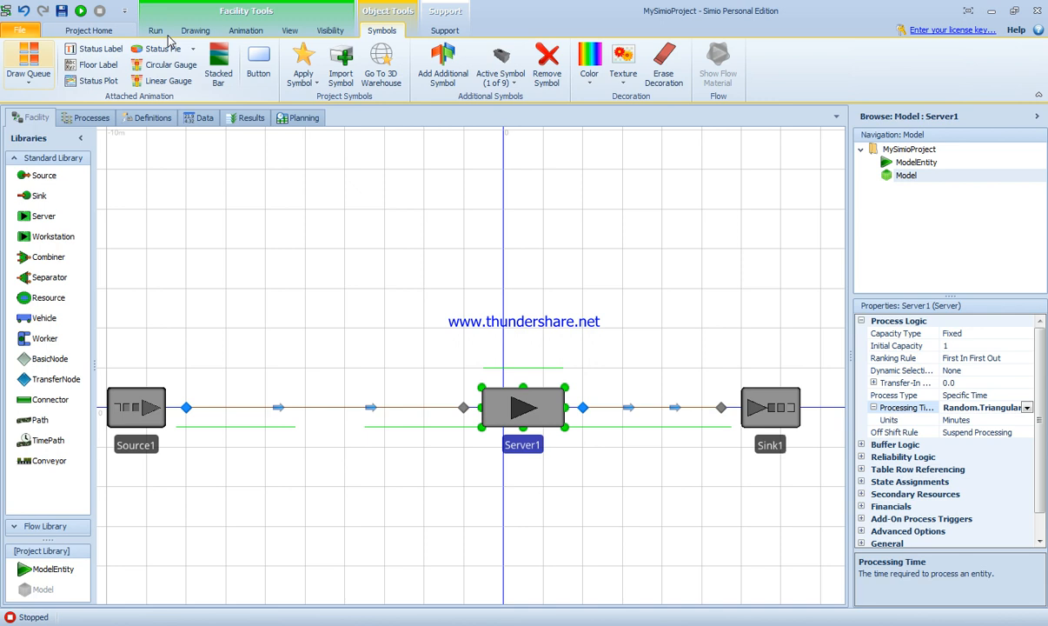
# - Set the run to start 15-Feb-19 10:00 AM and end 19-Feb-19 10:00 PM
pyautogui.click(155, 31)
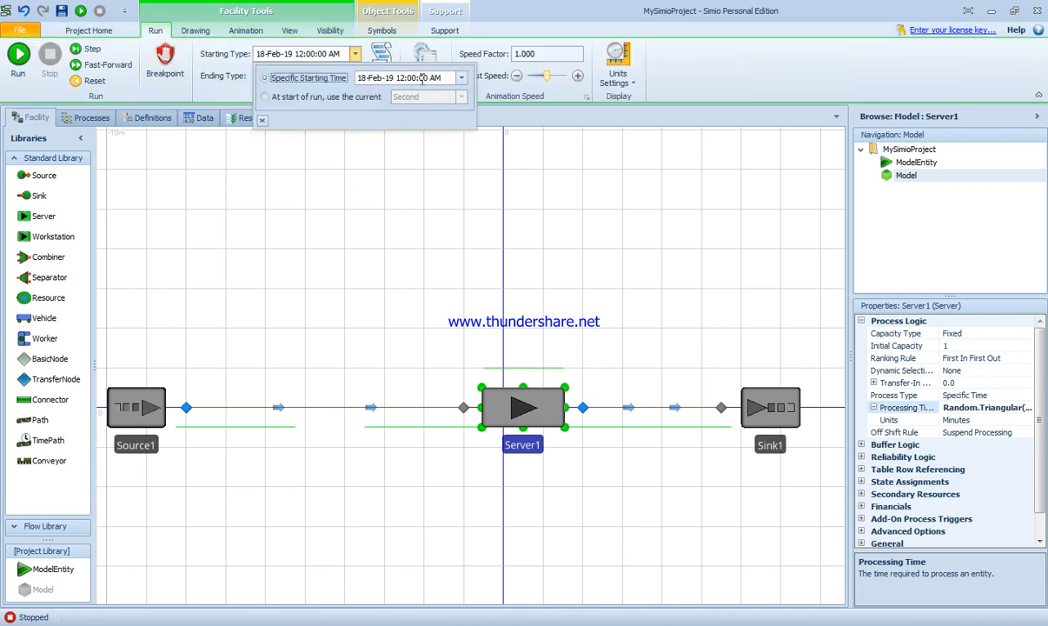
pyautogui.click(461, 77)
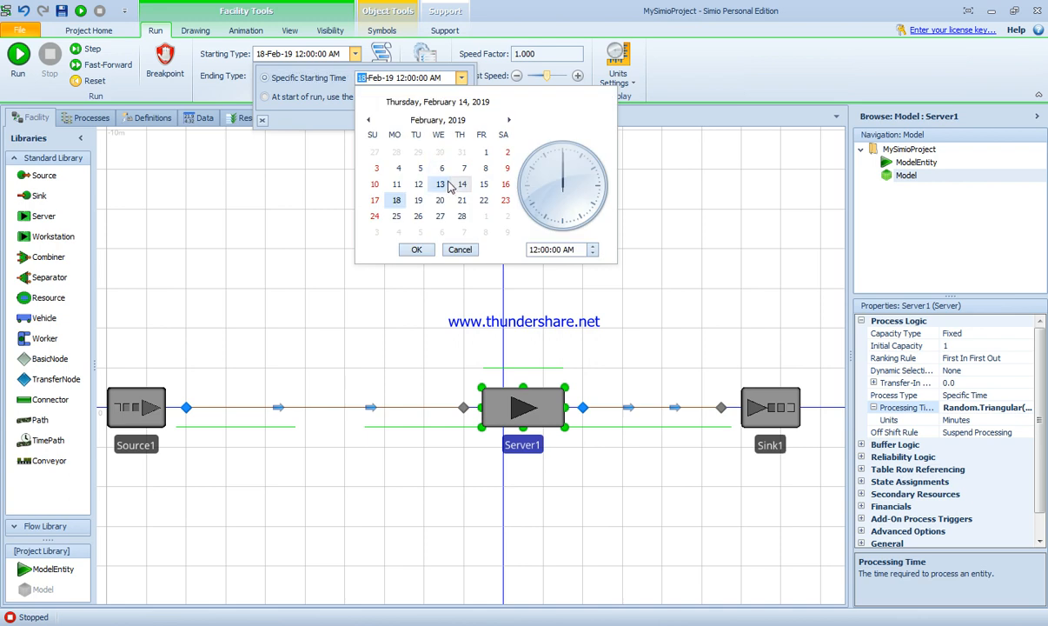
pyautogui.click(440, 184)
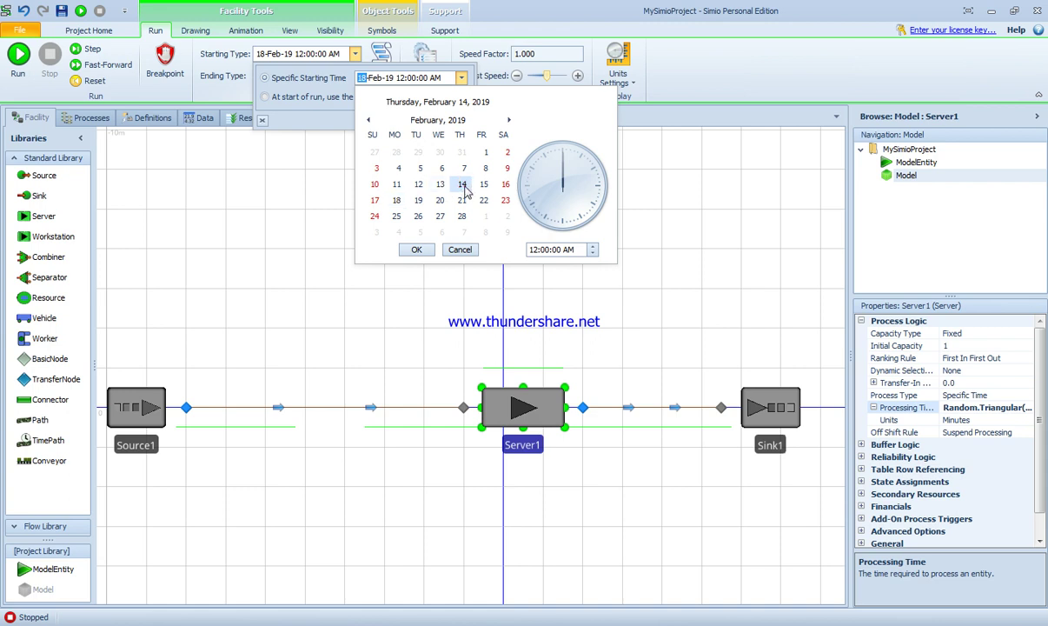
pyautogui.click(484, 184)
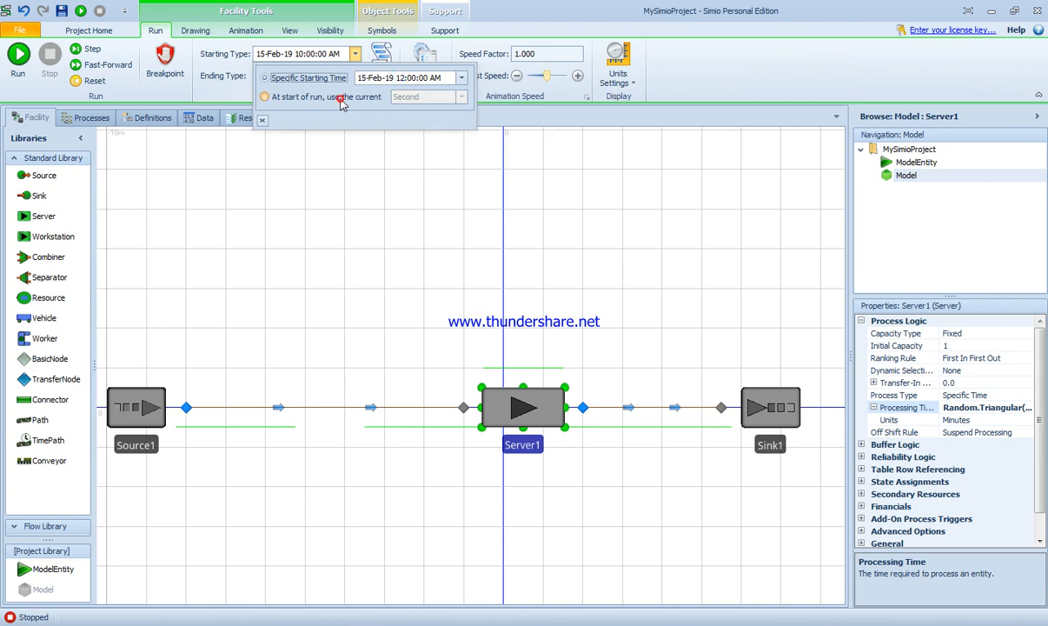
pyautogui.click(265, 96)
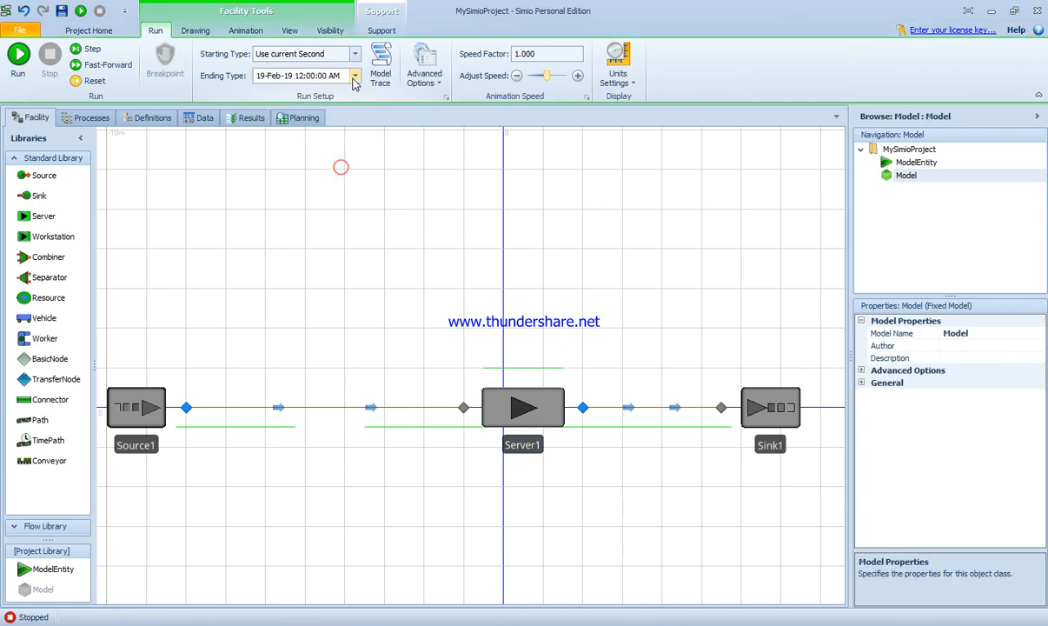
pyautogui.click(353, 75)
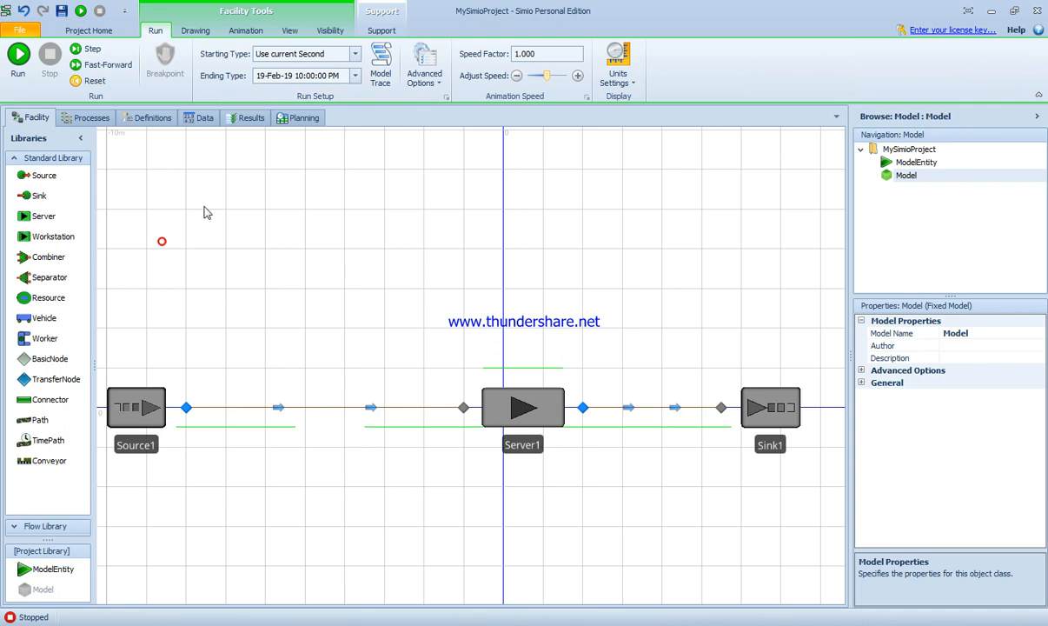
pyautogui.click(354, 53)
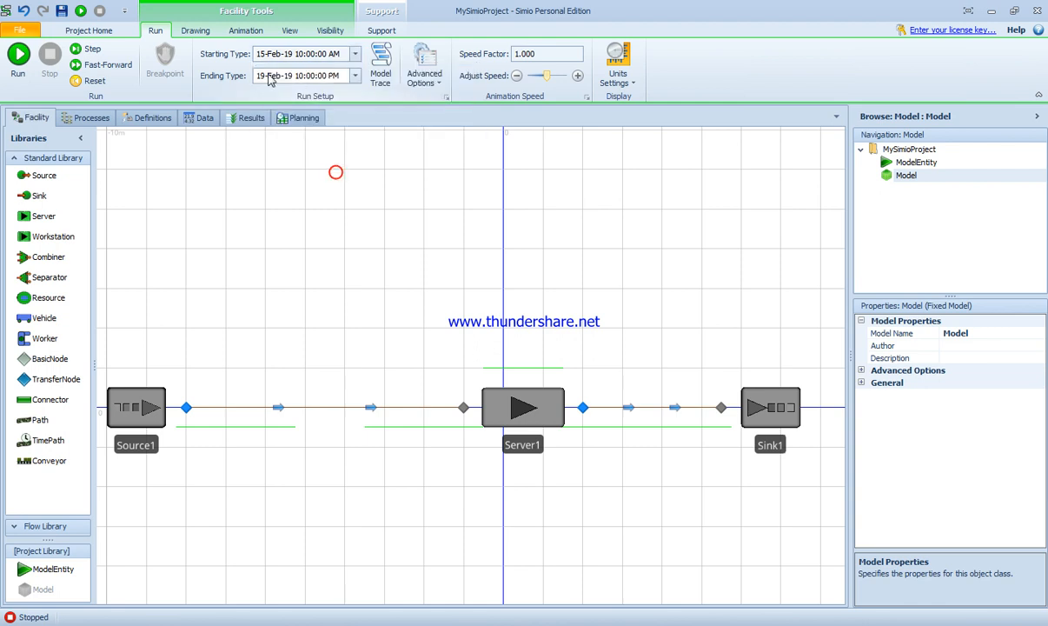
# - Change the Specific Ending Time to 15-Feb-19 10:00 PM for a 12-hour run
pyautogui.click(355, 76)
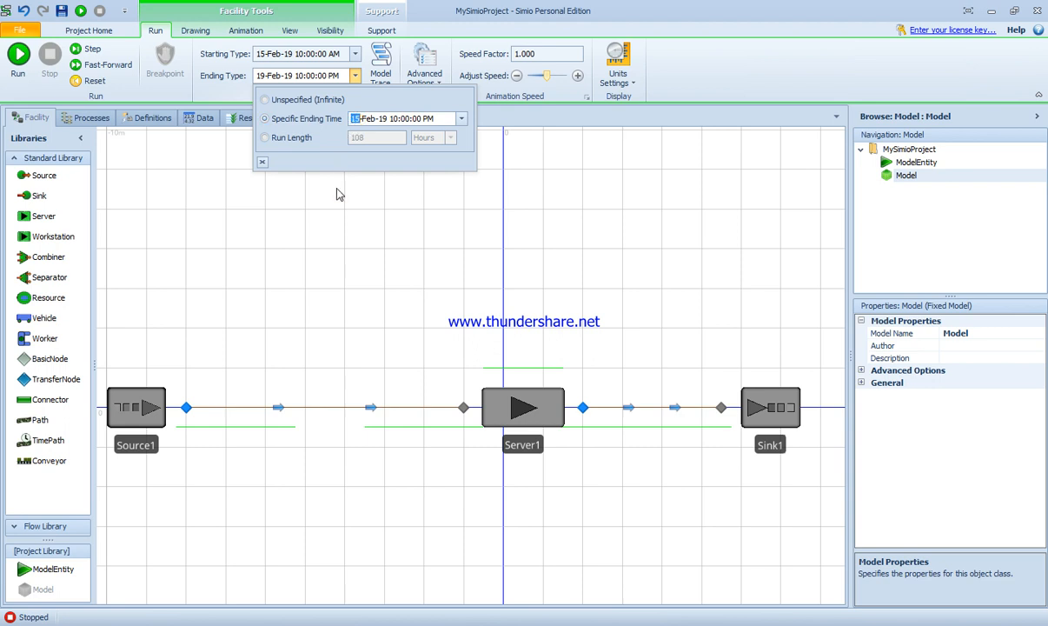
pyautogui.click(262, 162)
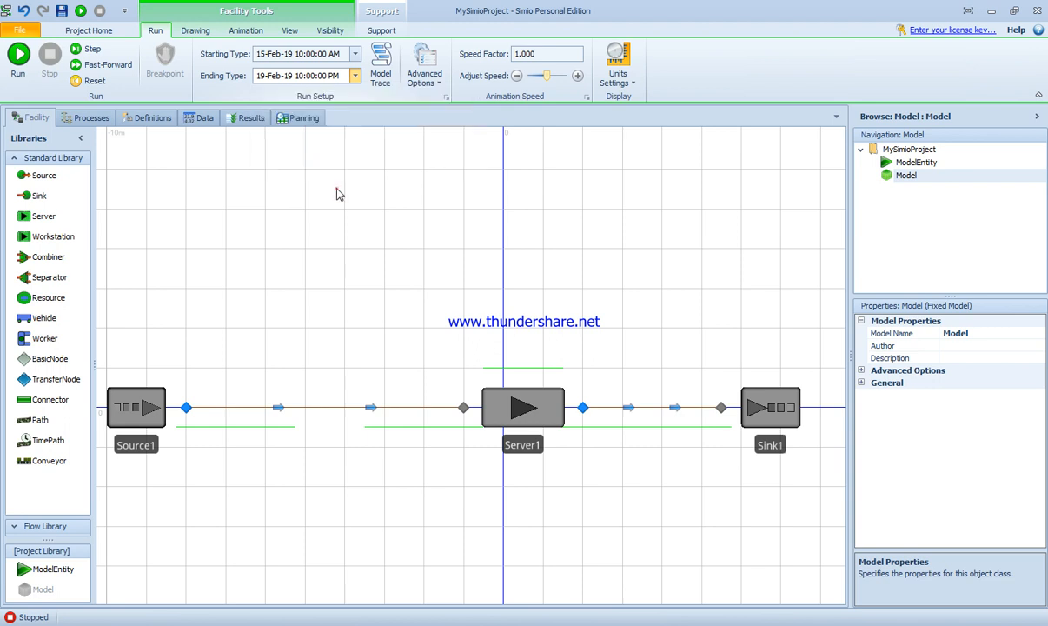
pyautogui.click(354, 76)
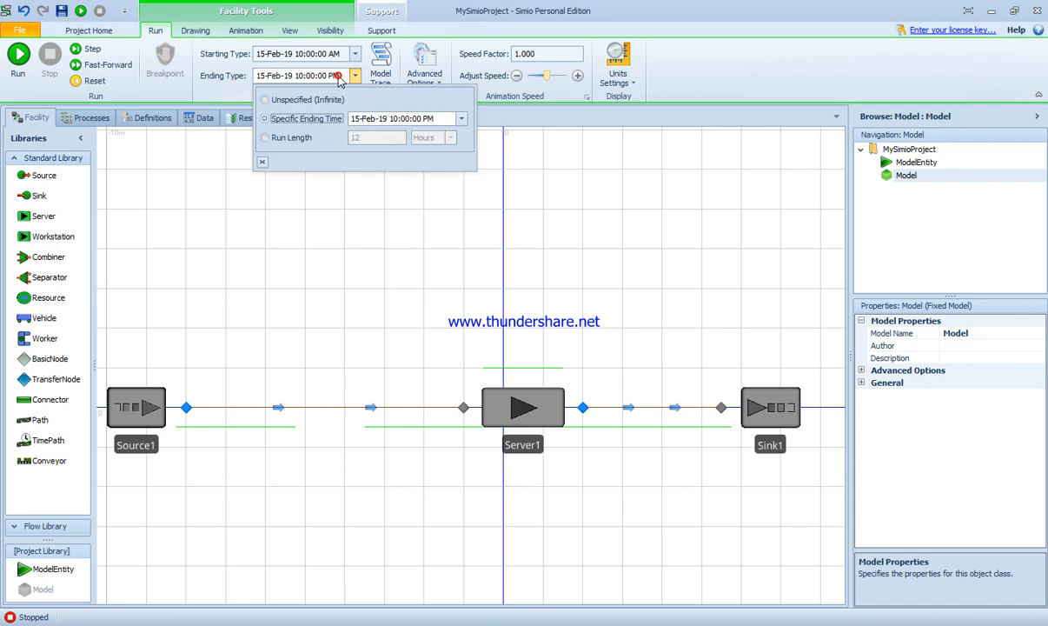
pyautogui.moveTo(325, 202)
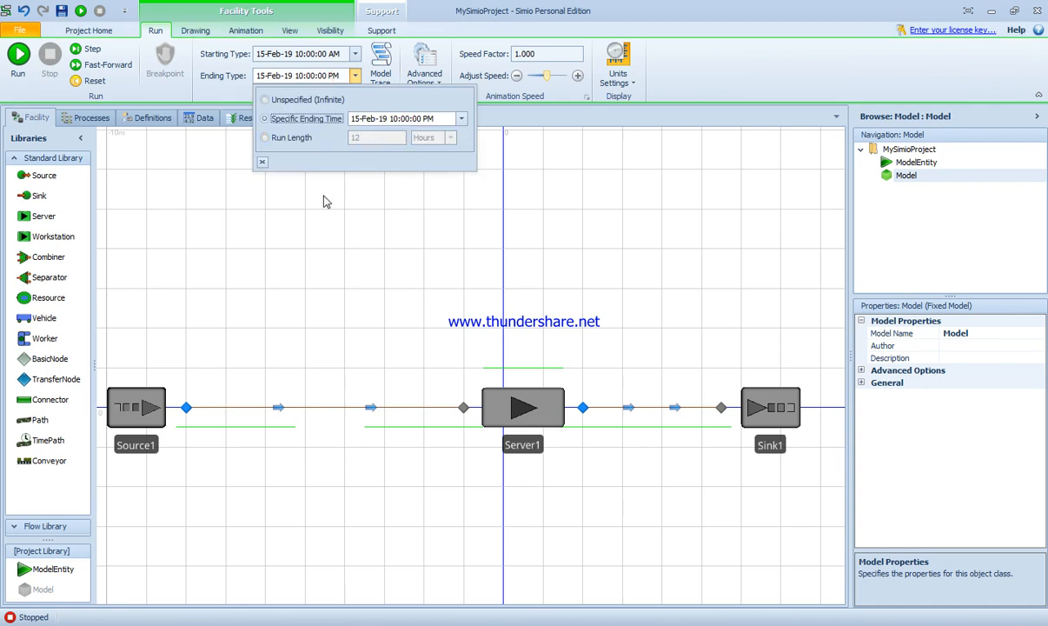
pyautogui.moveTo(365, 196)
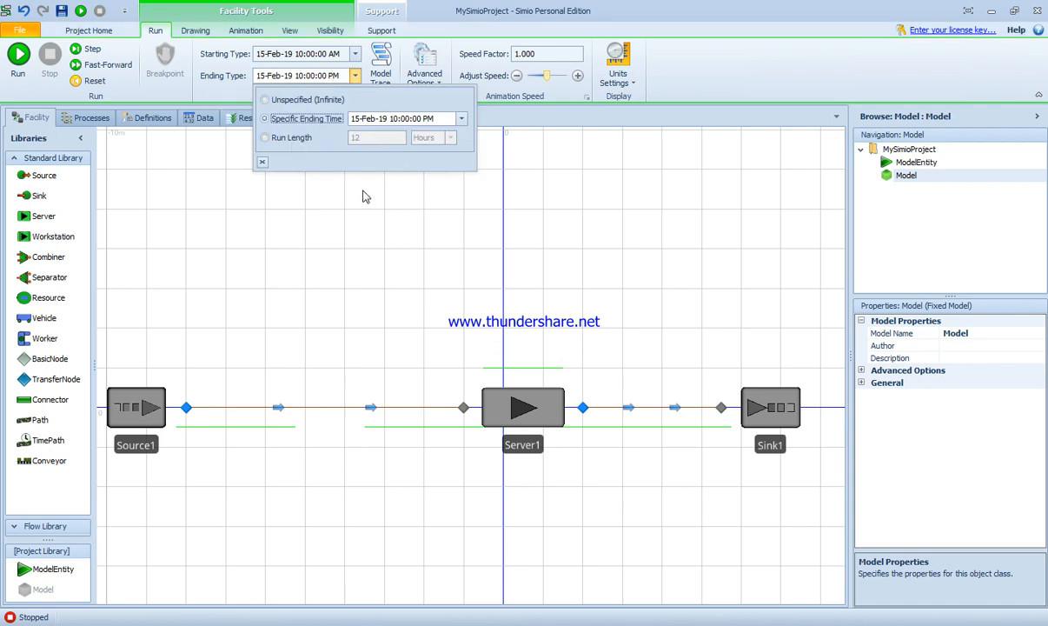
pyautogui.click(262, 163)
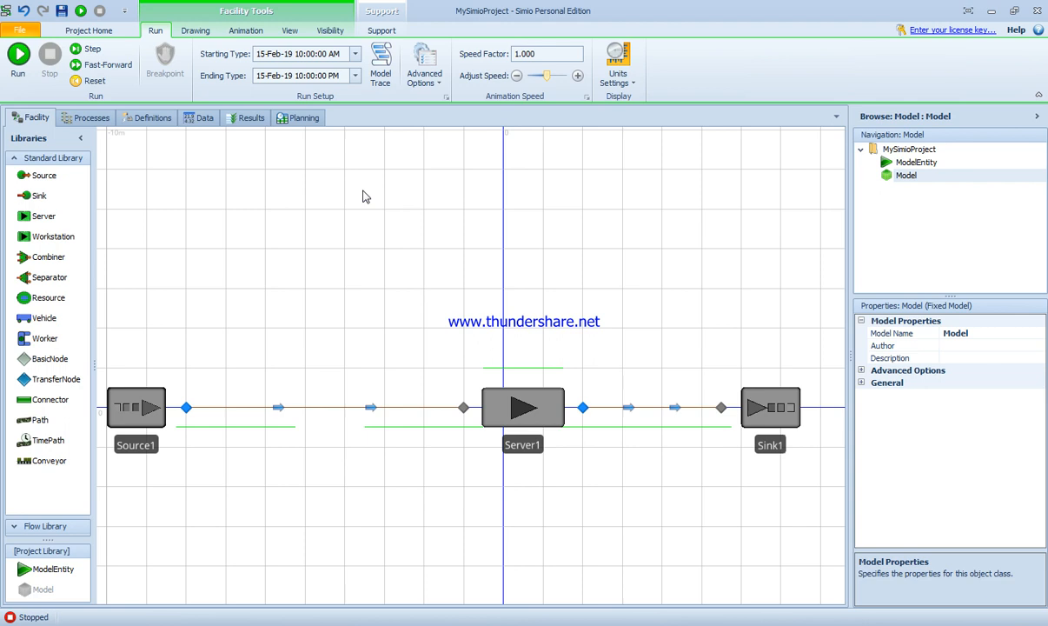
pyautogui.moveTo(117, 433)
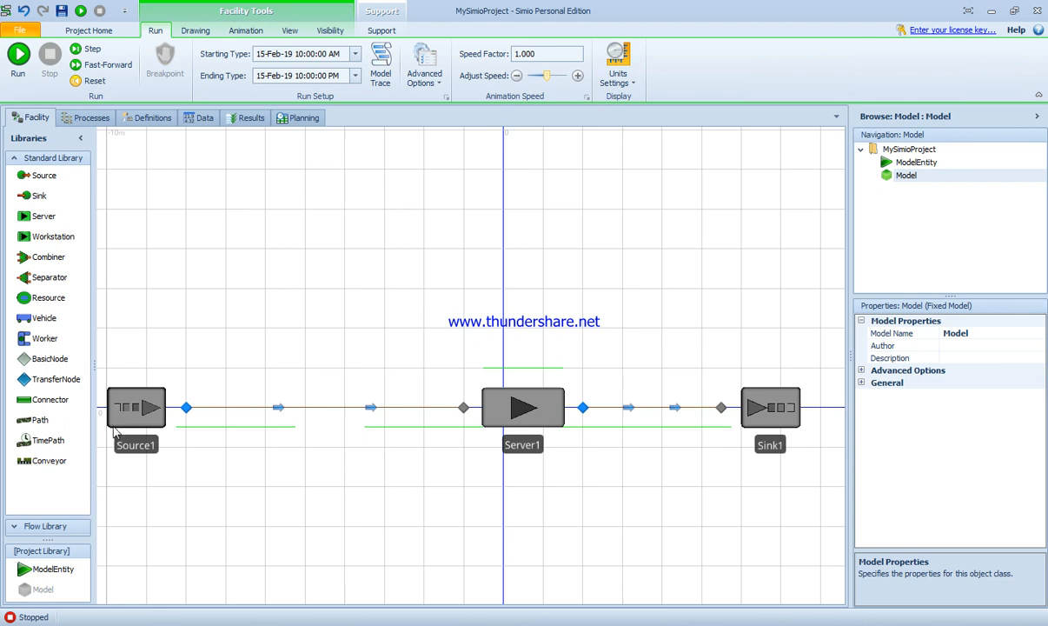
pyautogui.moveTo(354, 76)
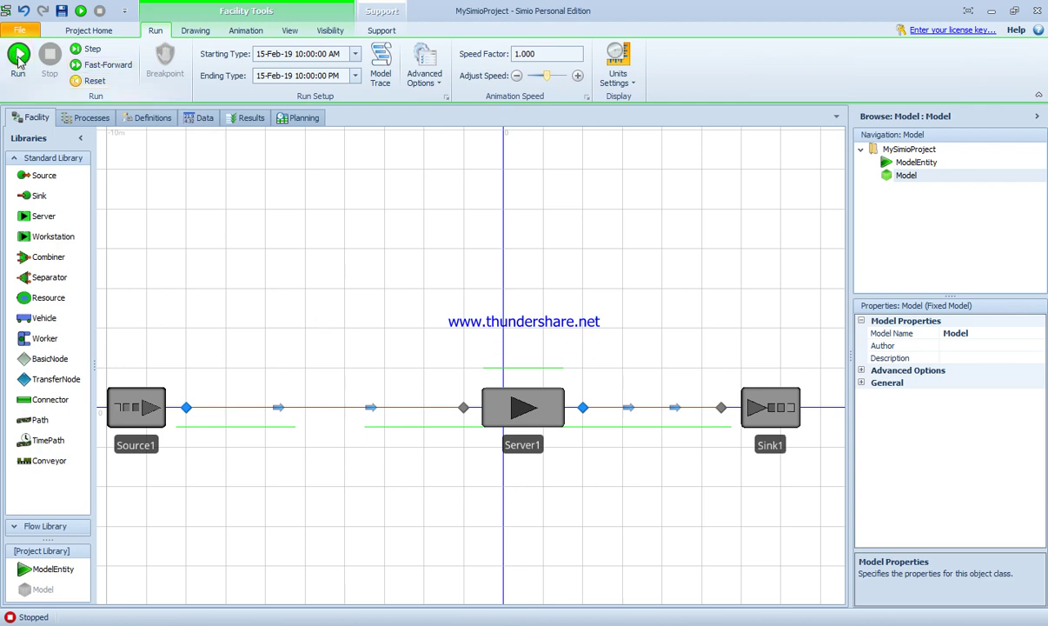
# - Run the model, raising the speed factor to 1.430, until End of run
pyautogui.click(18, 58)
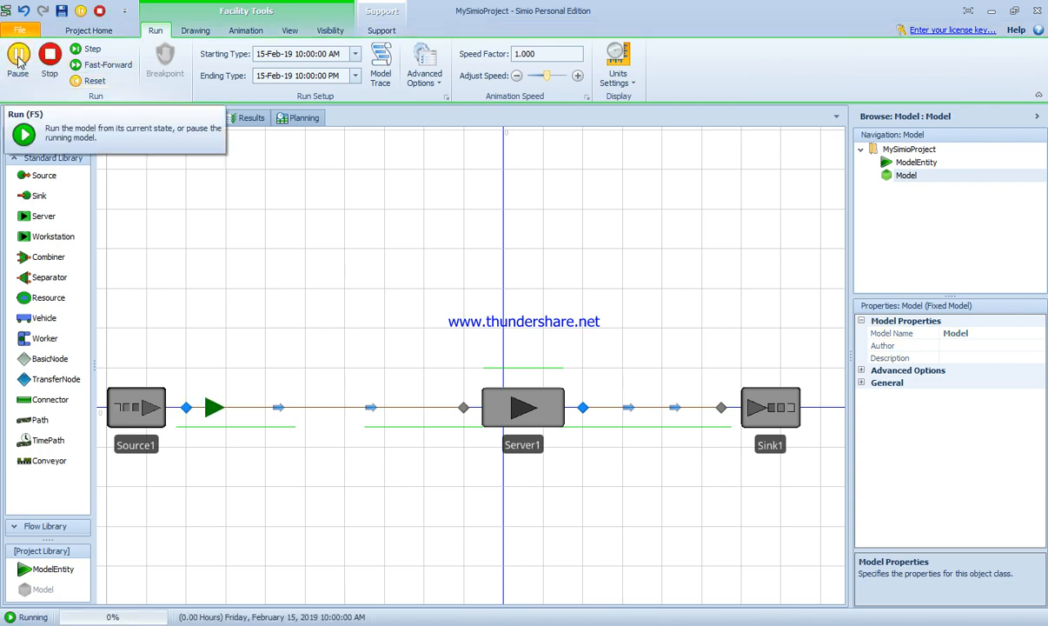
pyautogui.moveTo(108, 64)
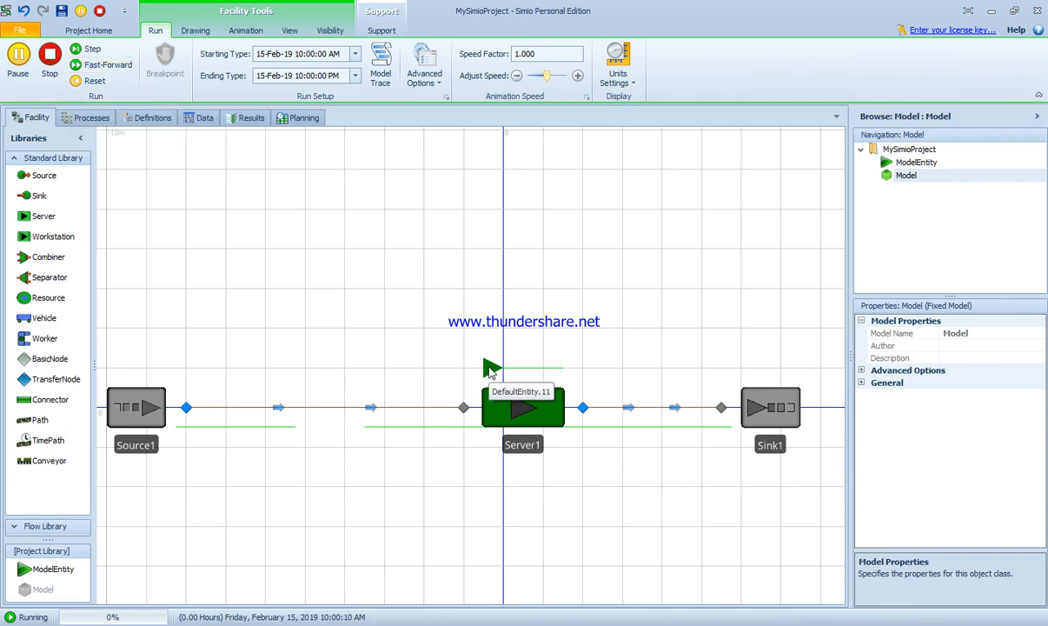
pyautogui.moveTo(94, 64)
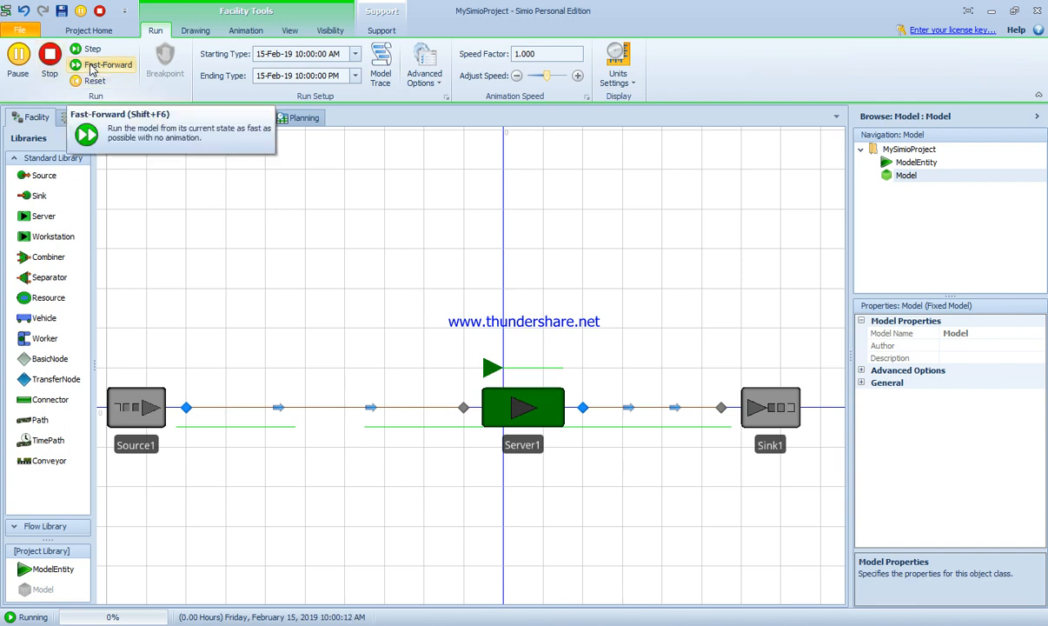
pyautogui.click(577, 76)
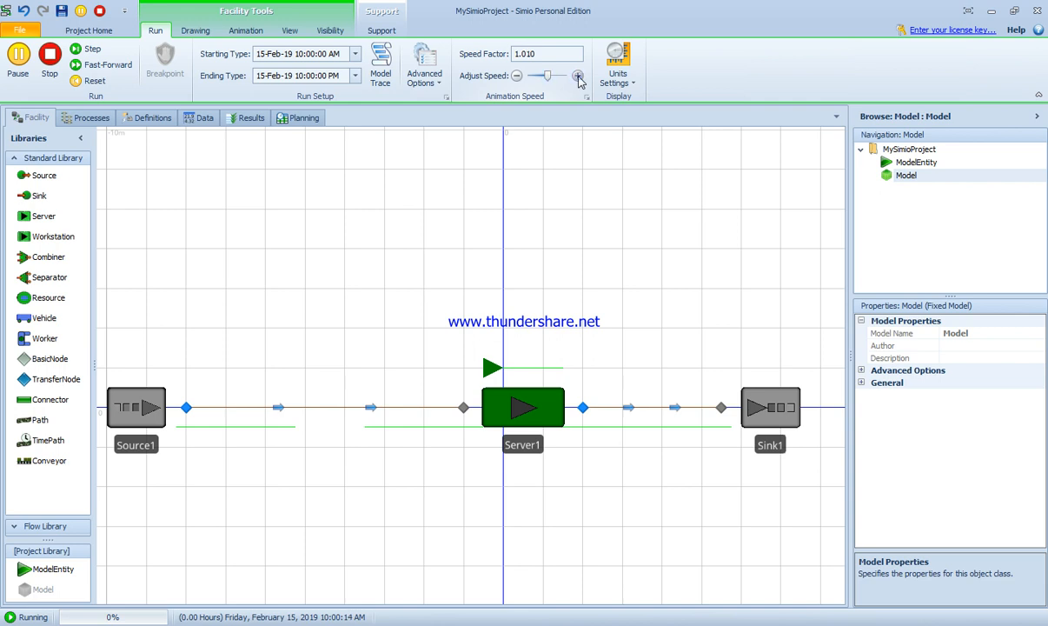
pyautogui.click(578, 76)
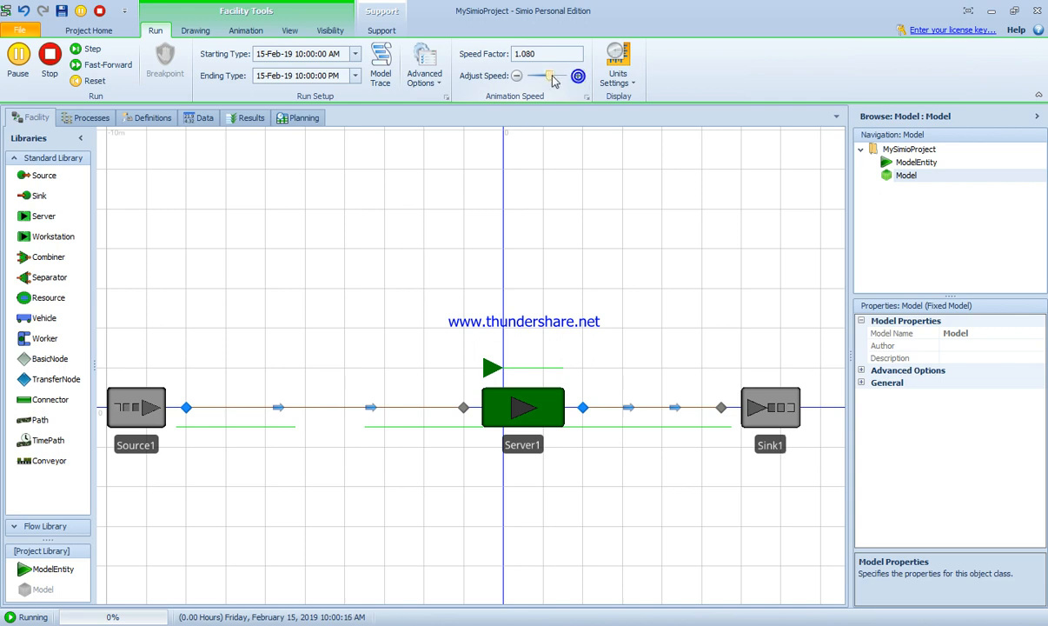
pyautogui.click(578, 76)
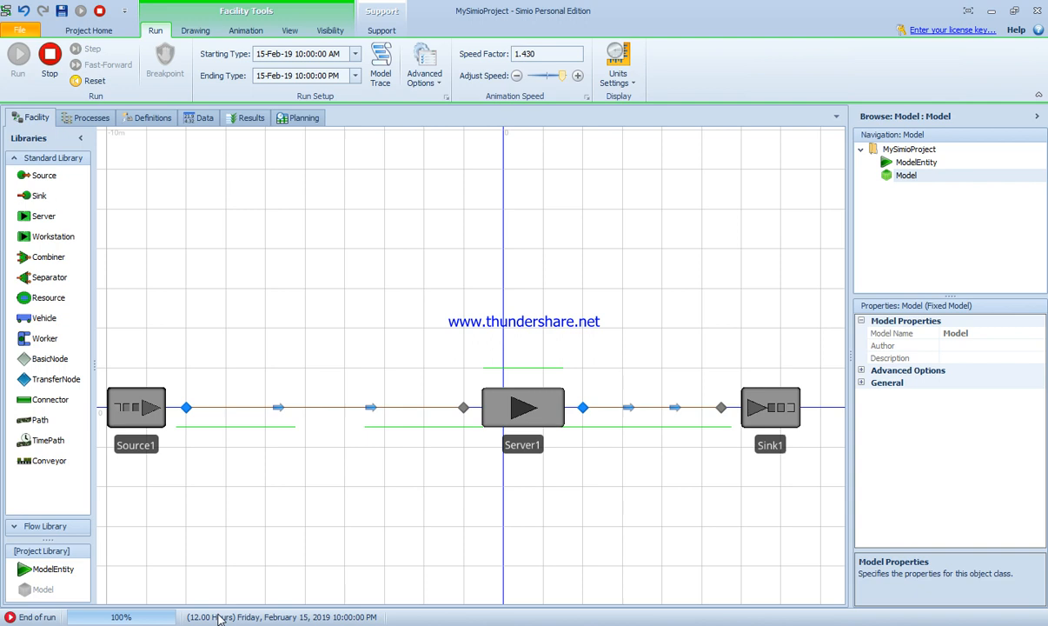
pyautogui.moveTo(208, 185)
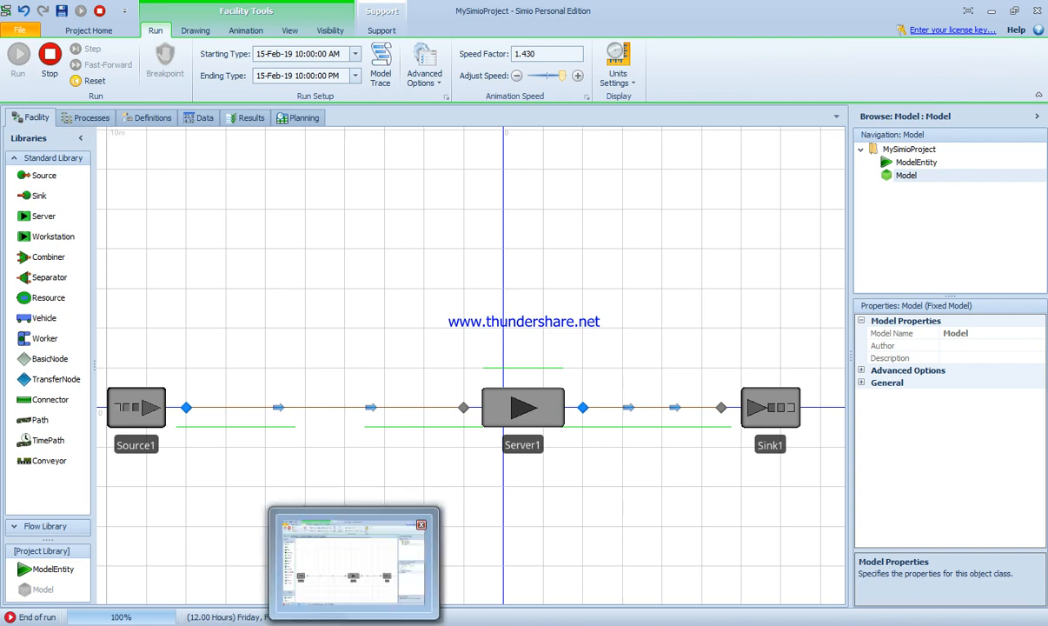
# - Show the pivot grid and filter Object Type to only Server and ModelEntity
pyautogui.click(252, 117)
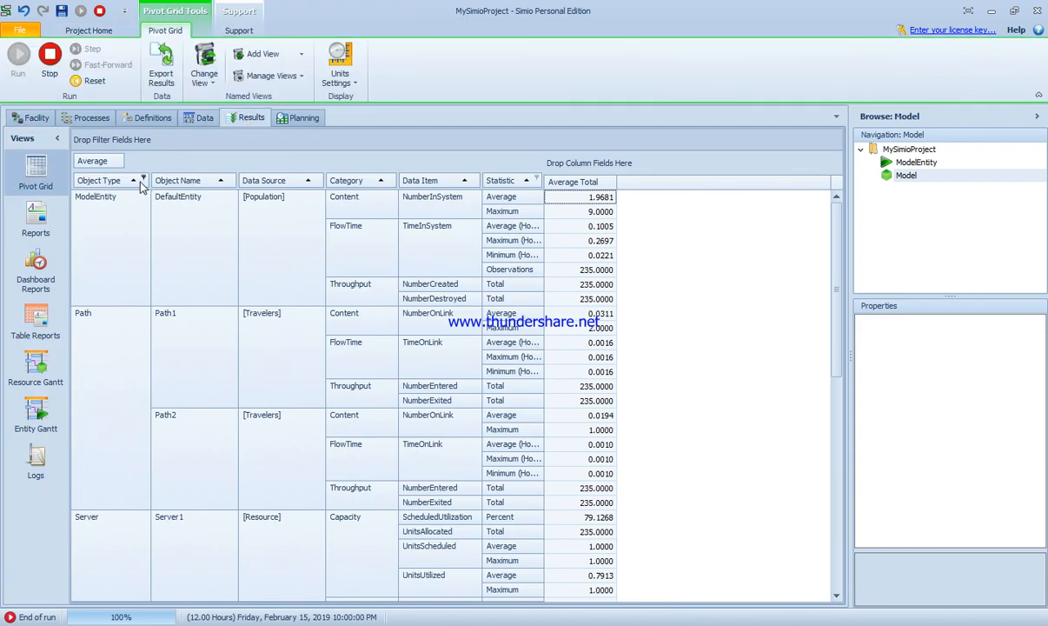
pyautogui.moveTo(135, 182)
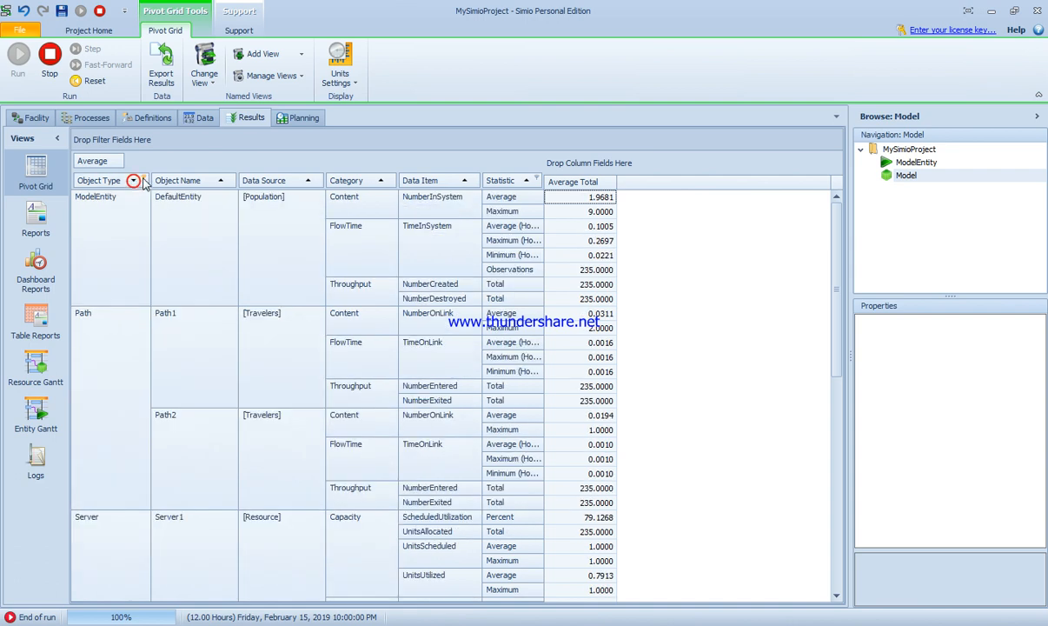
pyautogui.click(134, 180)
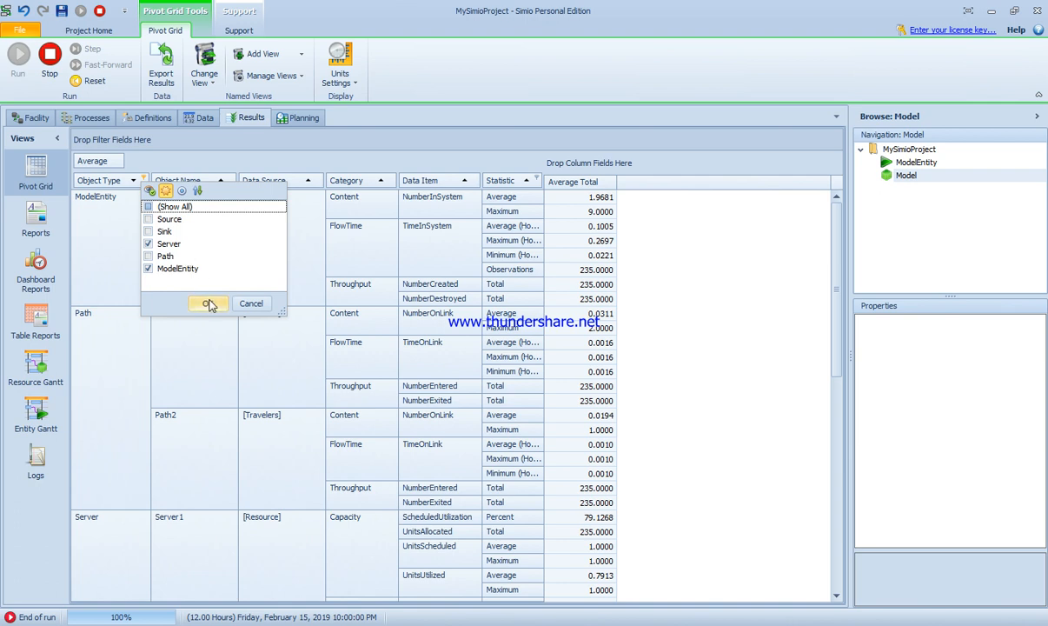
pyautogui.click(207, 304)
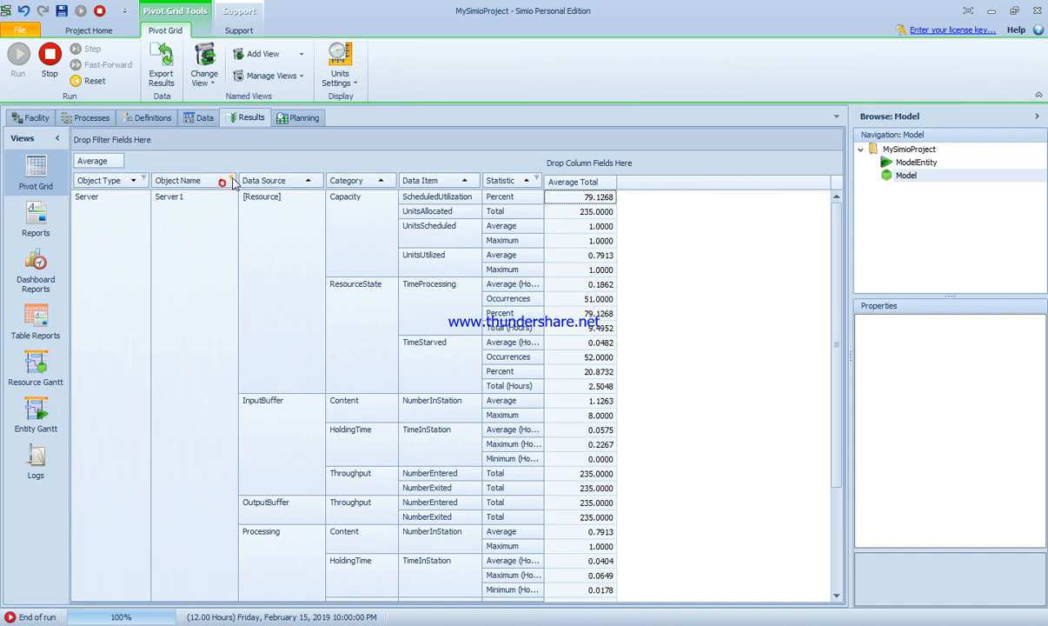
# - Filter the Data Source column to [Resource] and [Population]
pyautogui.click(223, 181)
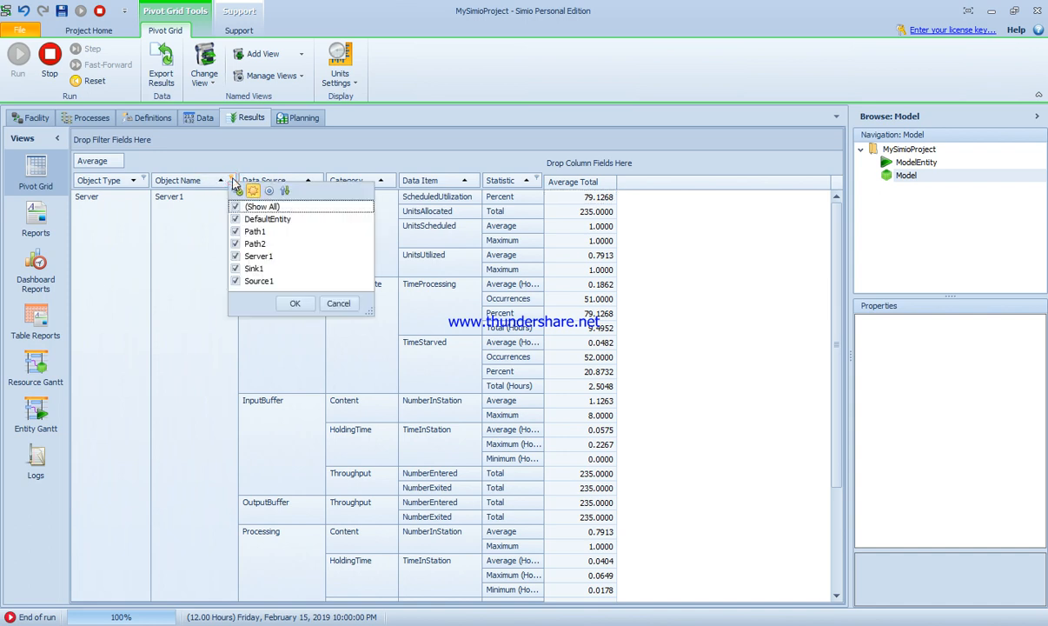
pyautogui.click(295, 304)
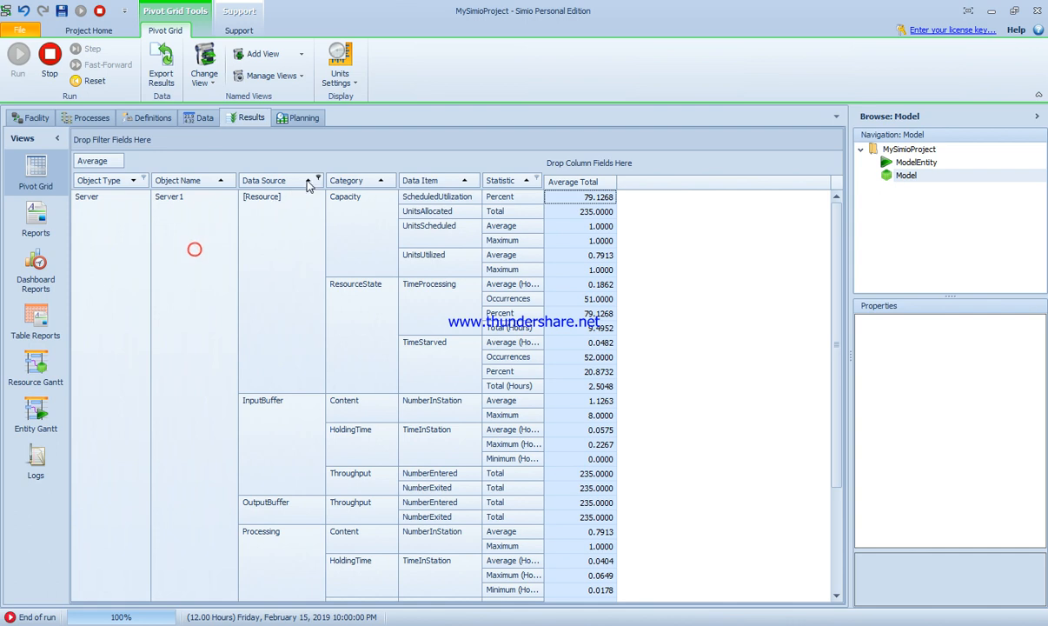
pyautogui.click(309, 180)
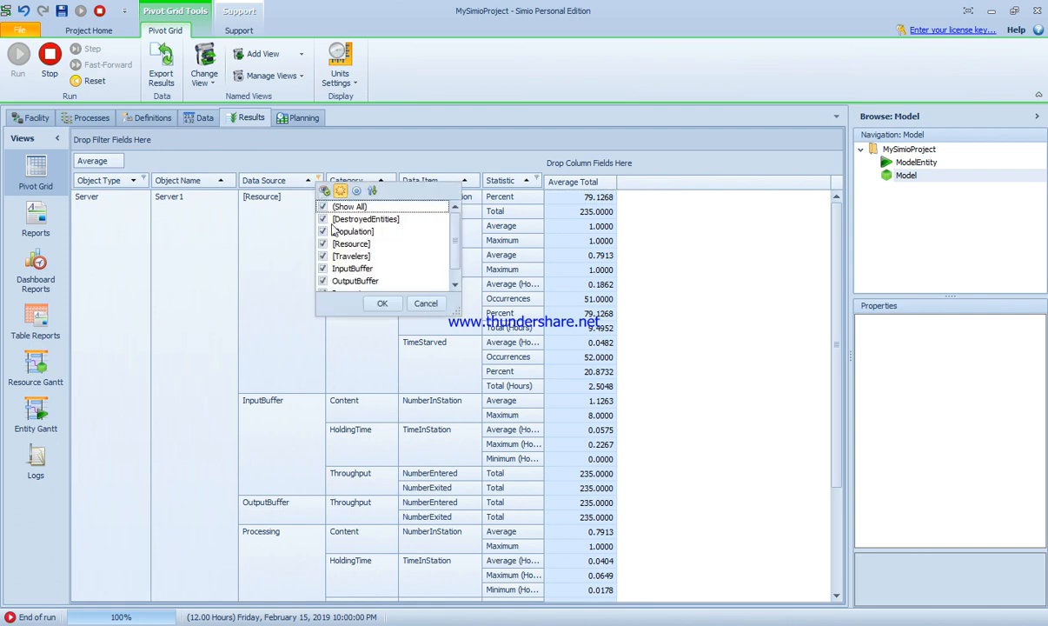
pyautogui.click(323, 206)
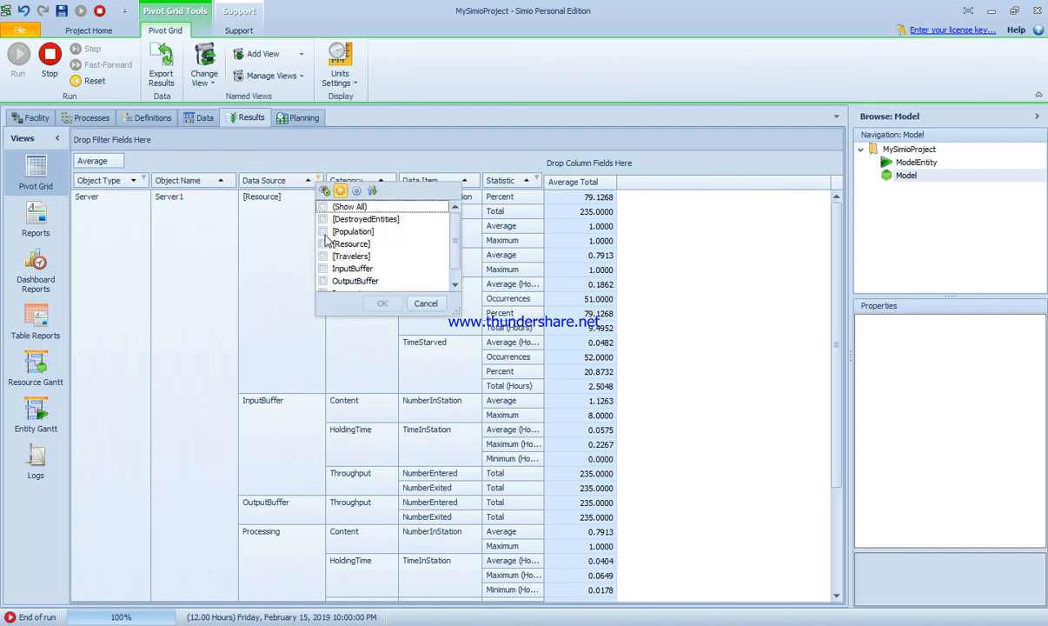
pyautogui.click(324, 244)
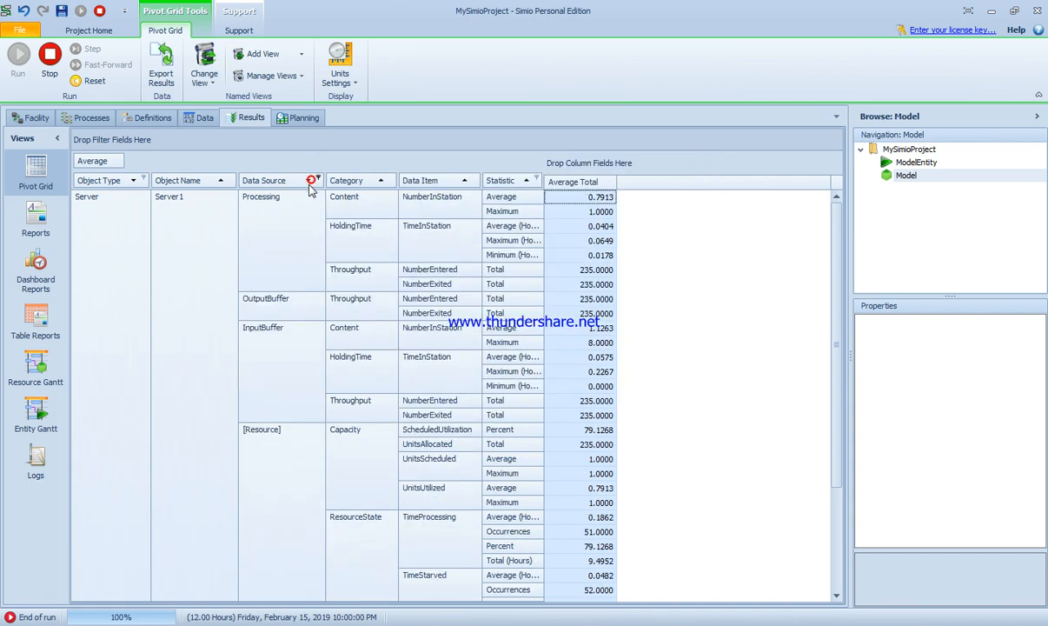
pyautogui.click(311, 180)
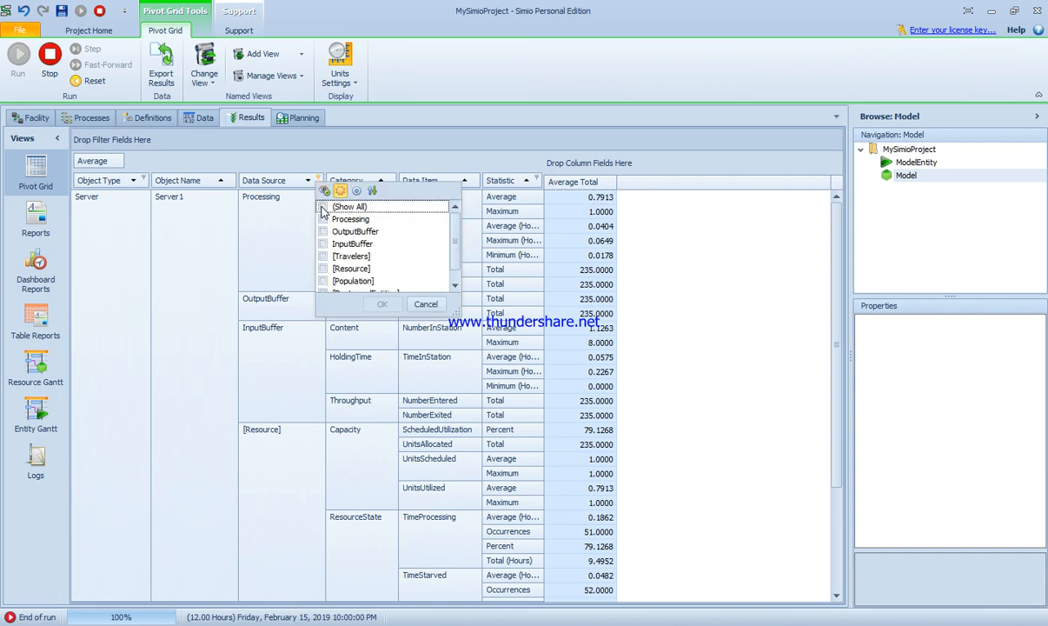
pyautogui.moveTo(311, 189)
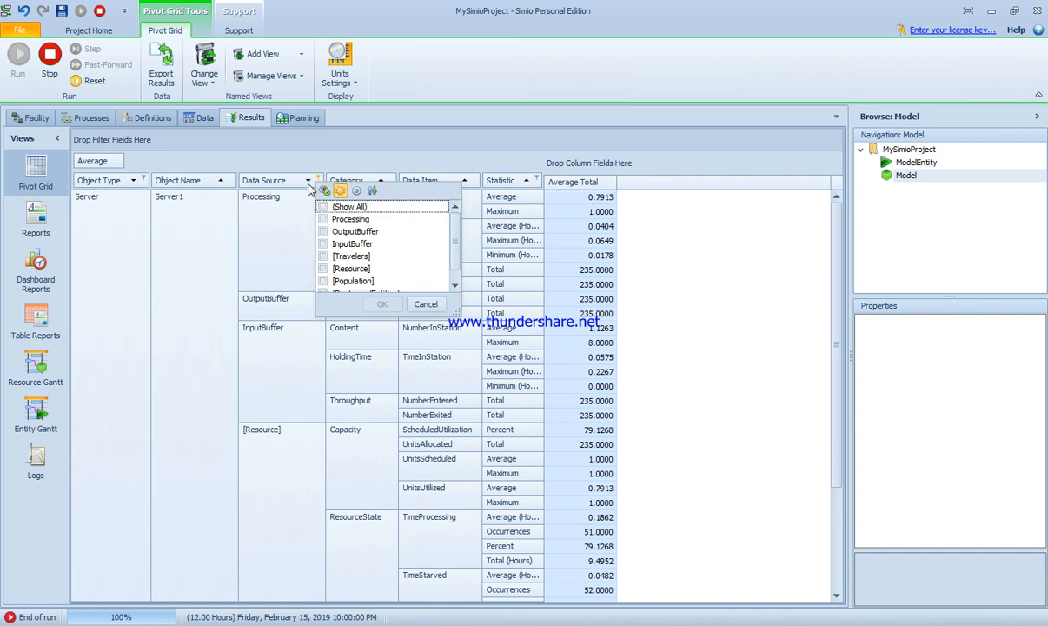
pyautogui.click(381, 304)
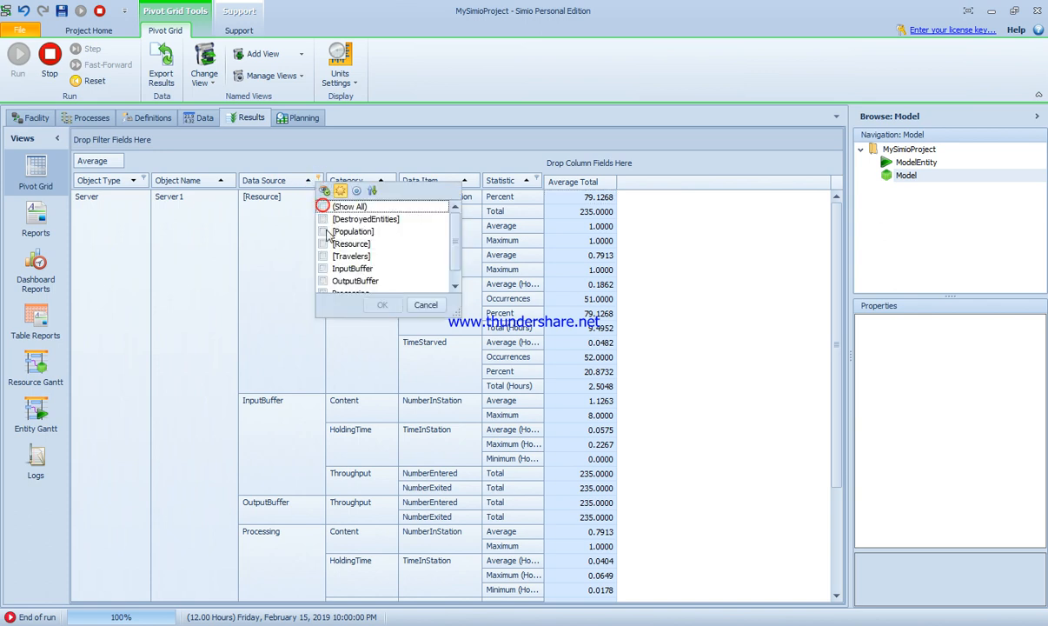
pyautogui.click(382, 304)
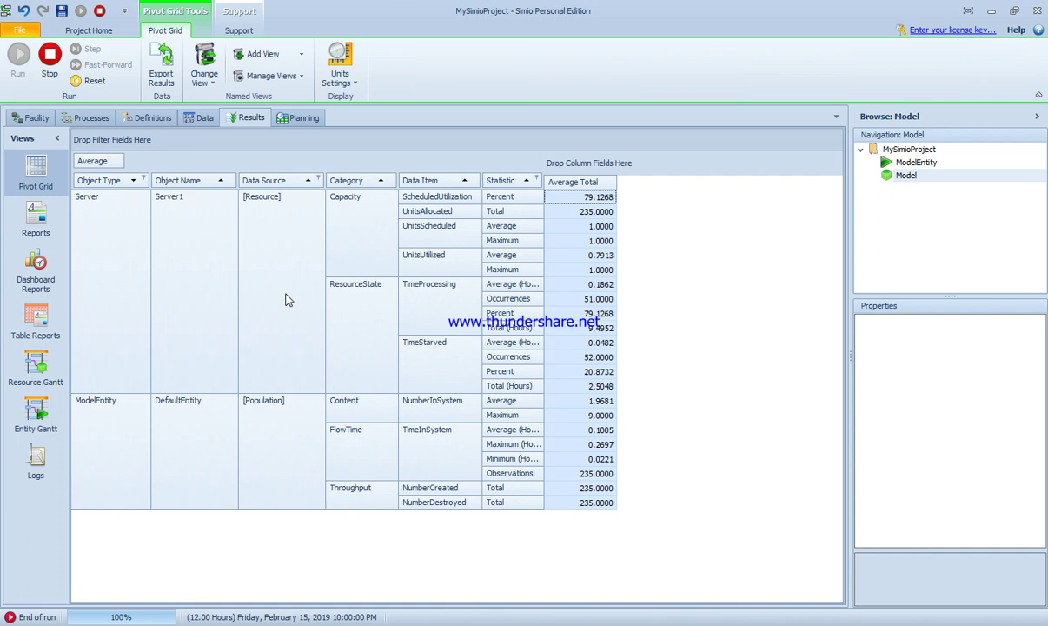
pyautogui.moveTo(391, 182)
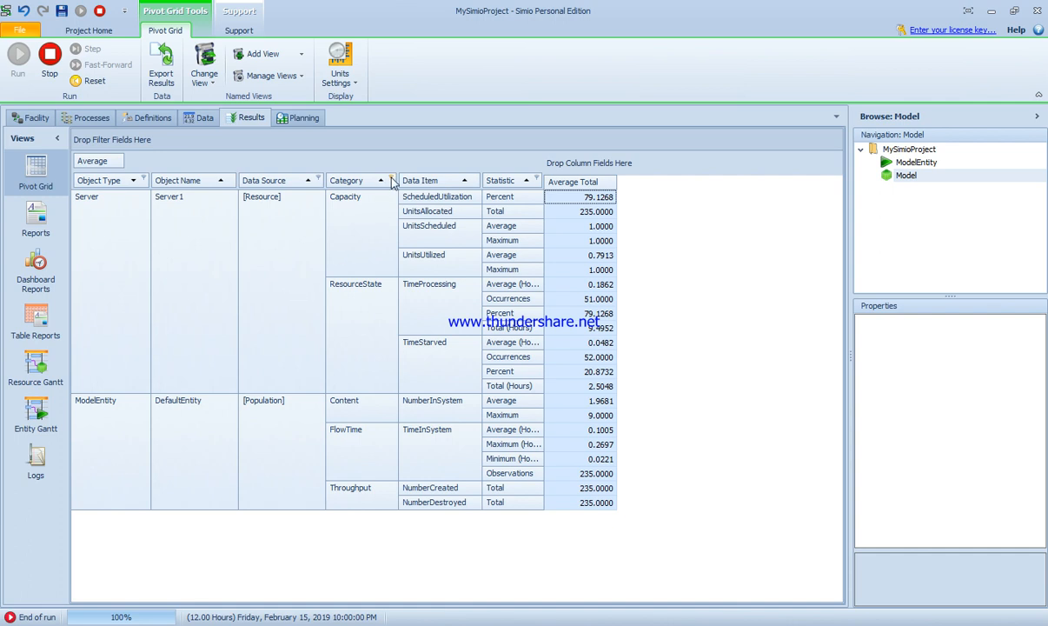
# - Filter Category to Capacity and FlowTime, and Data Item to ScheduledUtilization and TimeInSystem
pyautogui.click(390, 181)
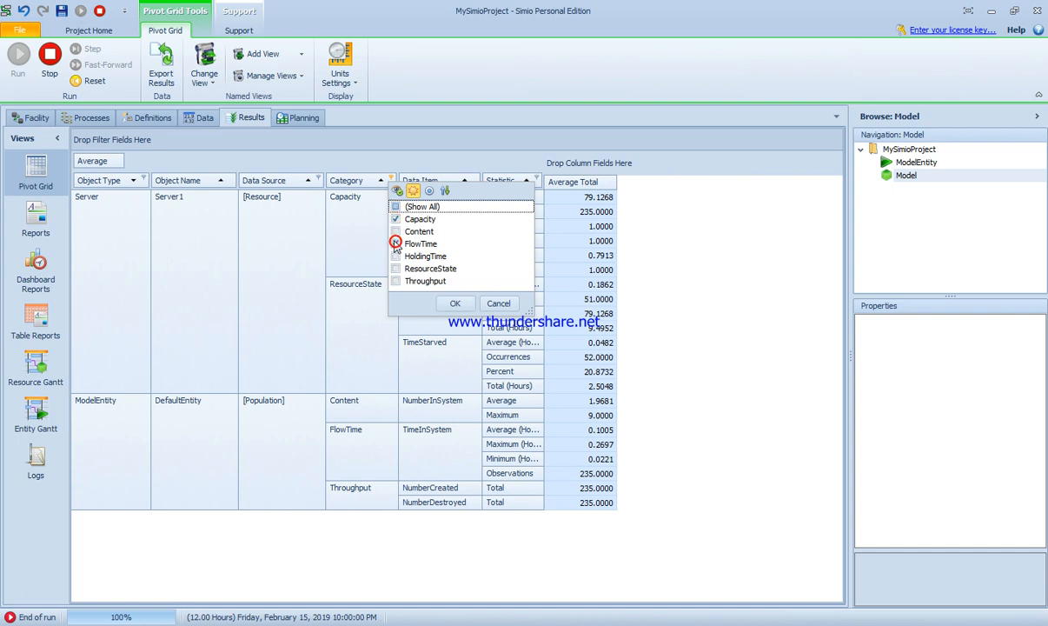
pyautogui.click(395, 243)
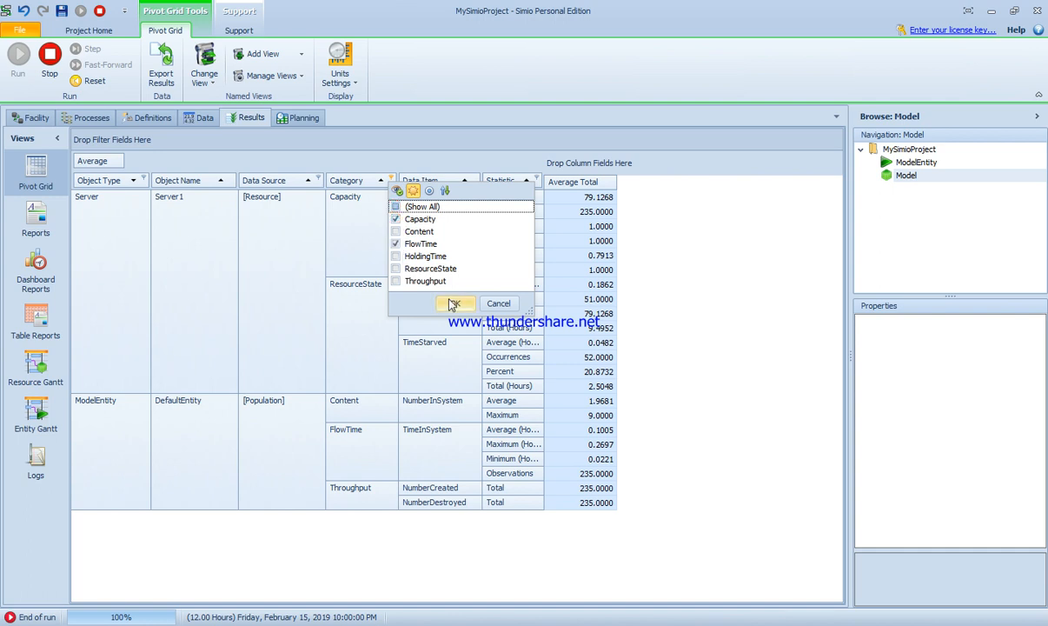
pyautogui.click(453, 303)
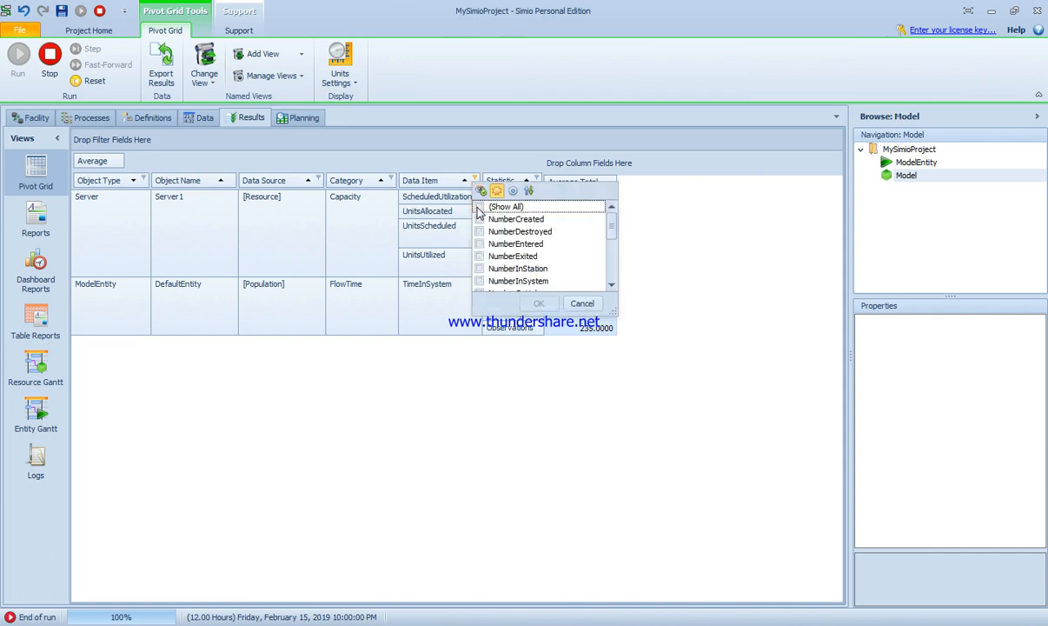
pyautogui.moveTo(508, 284)
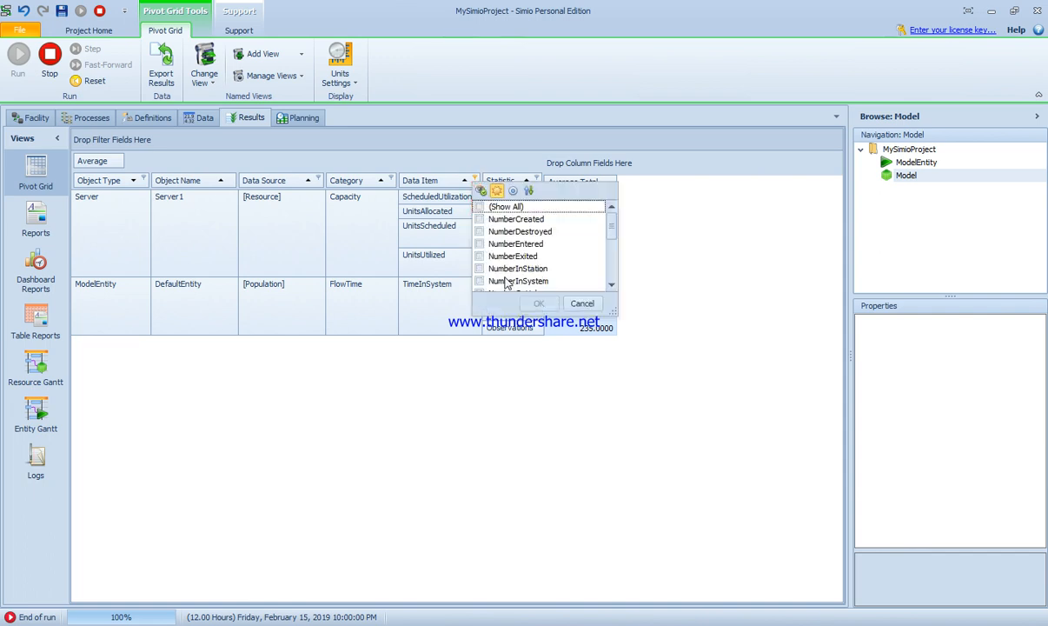
pyautogui.click(478, 281)
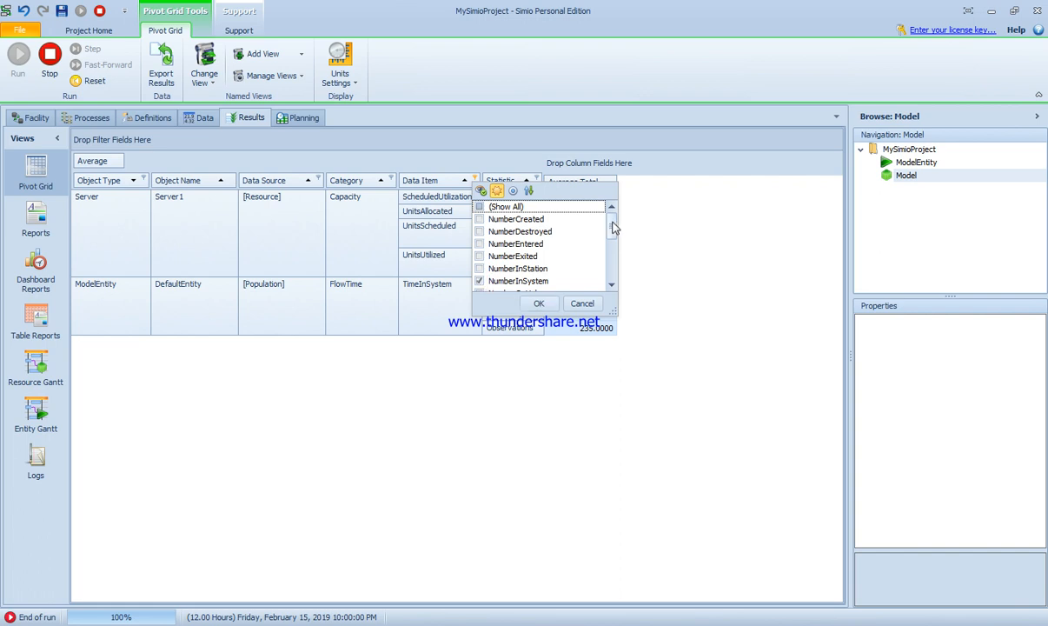
pyautogui.scroll(-3)
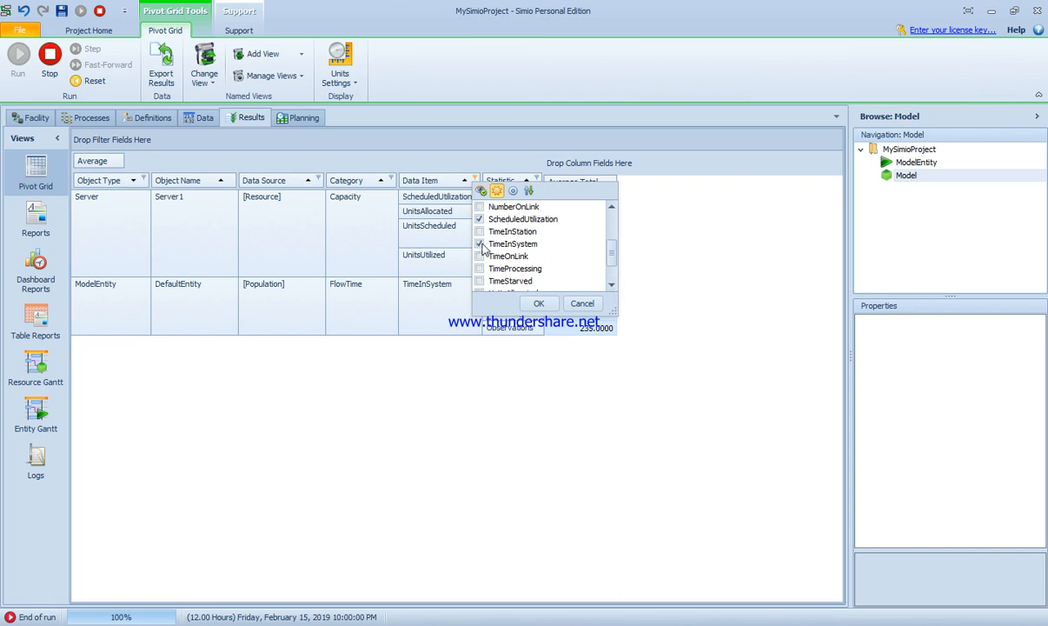
pyautogui.click(478, 243)
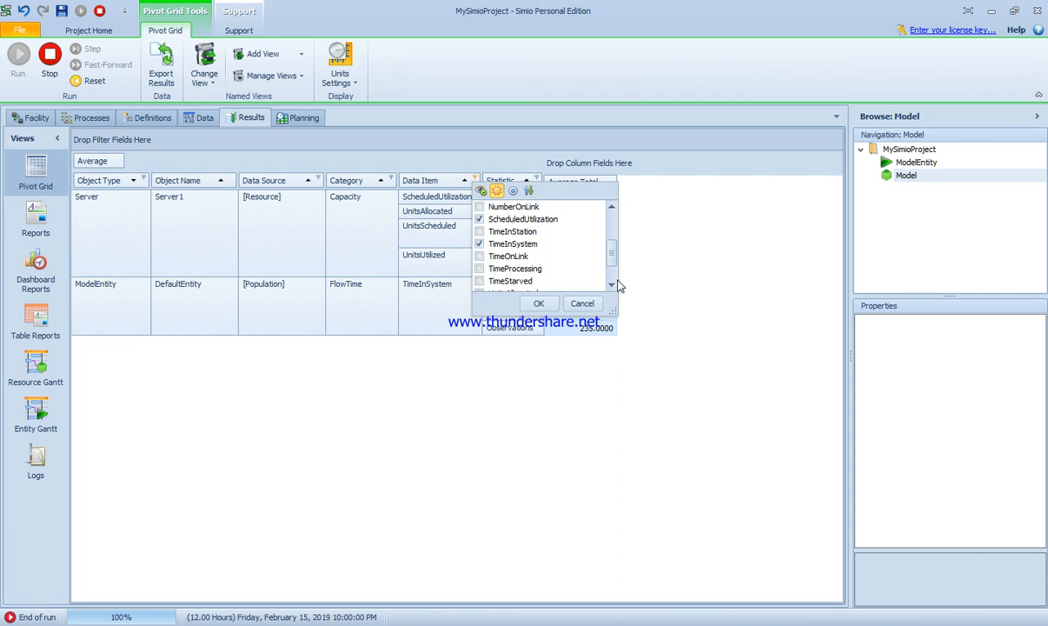
pyautogui.click(538, 303)
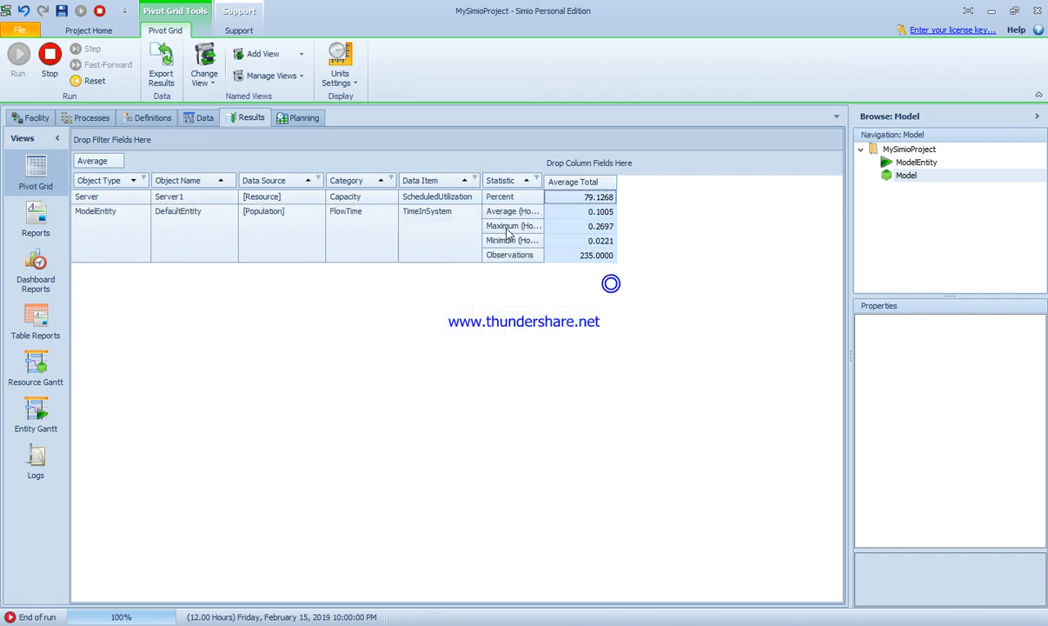
# - Filter the Statistic column, leaving a Grand Total of 0.0000
pyautogui.click(537, 181)
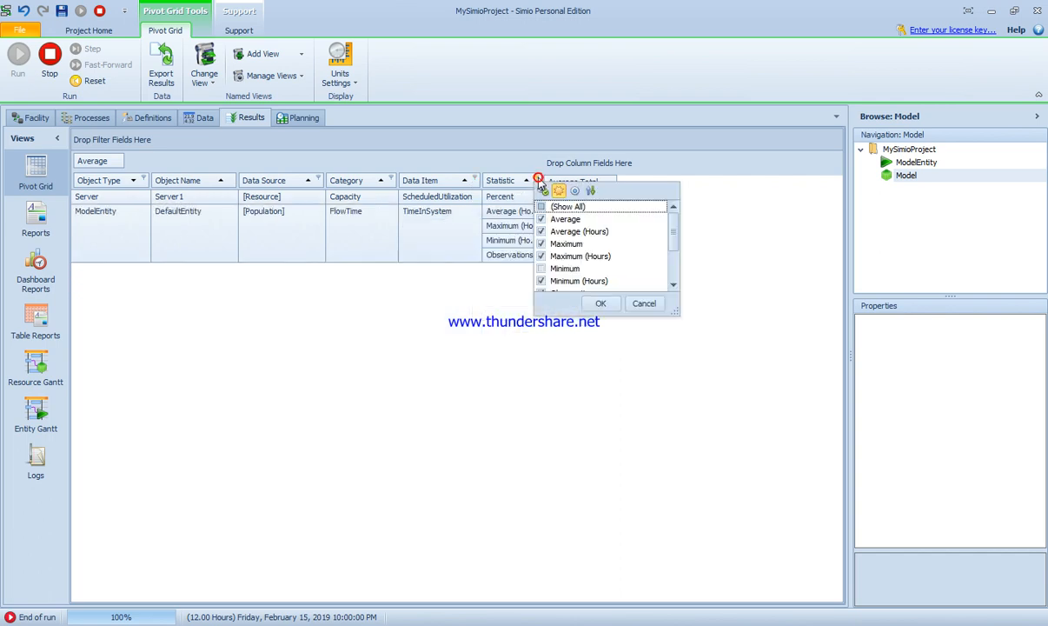
pyautogui.click(542, 207)
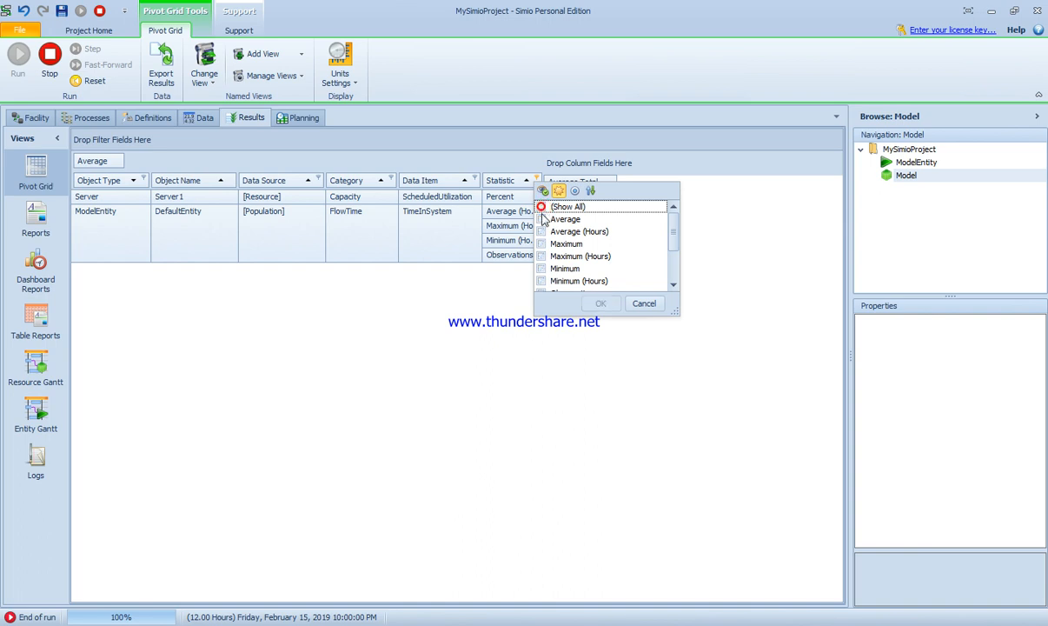
pyautogui.click(542, 243)
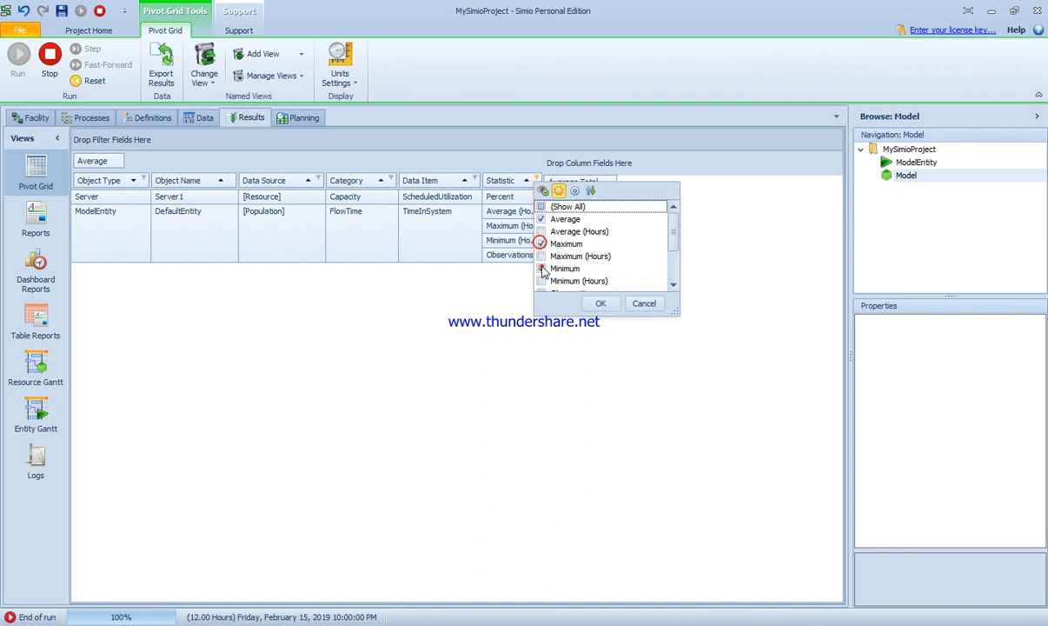
pyautogui.click(600, 303)
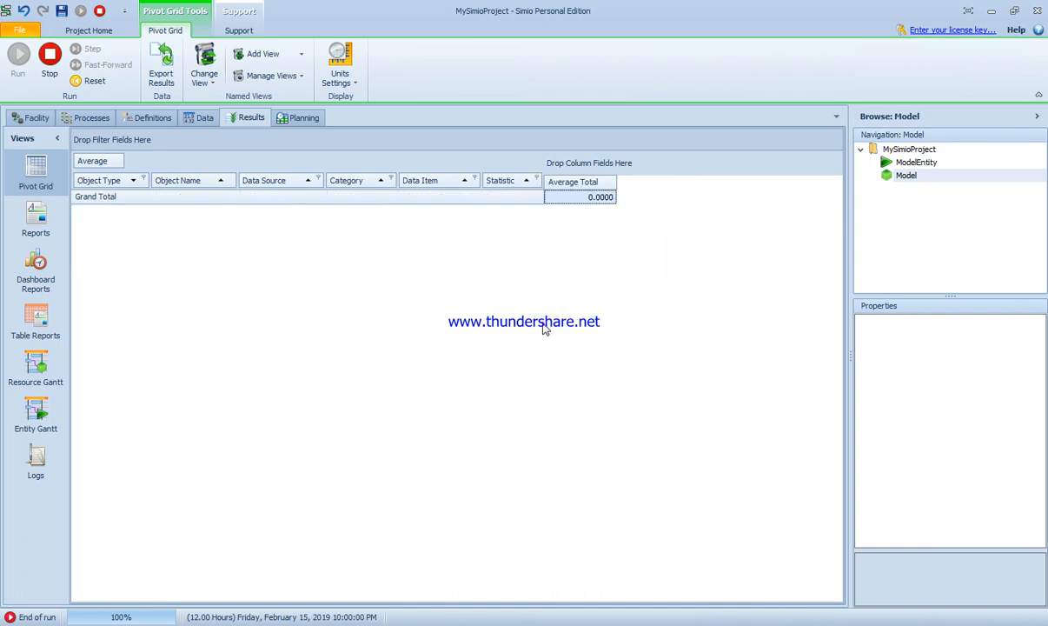
pyautogui.moveTo(557, 193)
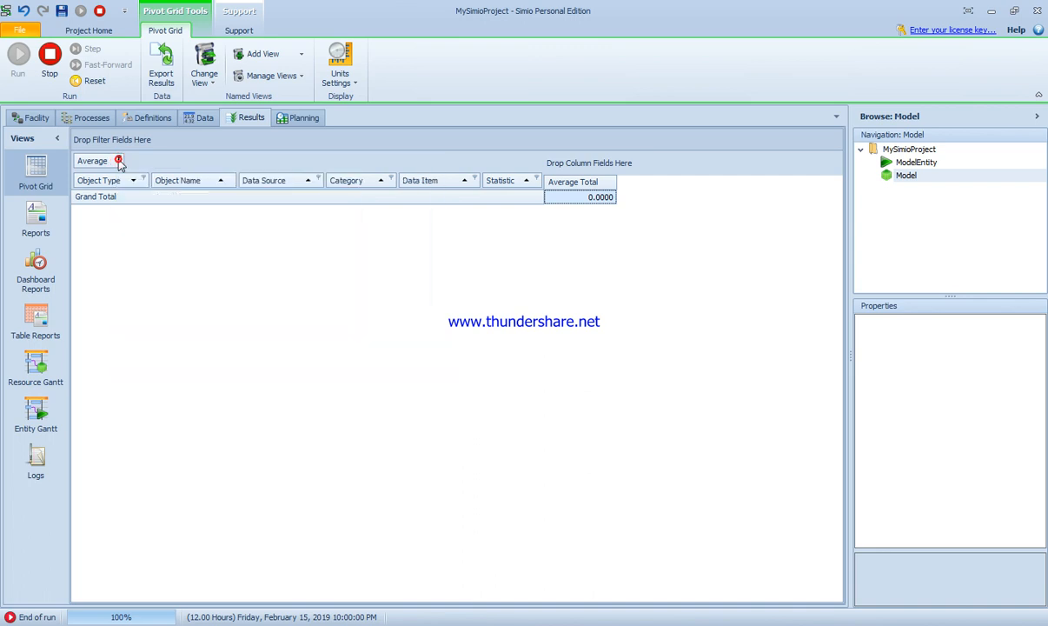
# - Check the average value range filter, then re-run the model to End of run
pyautogui.click(119, 160)
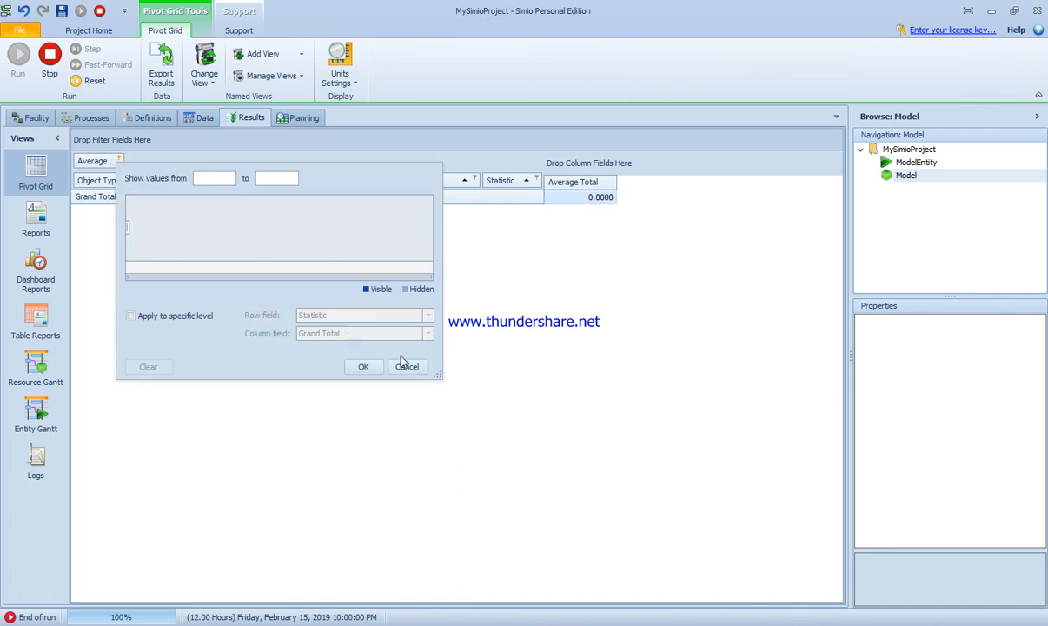
pyautogui.click(407, 366)
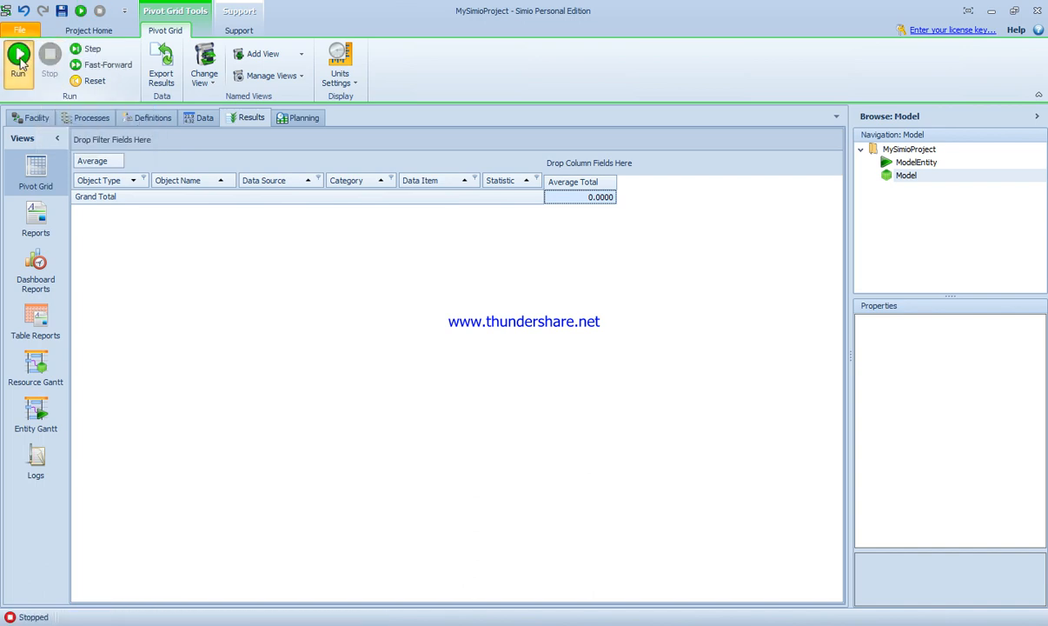
pyautogui.click(18, 60)
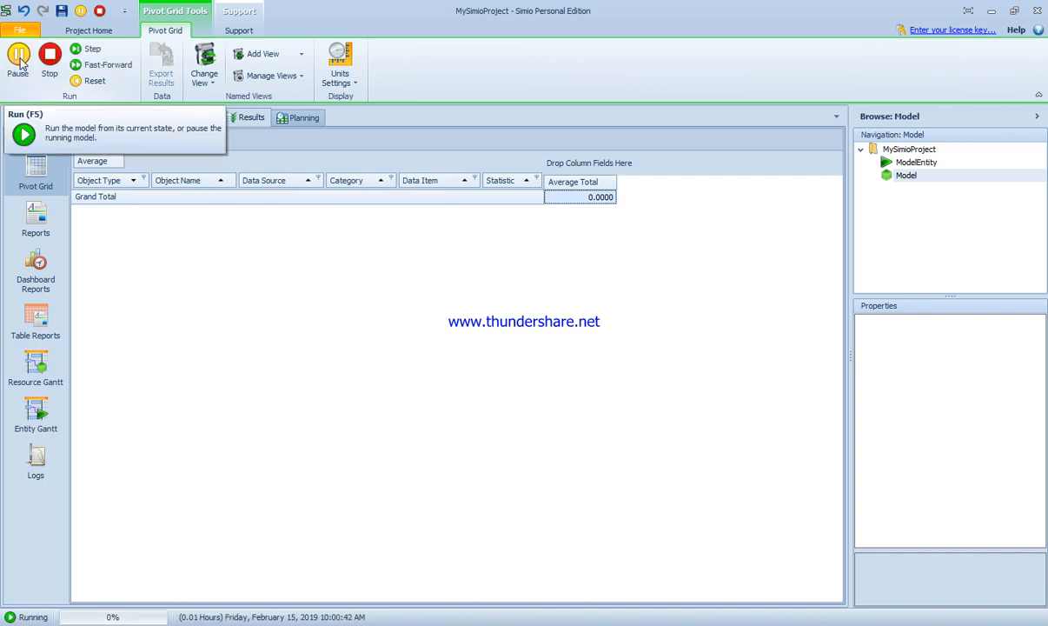
pyautogui.click(17, 57)
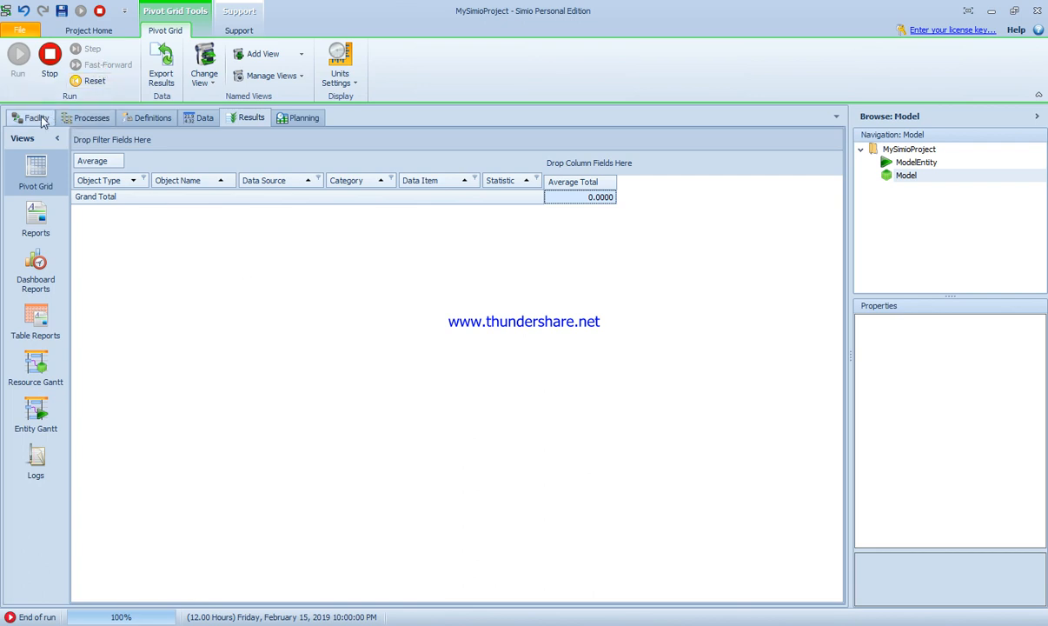
# - On the Facility layout, rename DefaultEntity to Customer
pyautogui.click(37, 118)
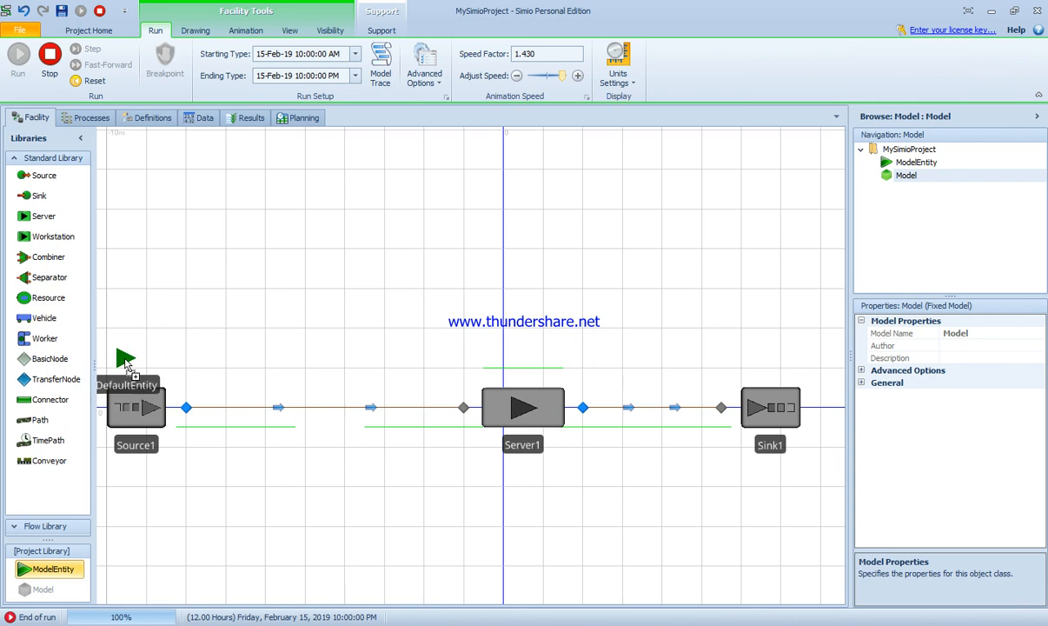
pyautogui.click(136, 348)
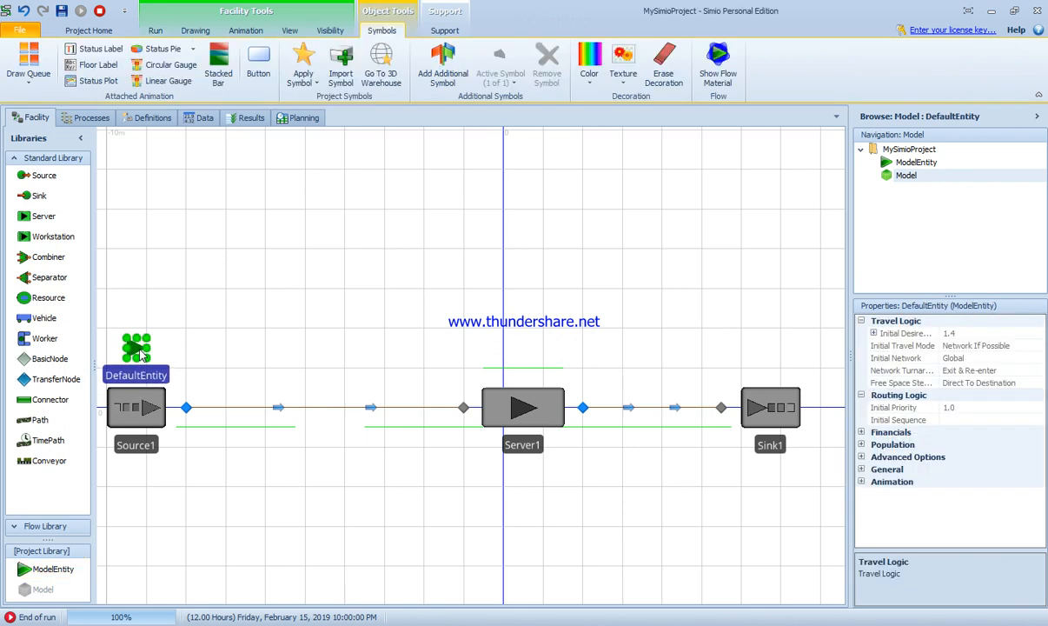
pyautogui.doubleClick(136, 372)
pyautogui.write('c')
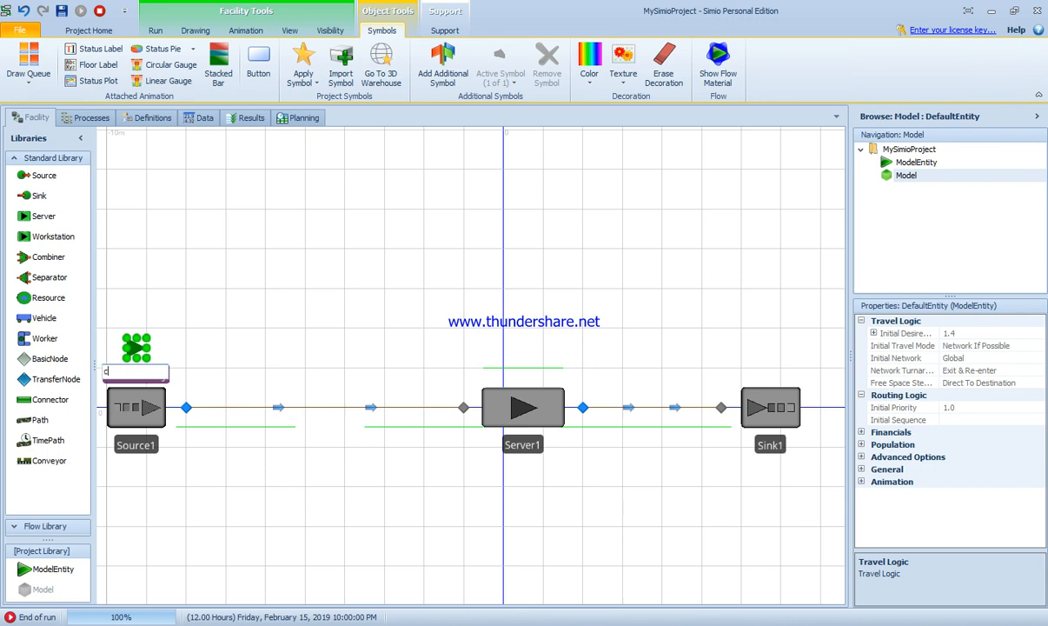
pyautogui.write('ustomer')
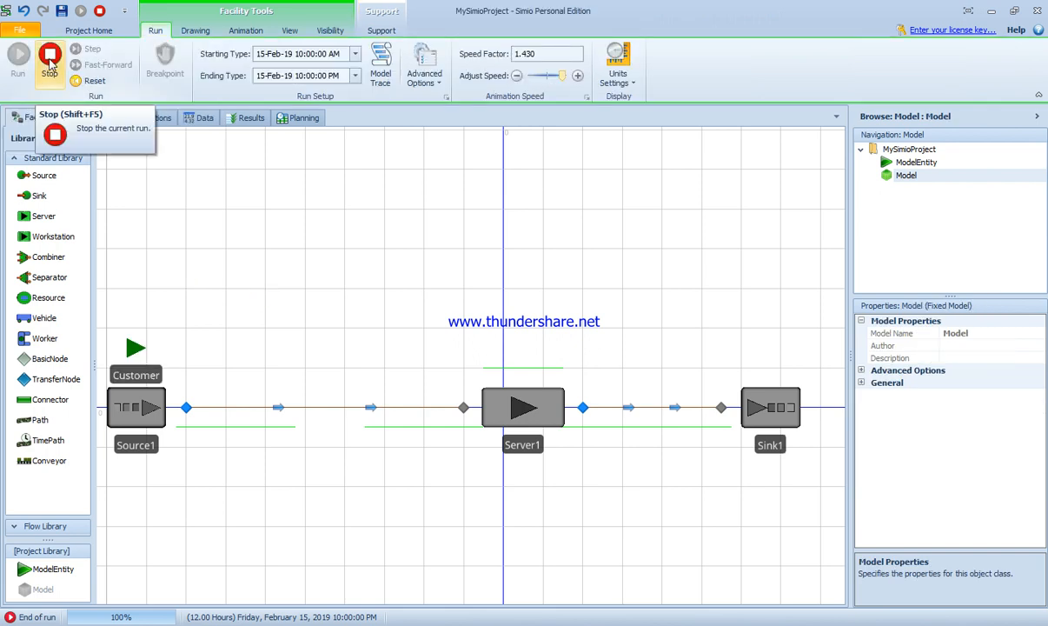
# - Stop and reset the run, run the model again, and view results
pyautogui.click(50, 61)
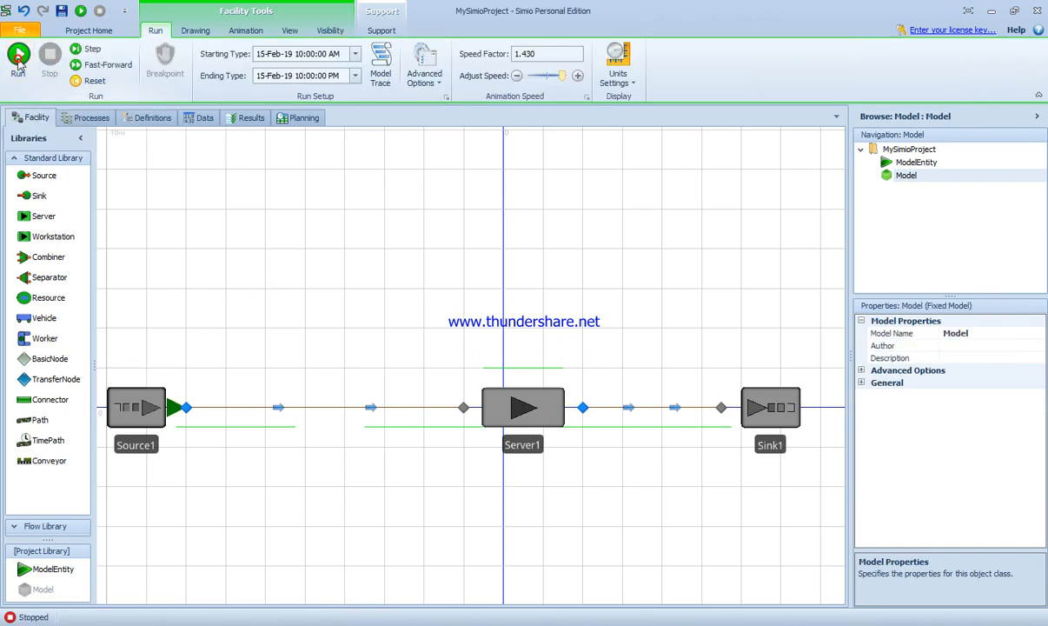
pyautogui.click(19, 57)
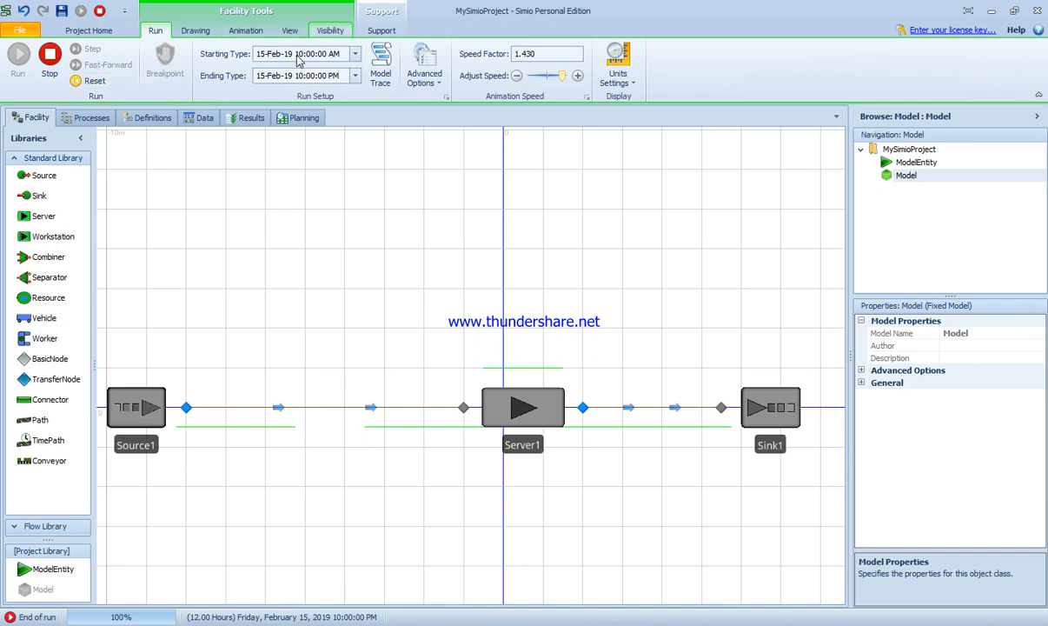
pyautogui.click(251, 118)
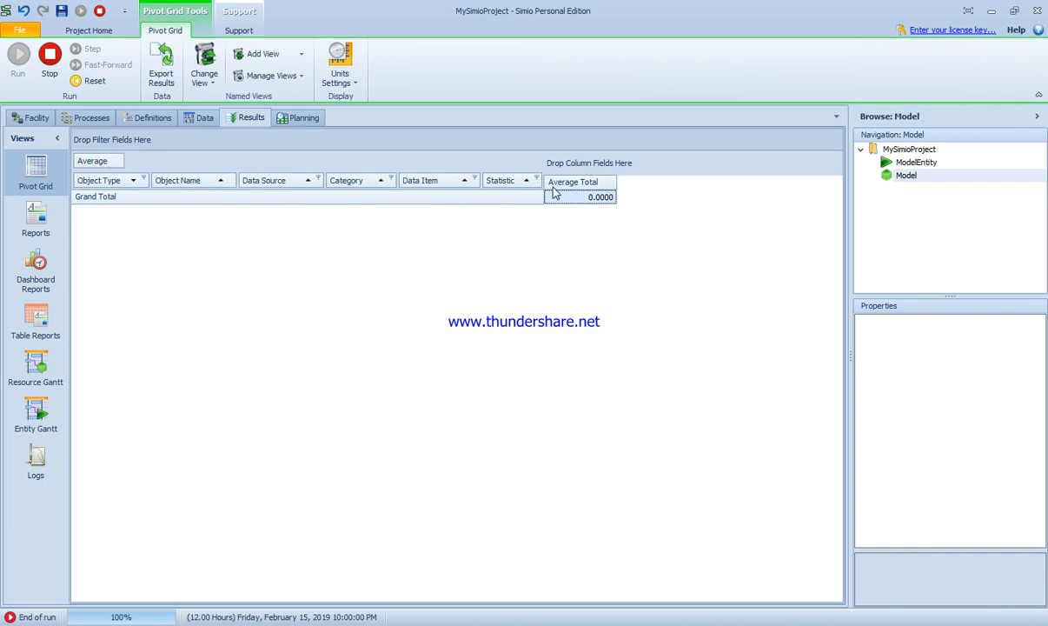
# - Inspect the Object Type, Object Name, Data Source and Data Item filter dropdowns
pyautogui.click(537, 181)
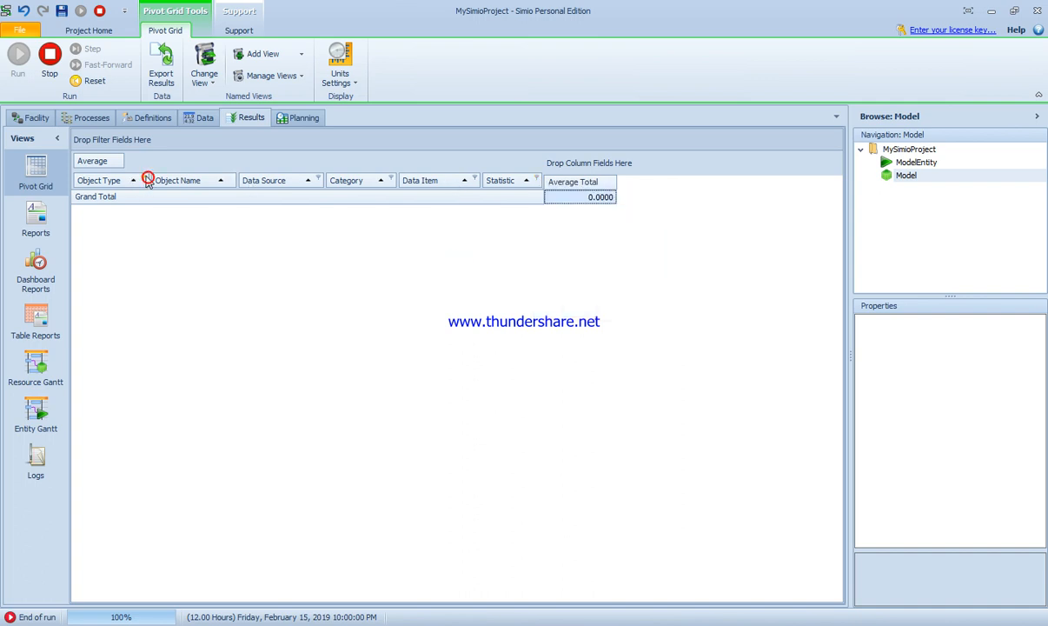
pyautogui.click(143, 180)
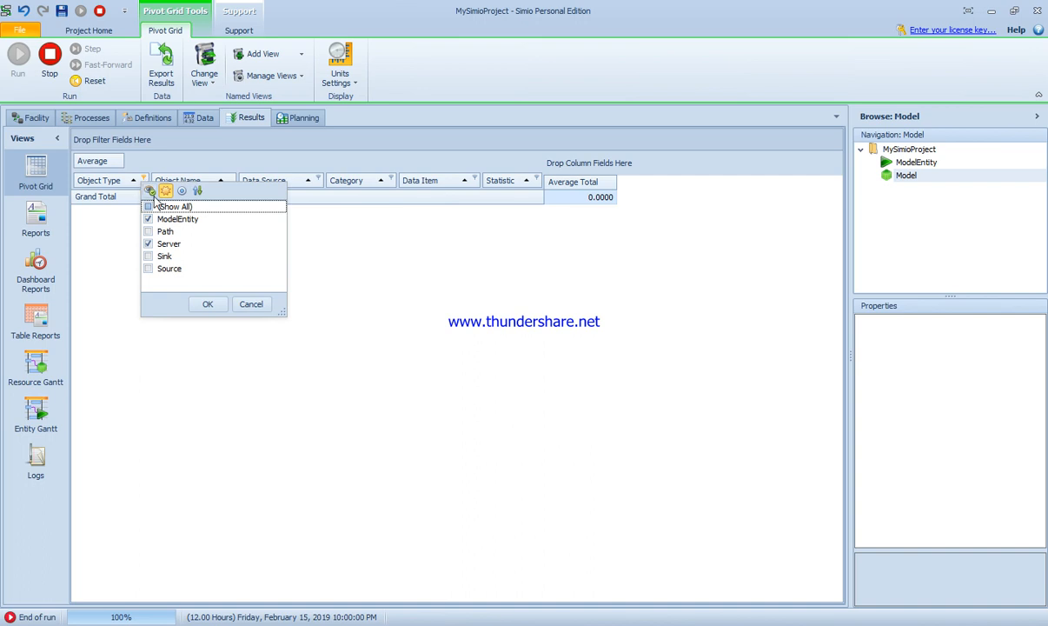
pyautogui.click(207, 304)
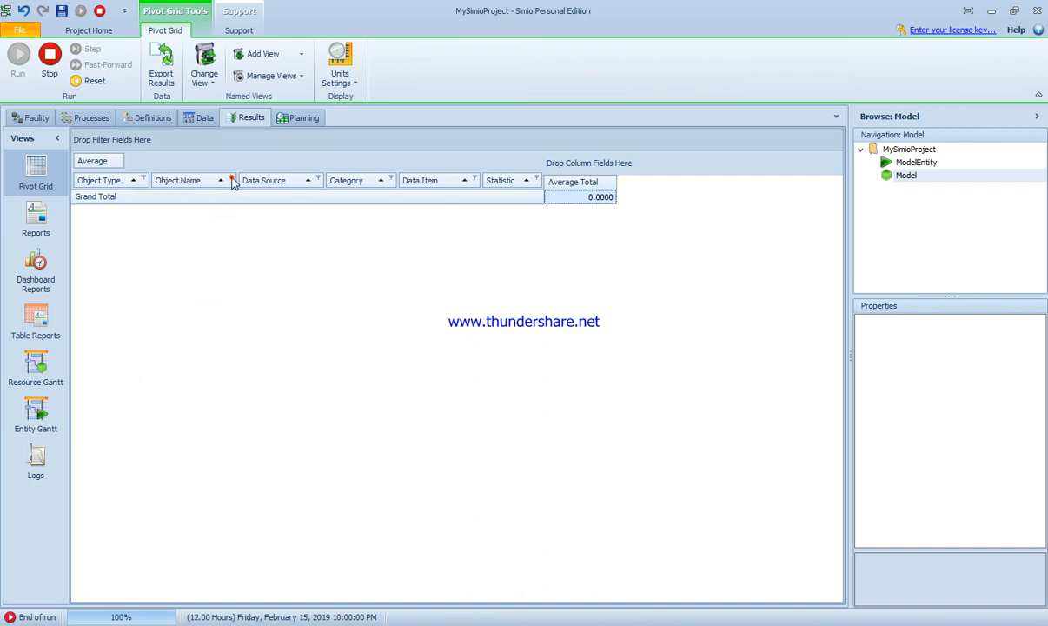
pyautogui.click(229, 181)
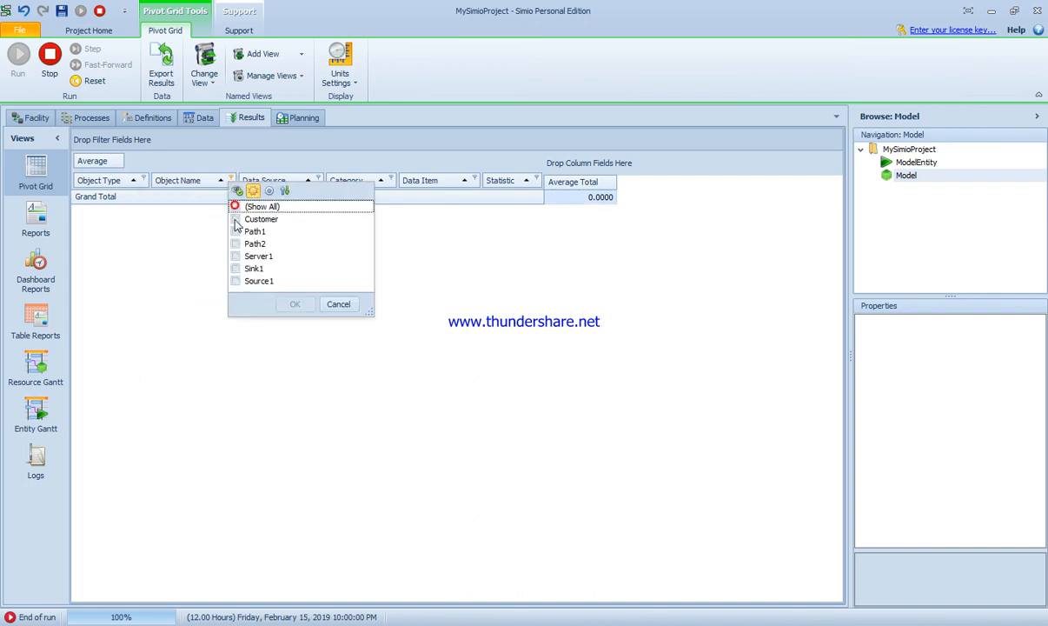
pyautogui.click(236, 219)
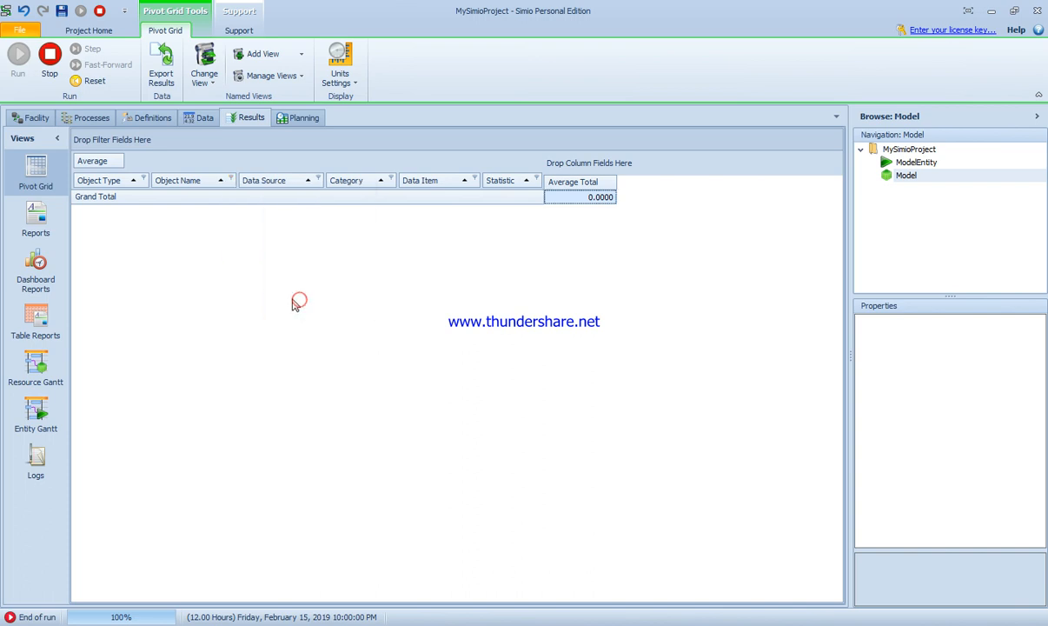
pyautogui.click(318, 180)
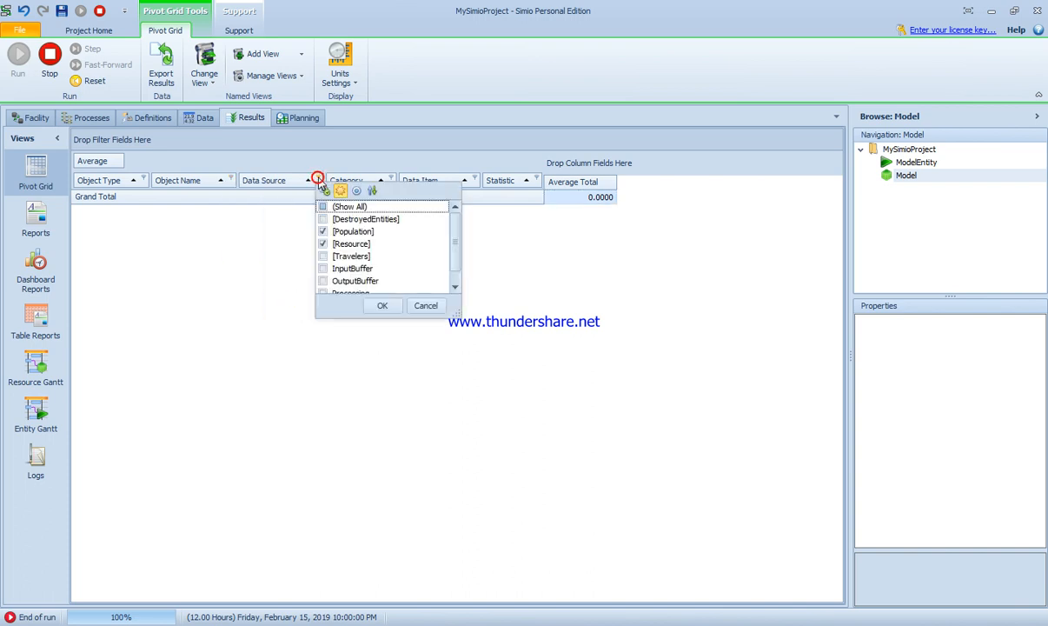
pyautogui.click(393, 180)
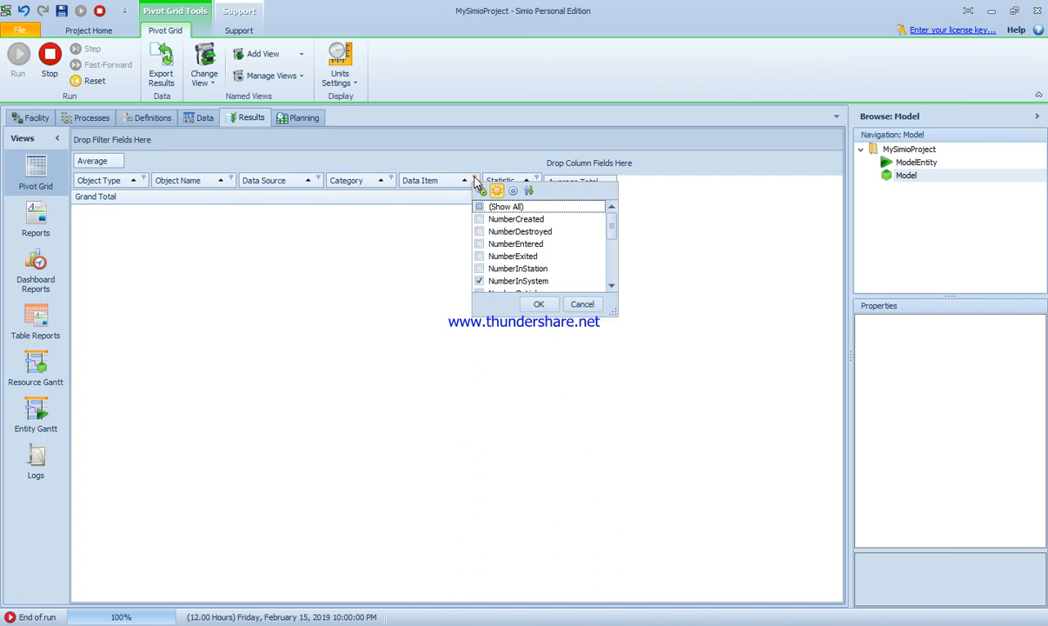
pyautogui.click(539, 304)
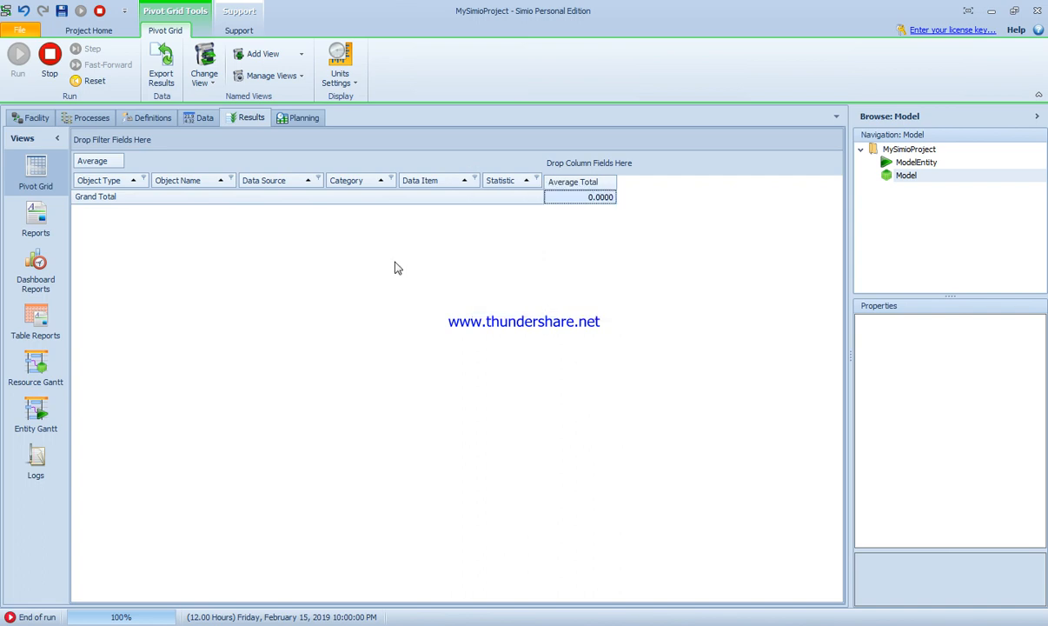
pyautogui.click(1015, 30)
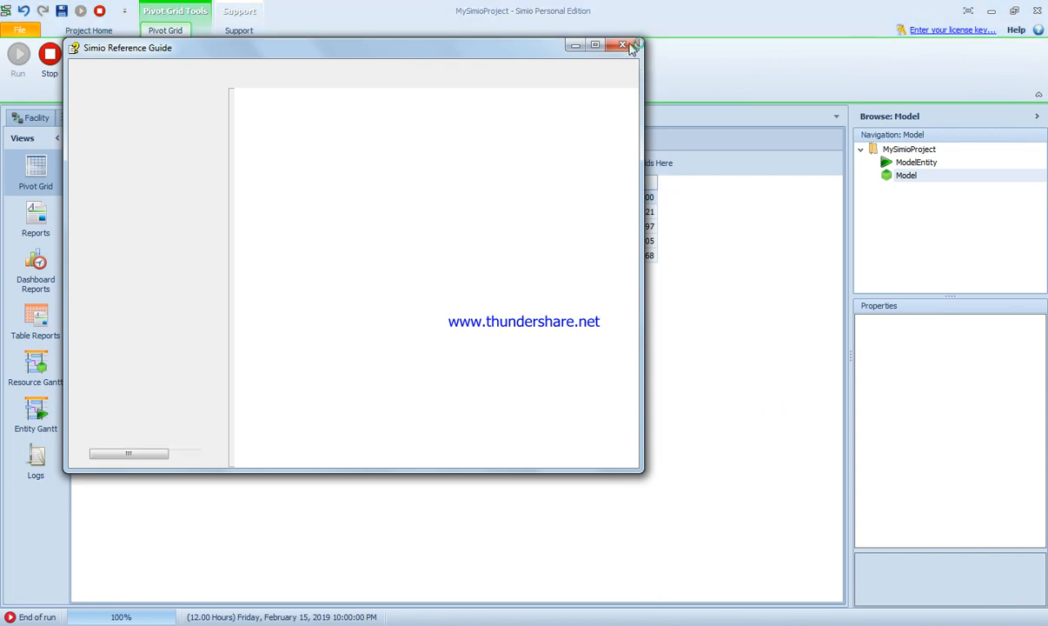
# - Close the Simio Reference Guide window and the Windows colour-scheme prompt
pyautogui.click(623, 45)
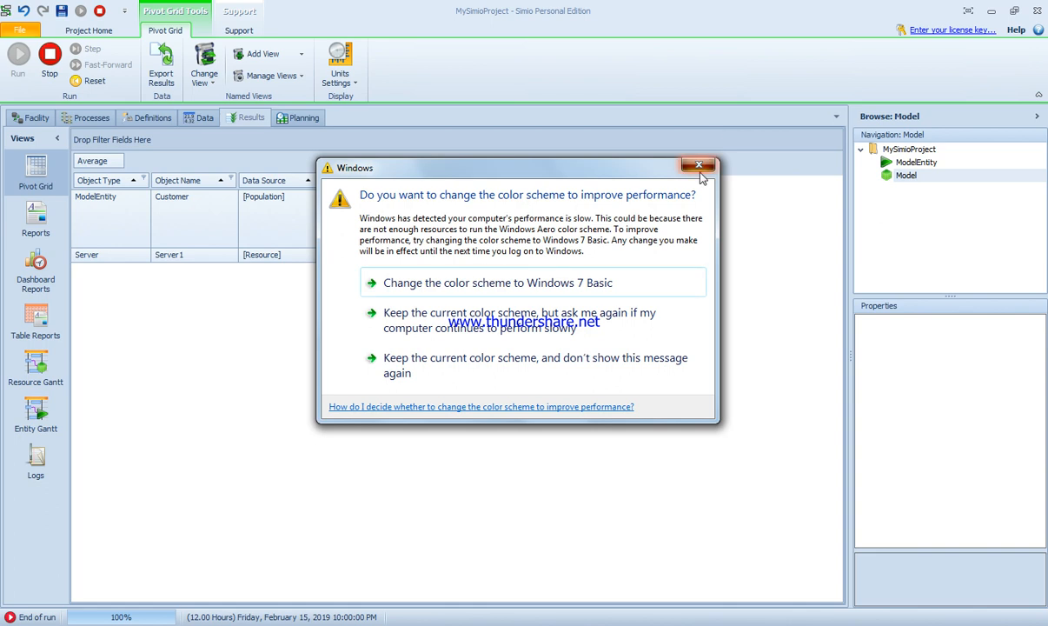
pyautogui.click(697, 165)
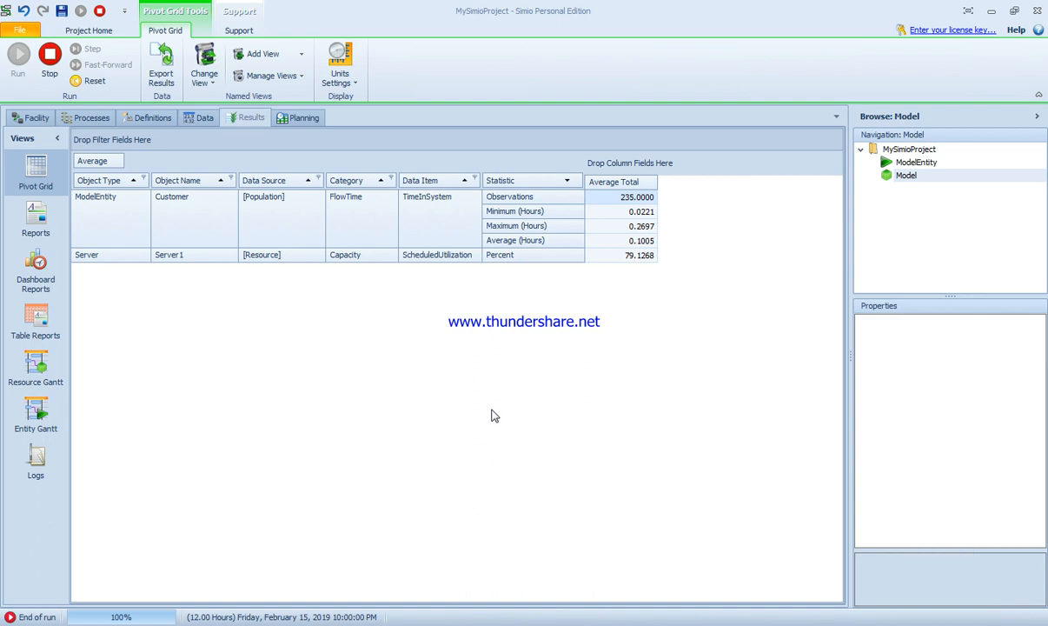
pyautogui.moveTo(482, 401)
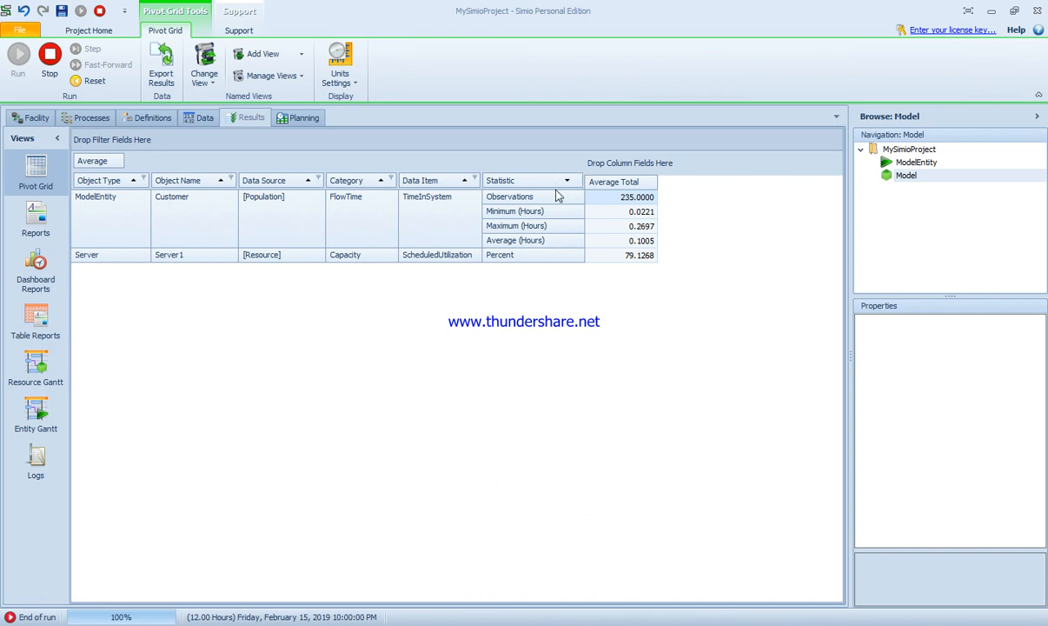
pyautogui.moveTo(476, 181)
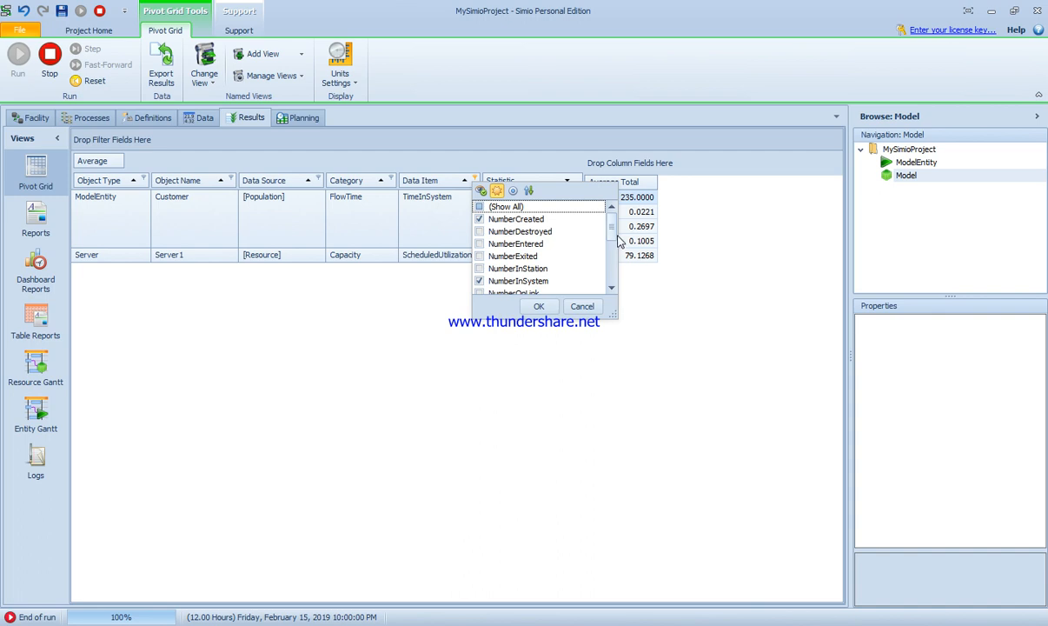
# - Close the Data Item filter list and return to the Facility layout
pyautogui.scroll(-3)
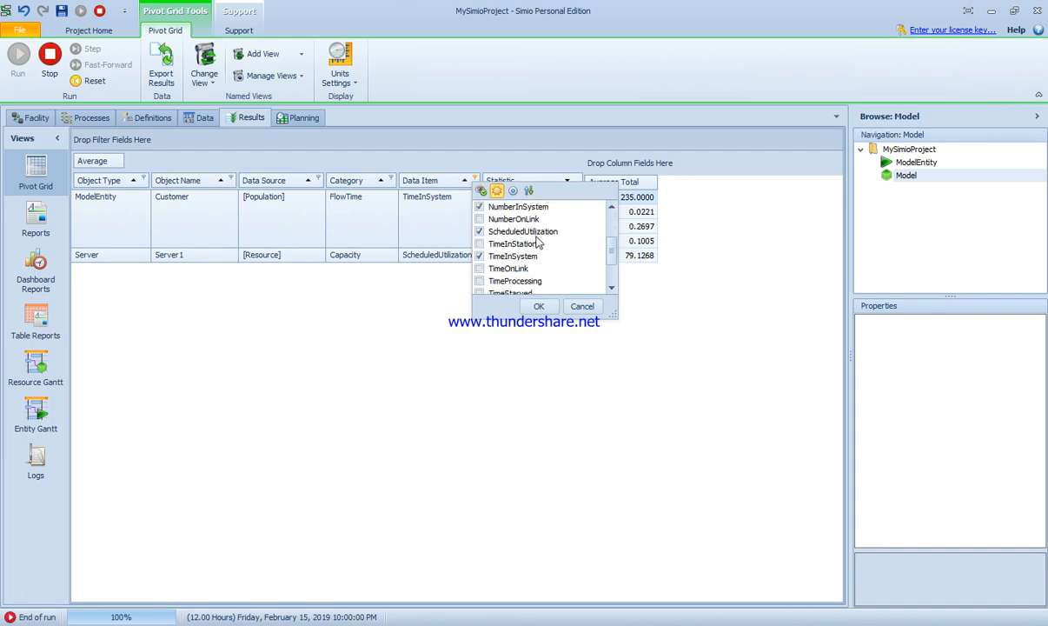
pyautogui.click(538, 306)
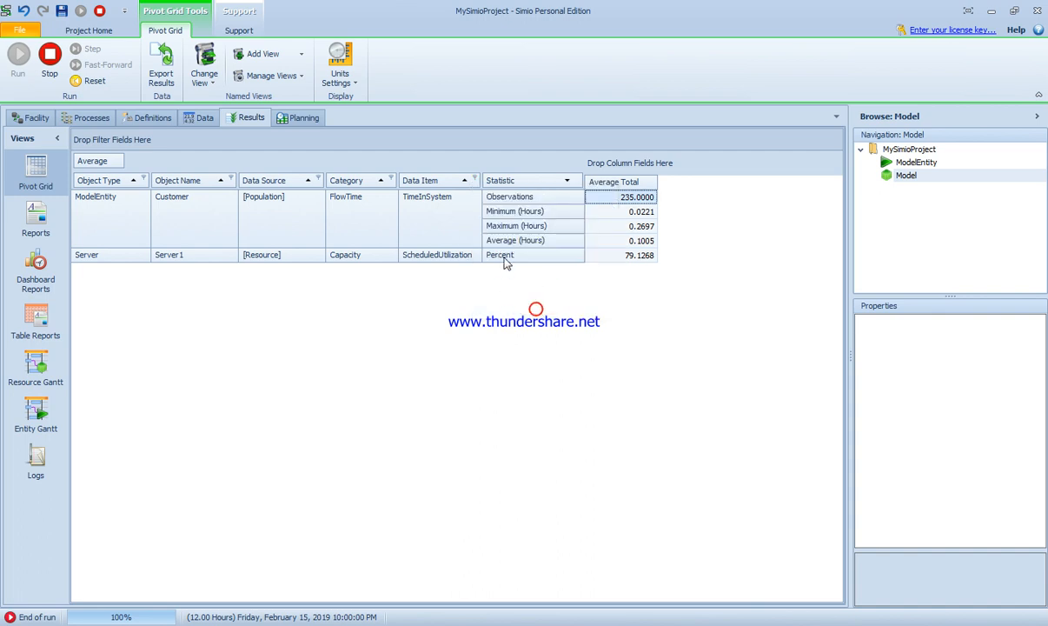
pyautogui.moveTo(637, 267)
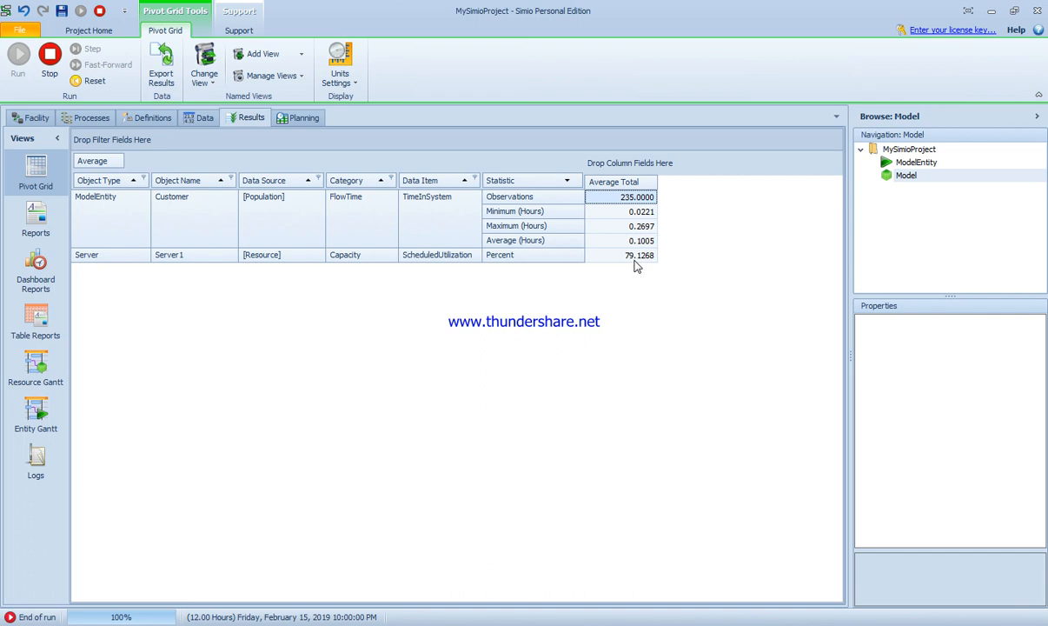
pyautogui.moveTo(543, 227)
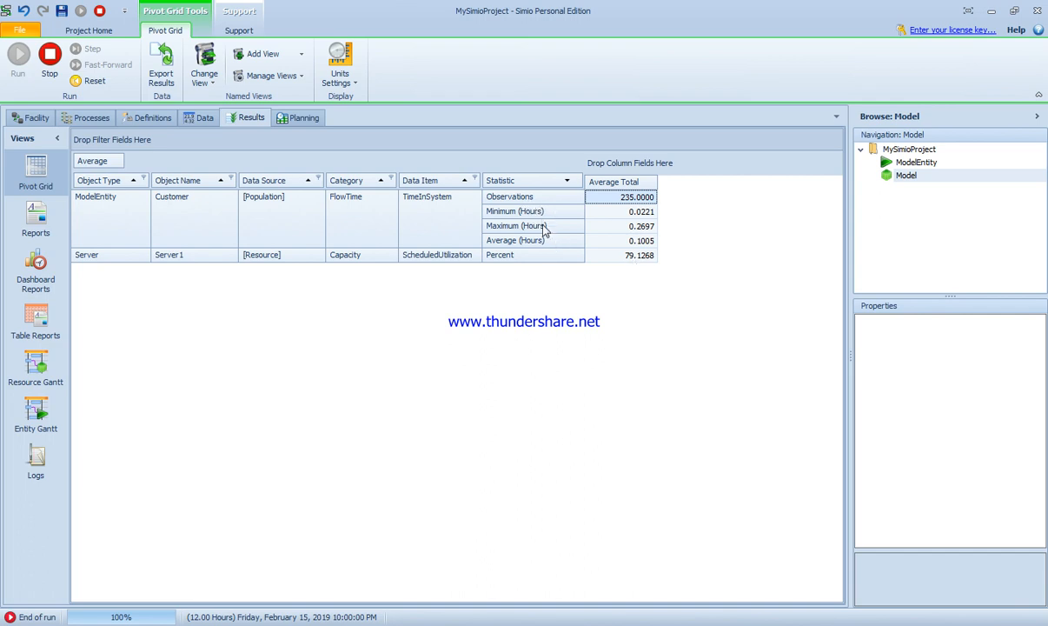
pyautogui.moveTo(451, 268)
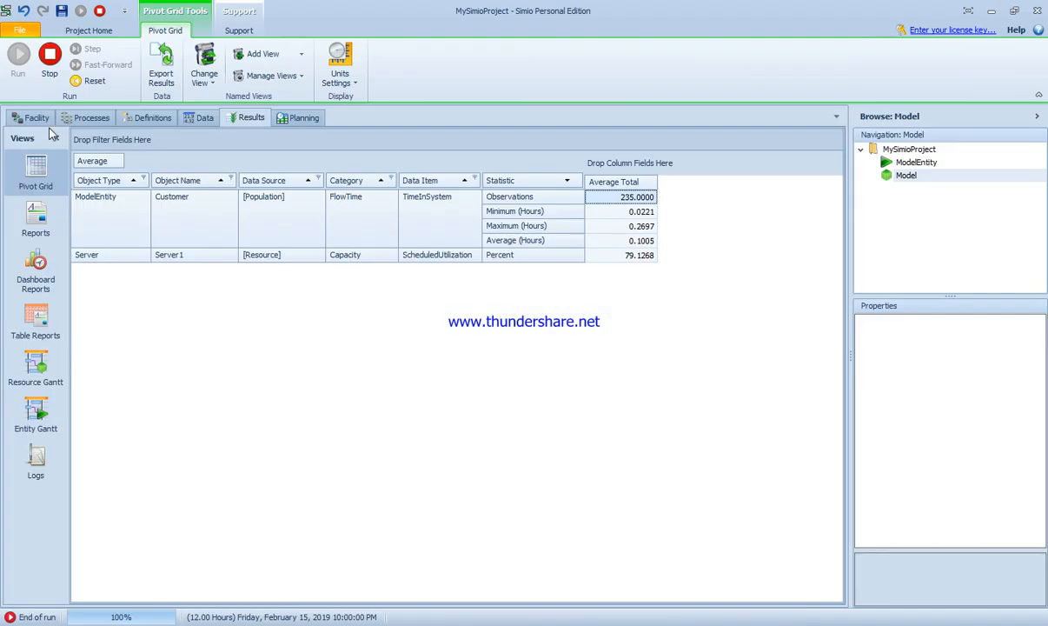
pyautogui.click(37, 117)
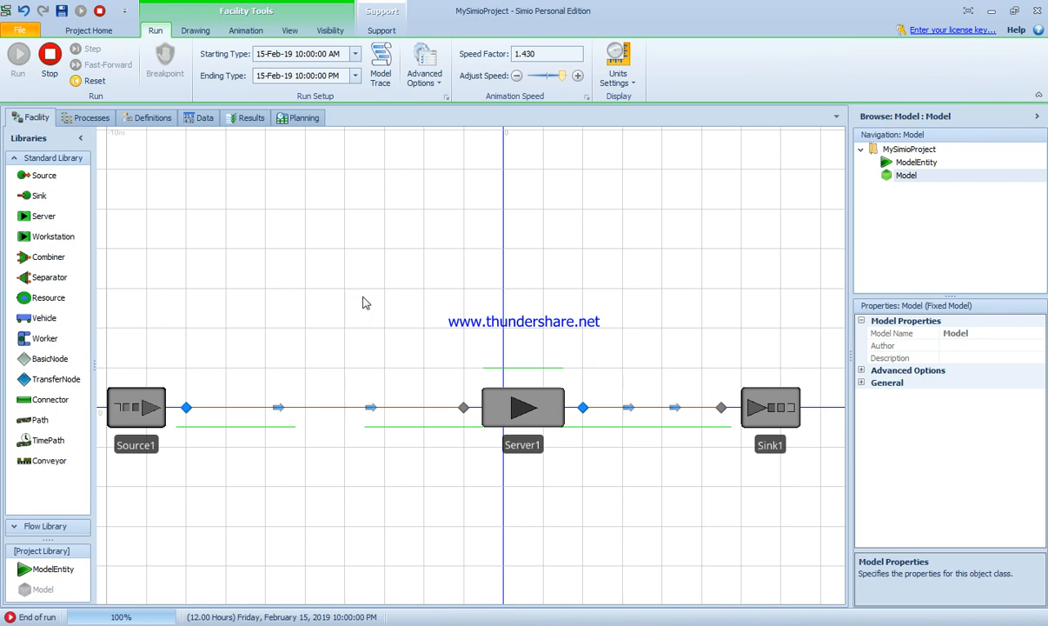